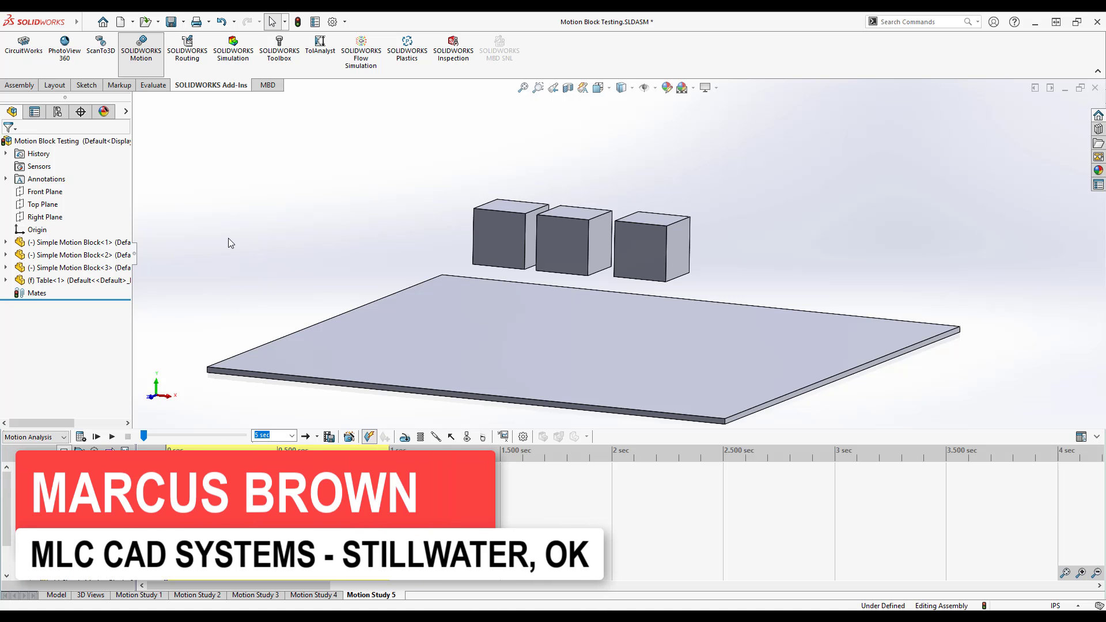
pyautogui.moveTo(310, 212)
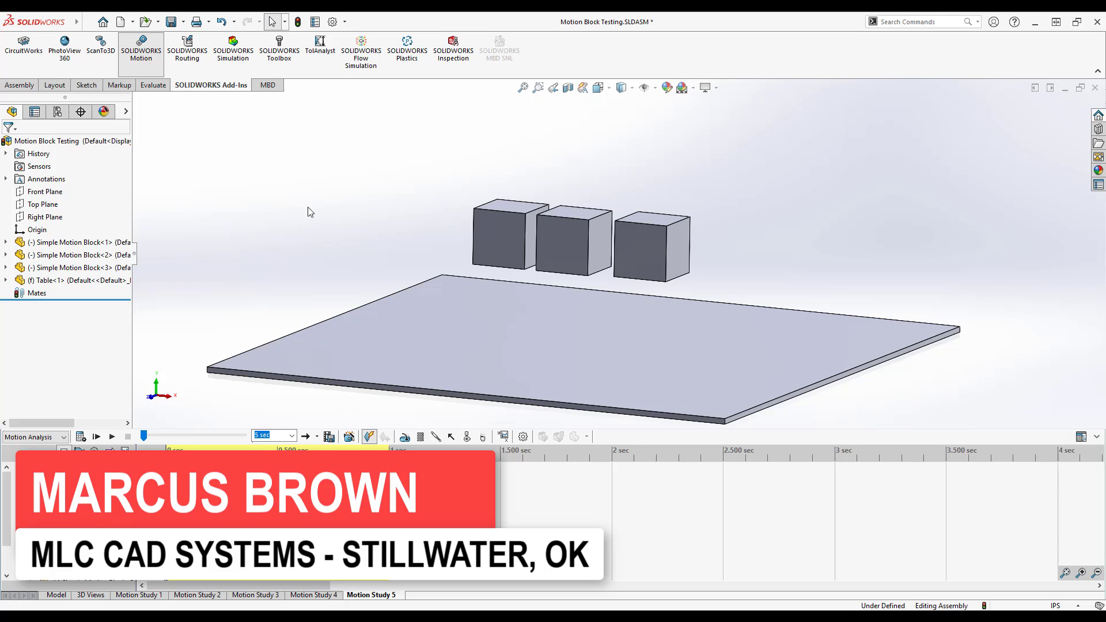
pyautogui.moveTo(331, 238)
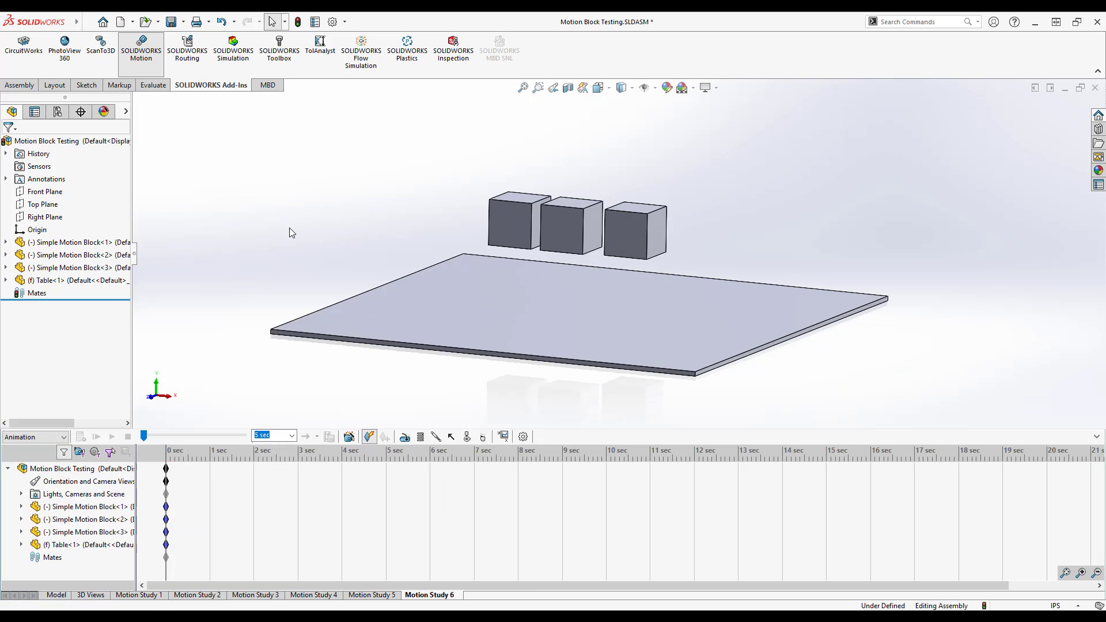
pyautogui.moveTo(330, 230)
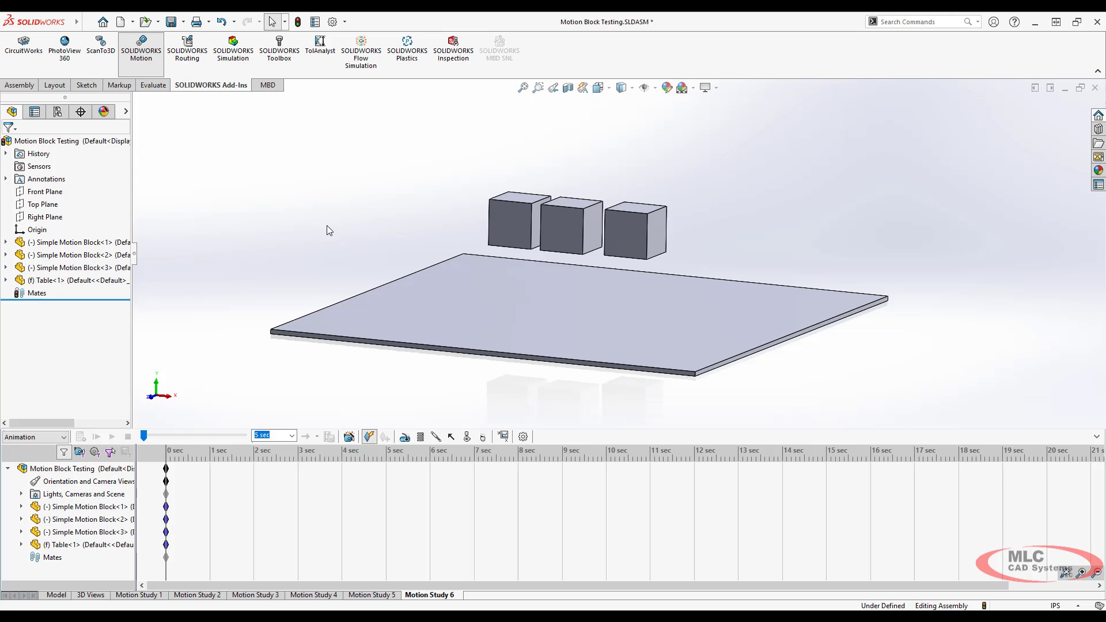
pyautogui.moveTo(329, 205)
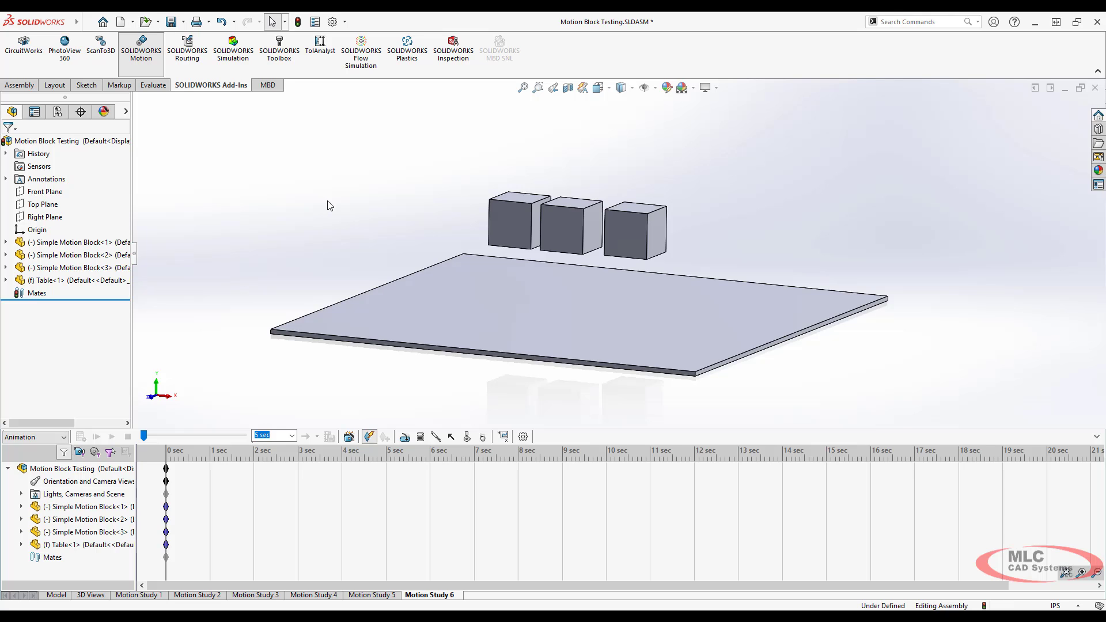
pyautogui.moveTo(261, 214)
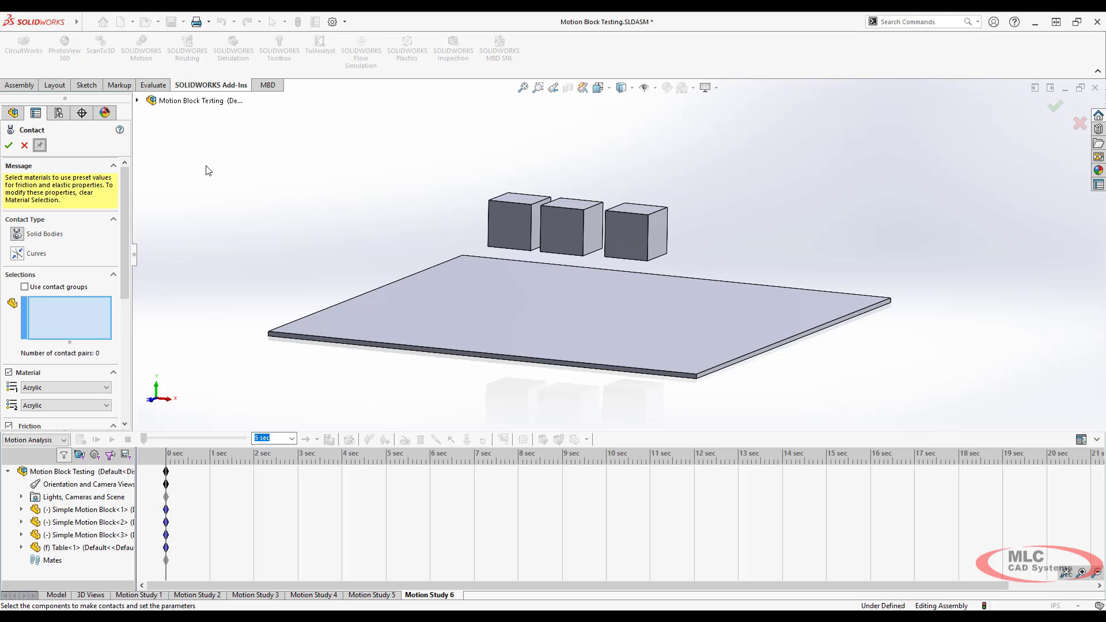
# - Define a block-to-table contact with both body materials set to Steel (Dry)
pyautogui.click(514, 228)
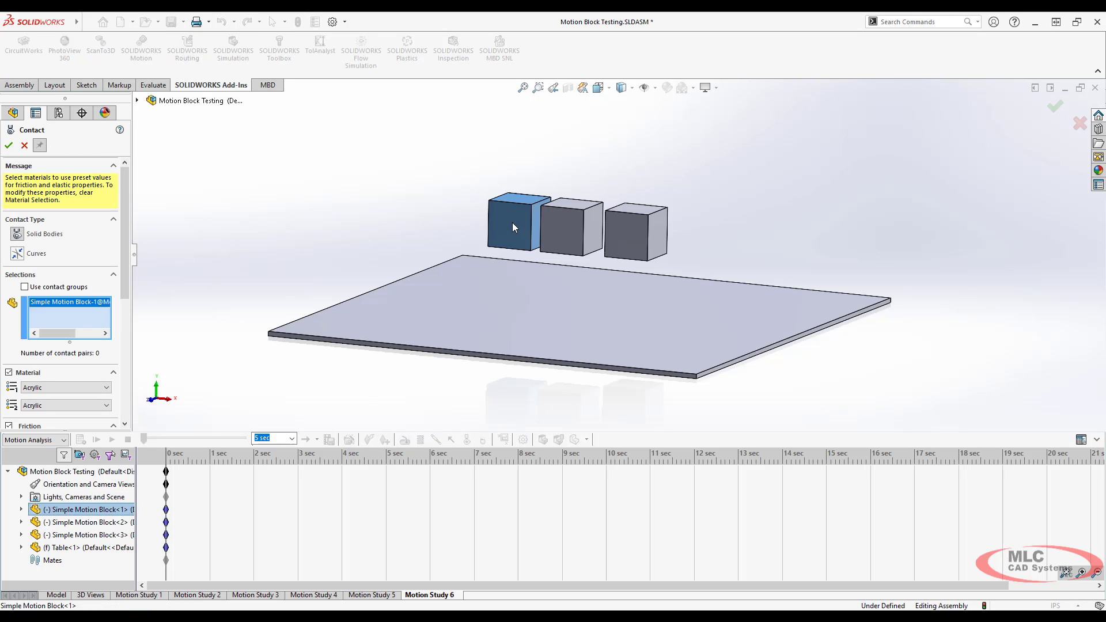
pyautogui.moveTo(514, 258)
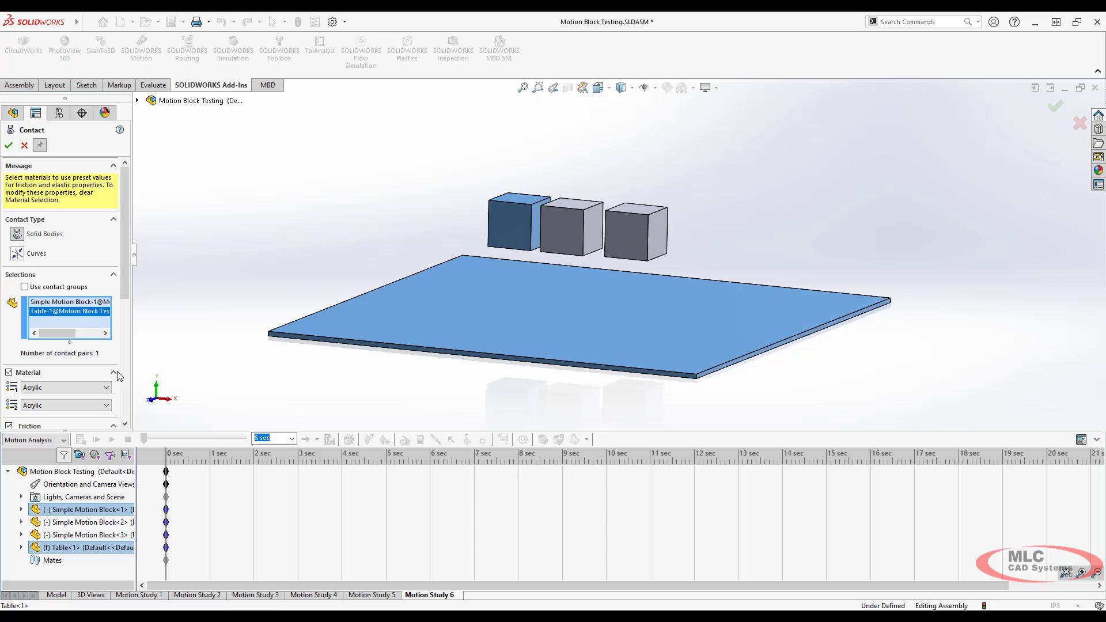
pyautogui.moveTo(92, 367)
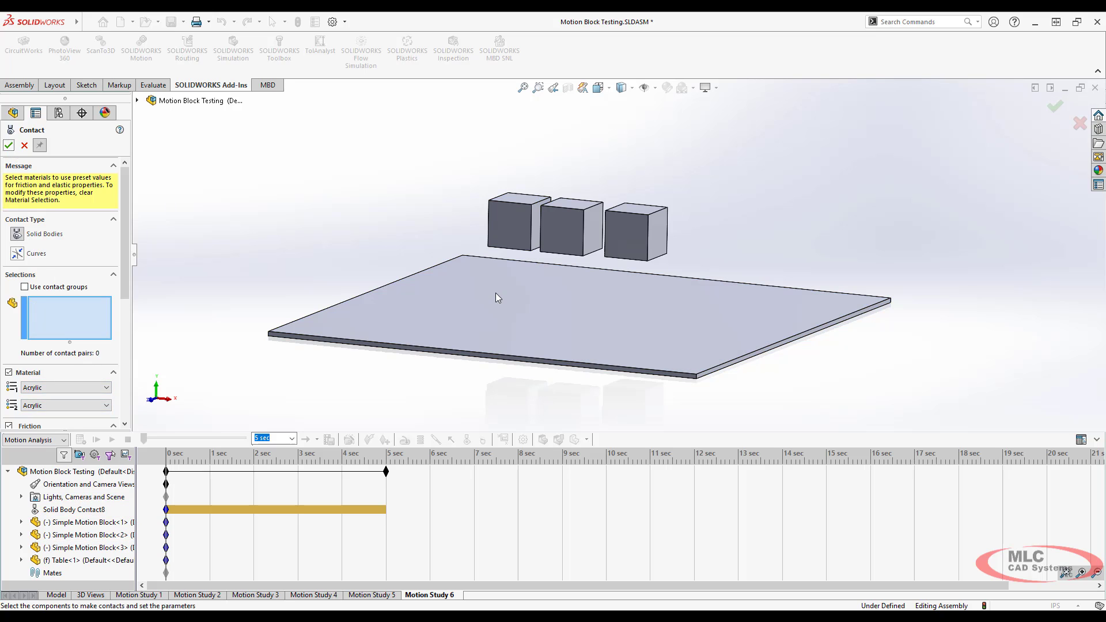
pyautogui.click(569, 228)
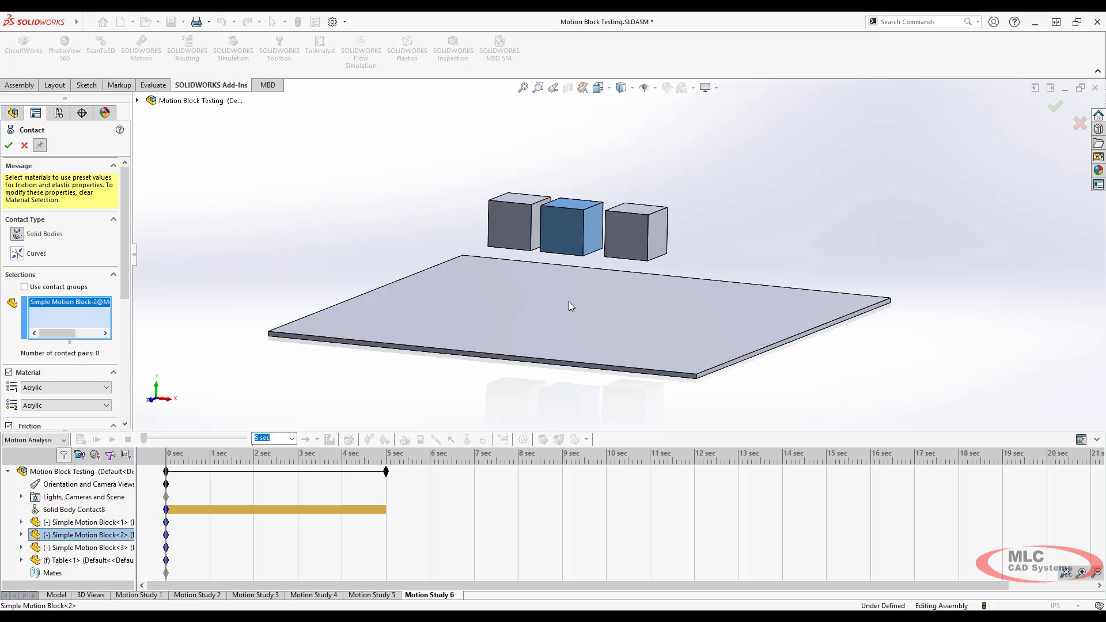
pyautogui.click(66, 387)
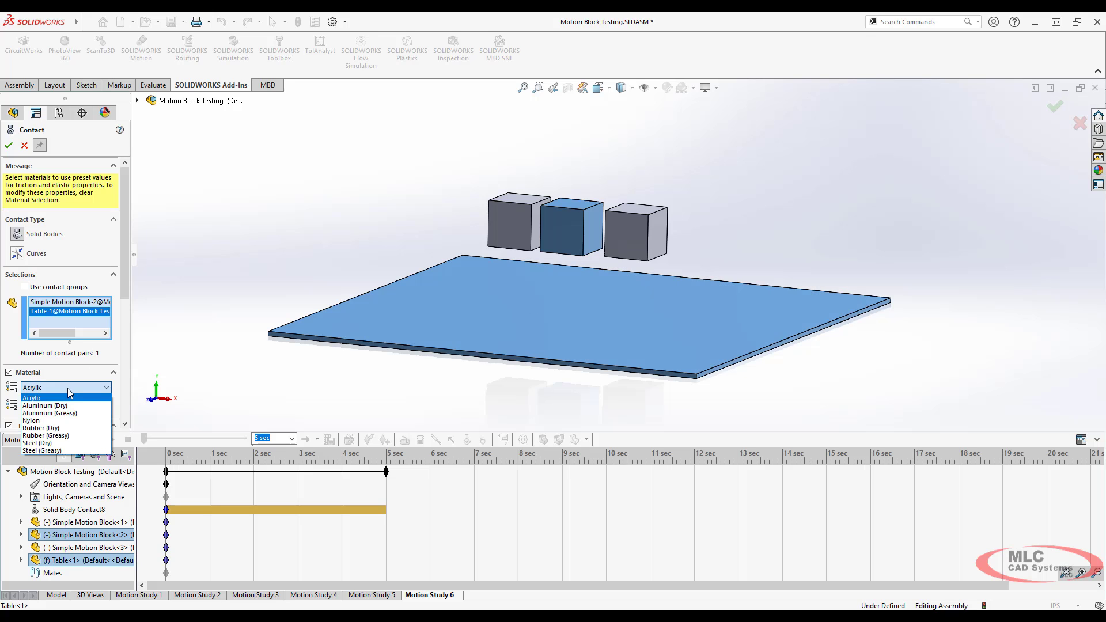
pyautogui.click(60, 436)
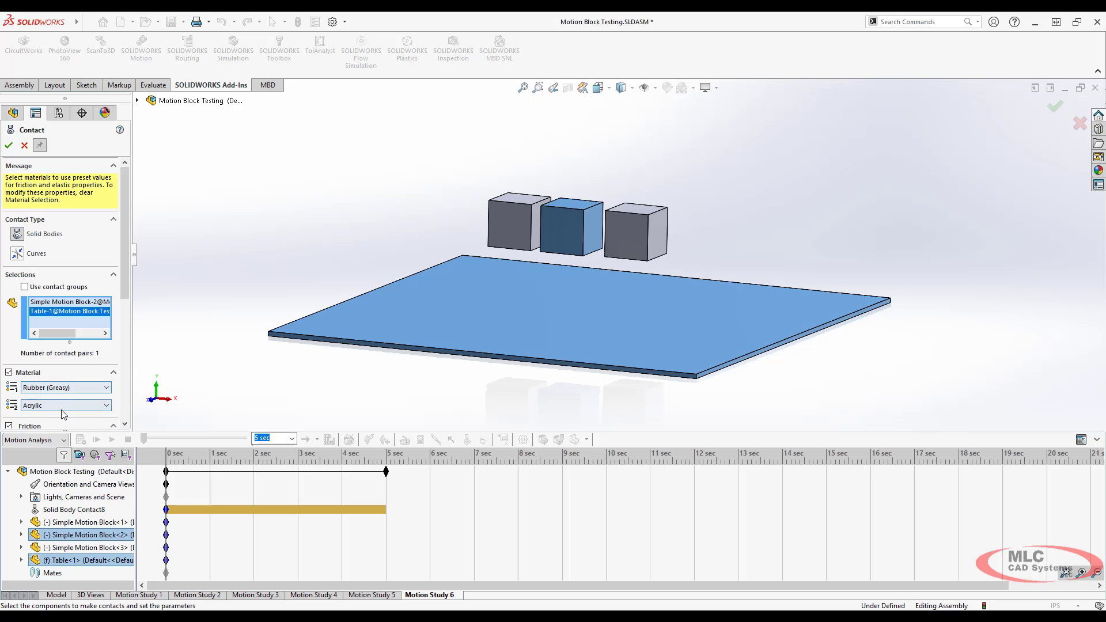
pyautogui.click(63, 406)
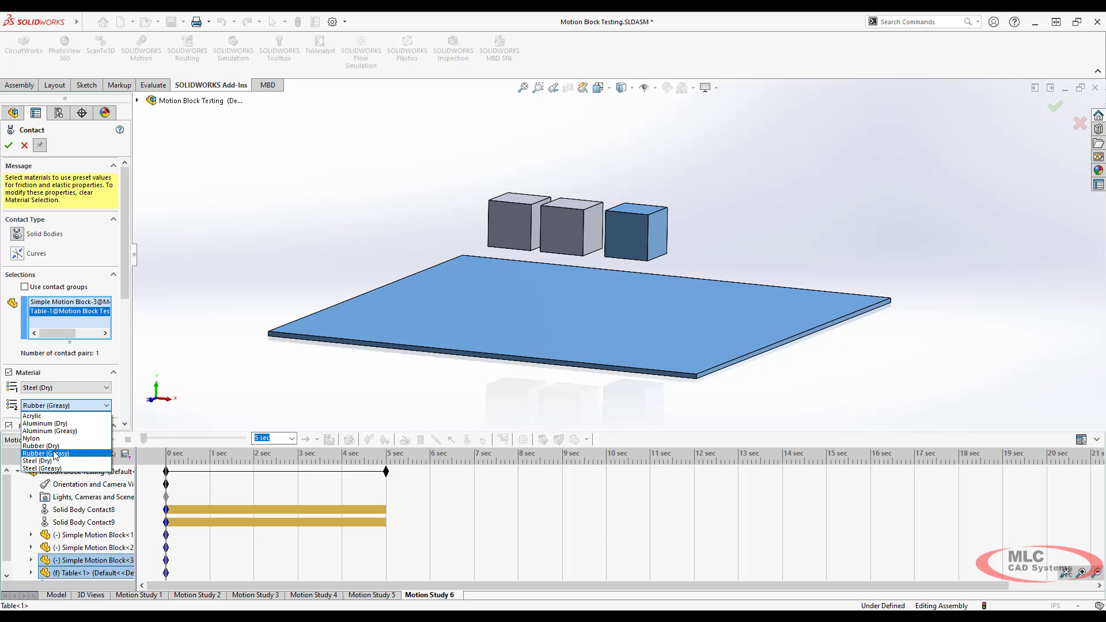
pyautogui.click(30, 461)
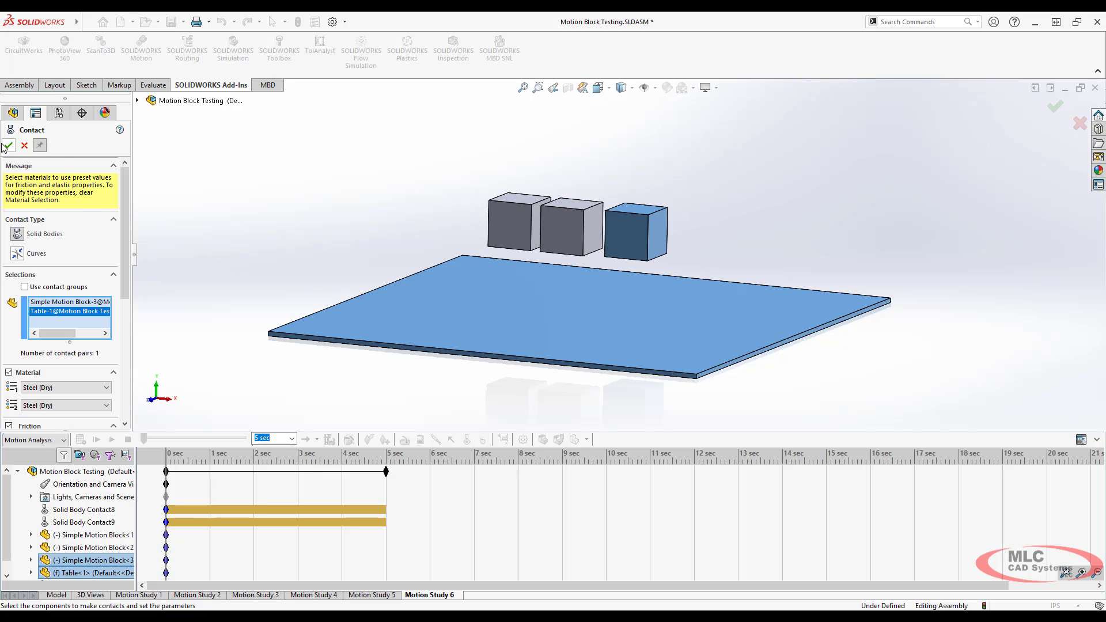
# - Create the remaining block-to-table contact and finish adding contacts
pyautogui.click(7, 146)
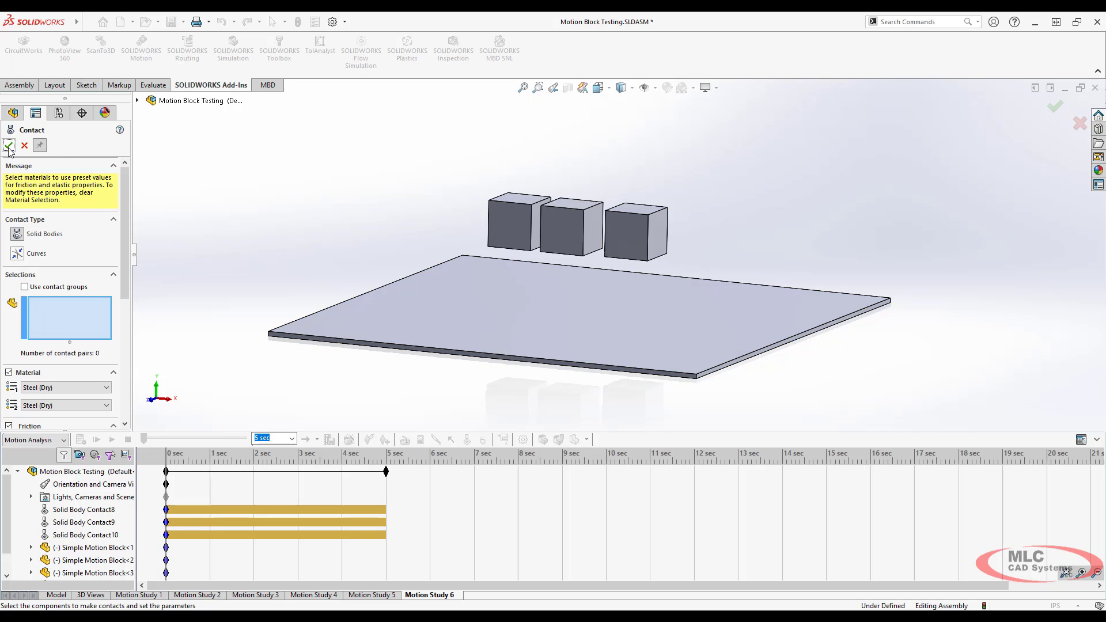
pyautogui.click(8, 144)
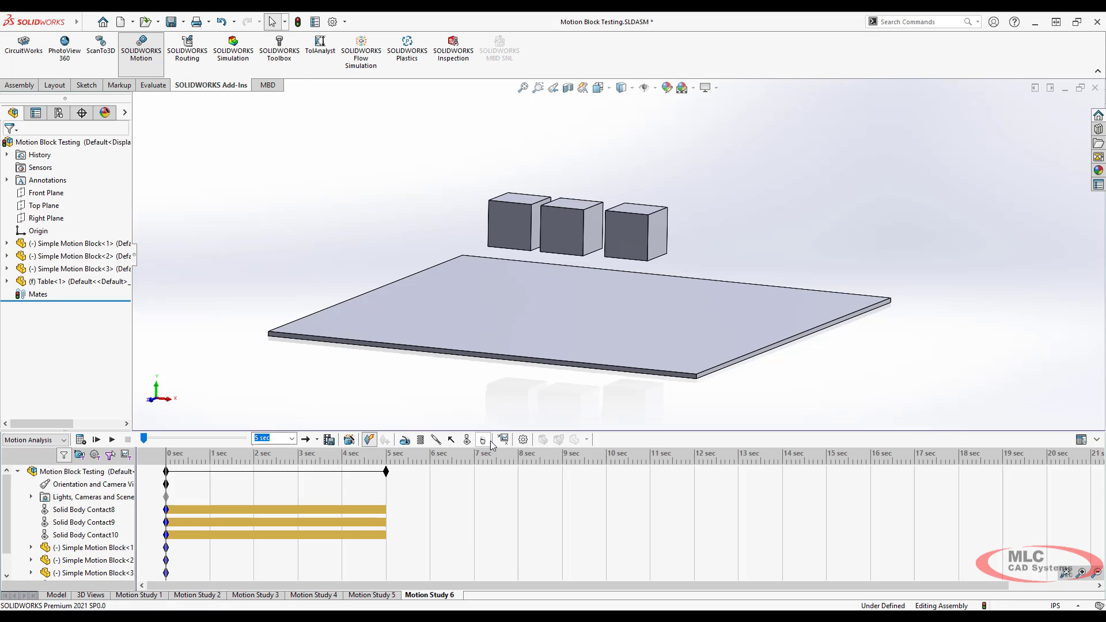
# - Add gravity, compute the one-second drop and scrub through the results
pyautogui.click(483, 440)
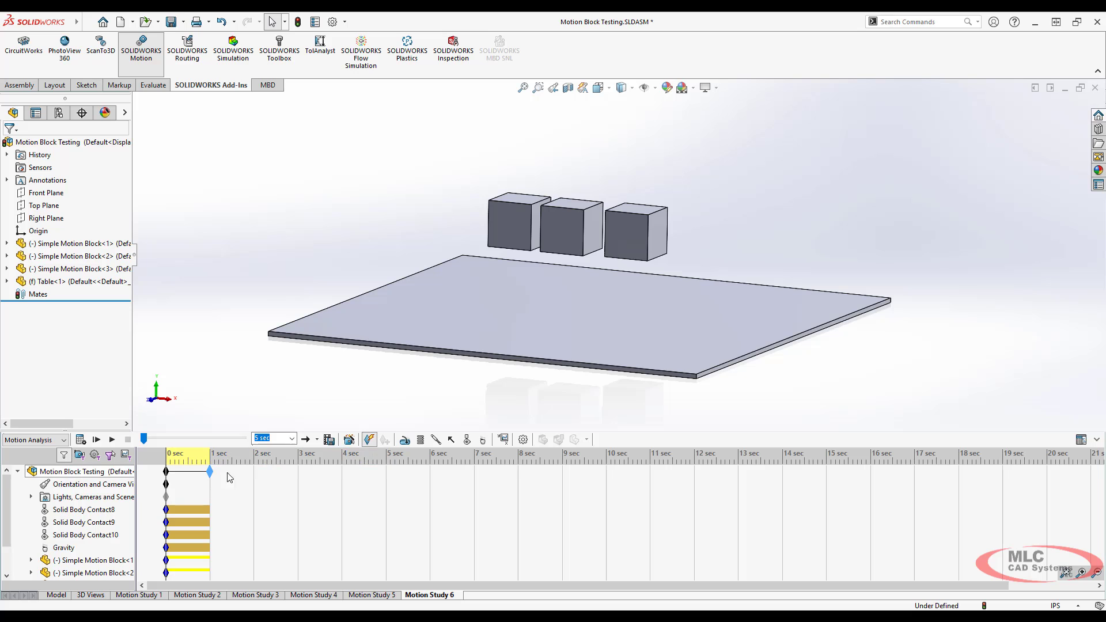
pyautogui.moveTo(684, 573)
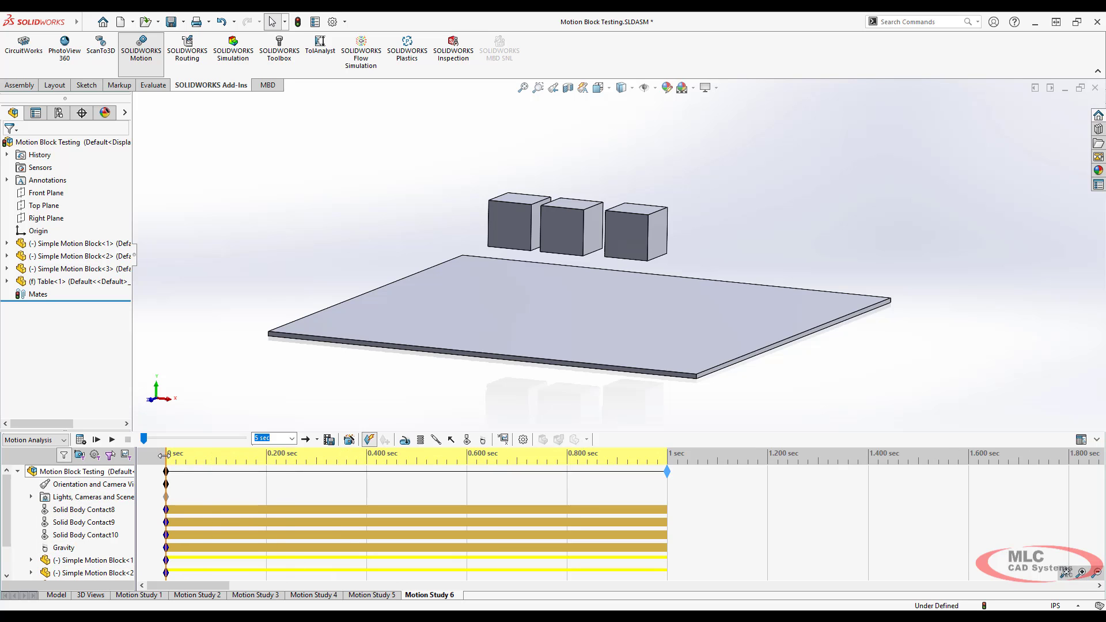
pyautogui.moveTo(165, 455); pyautogui.dragTo(179, 455)
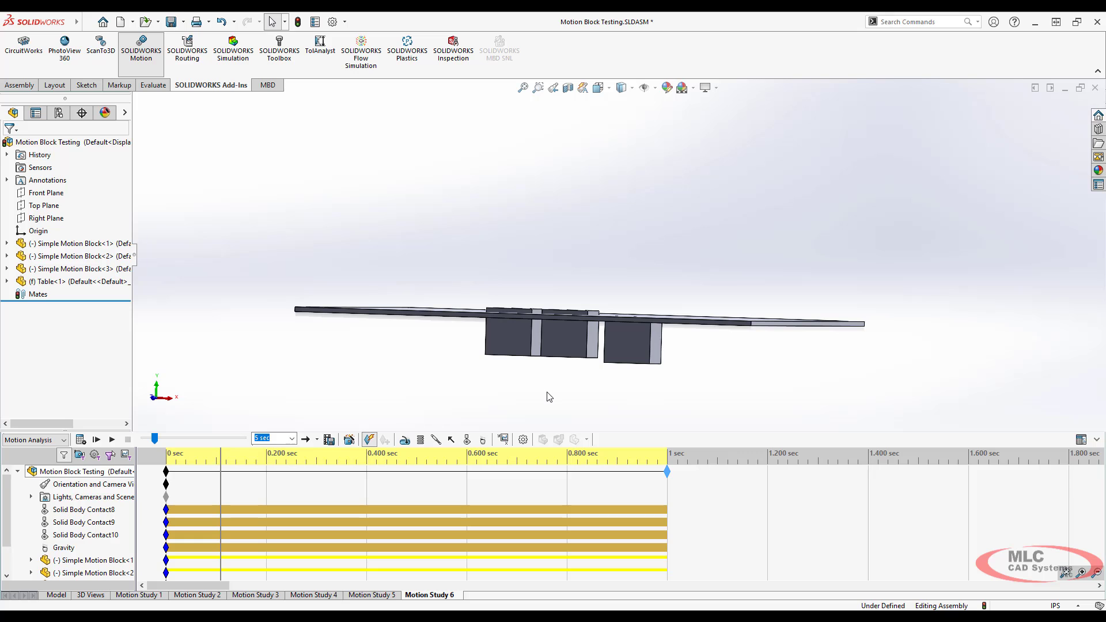
pyautogui.moveTo(528, 369)
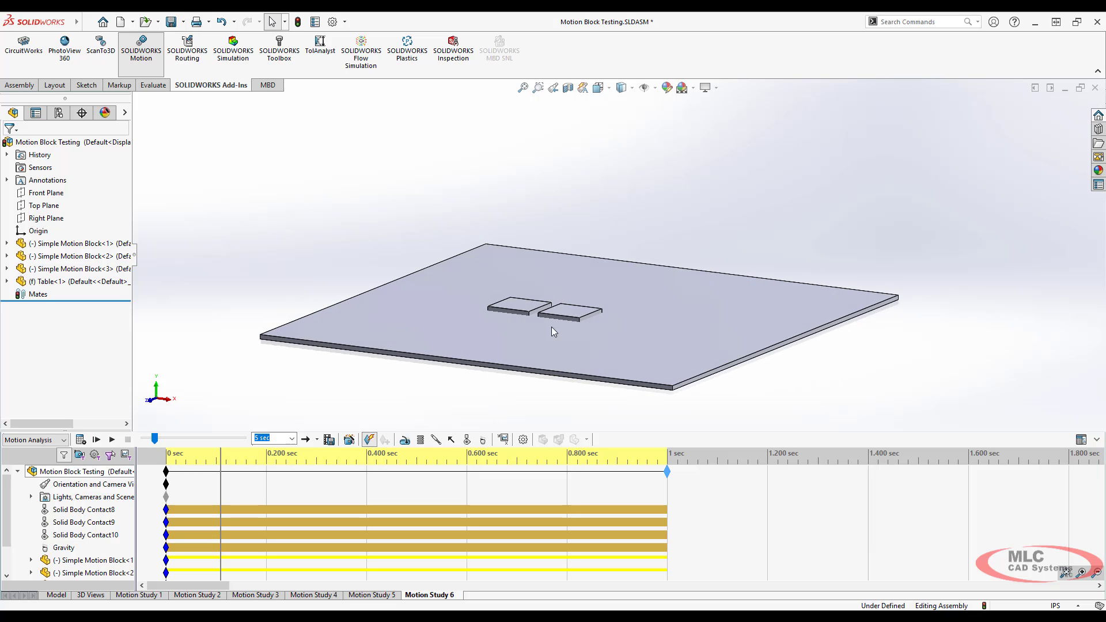
pyautogui.moveTo(437, 395)
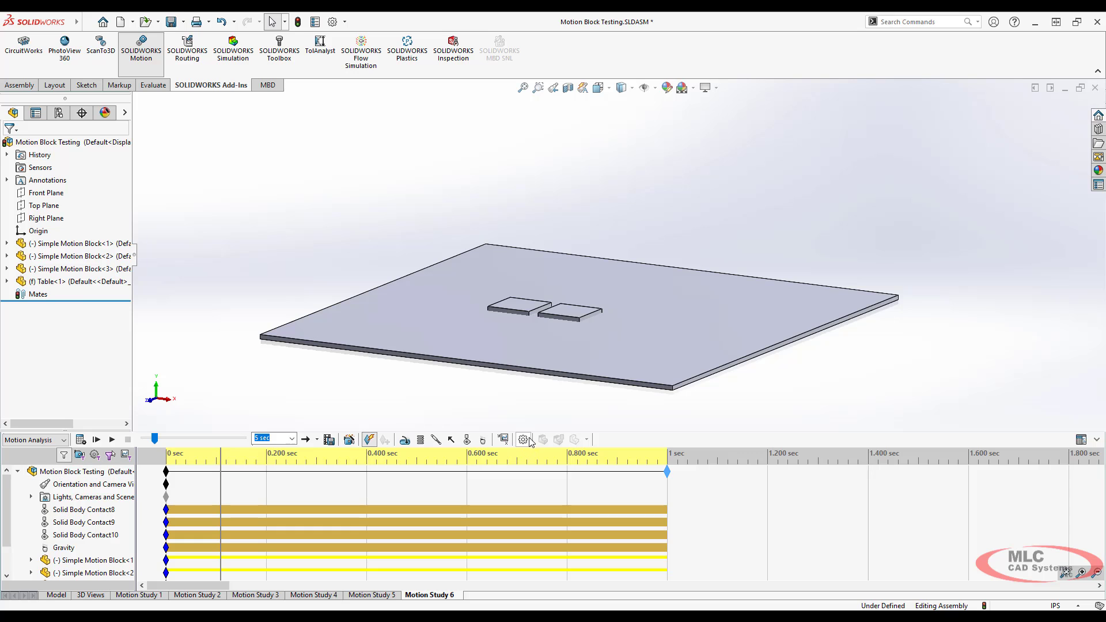
# - Set the study to 100 frames per second in Motion Study Properties and confirm
pyautogui.click(523, 438)
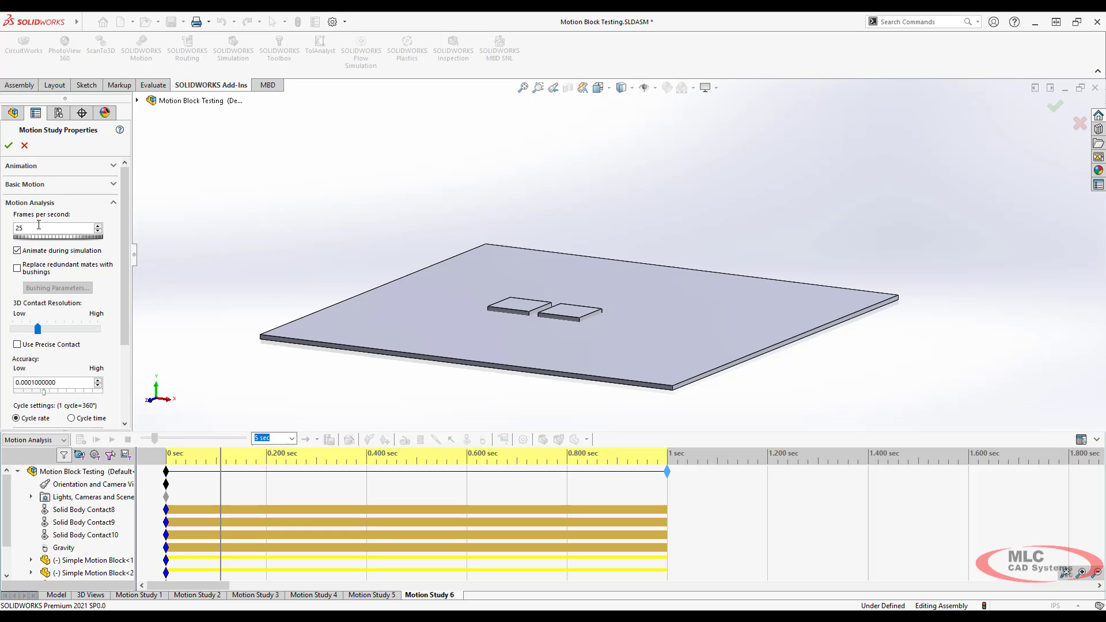
pyautogui.write('100')
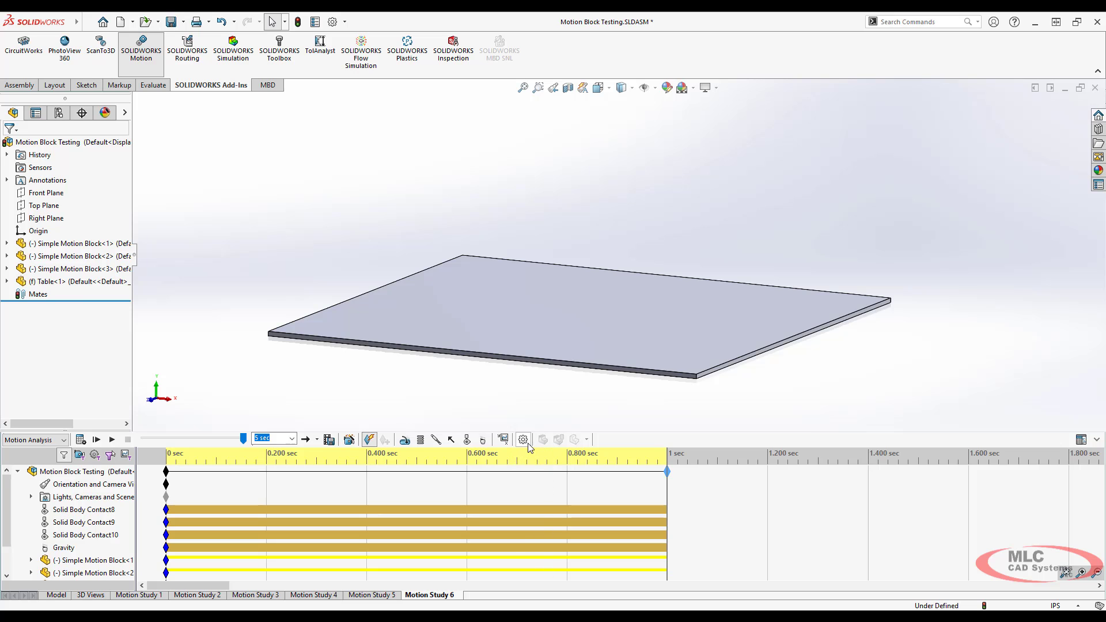
pyautogui.click(523, 439)
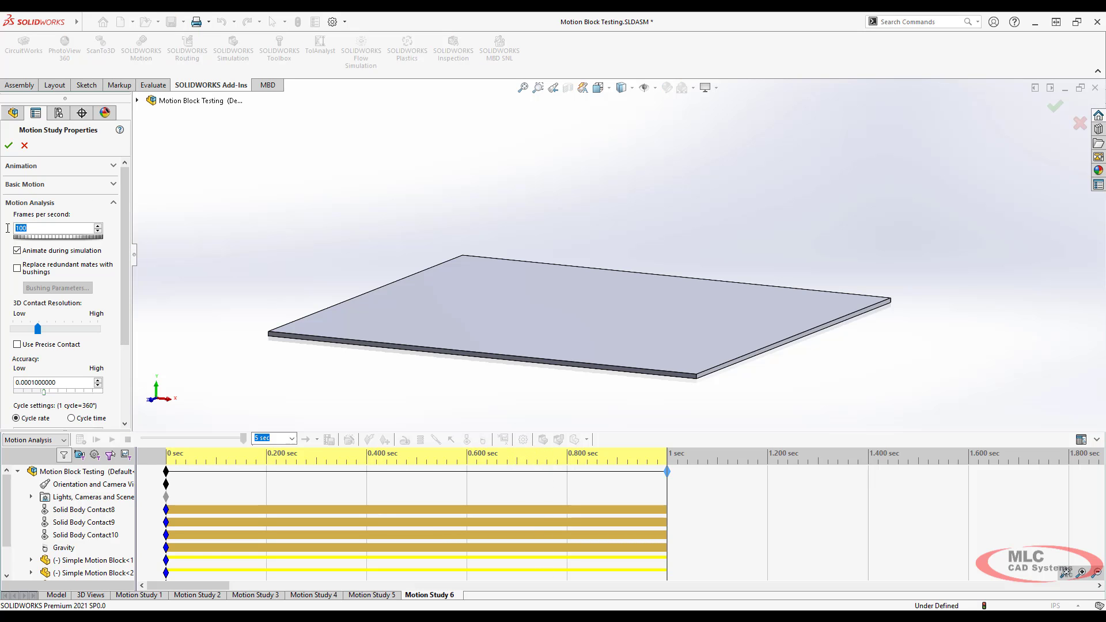
pyautogui.click(9, 144)
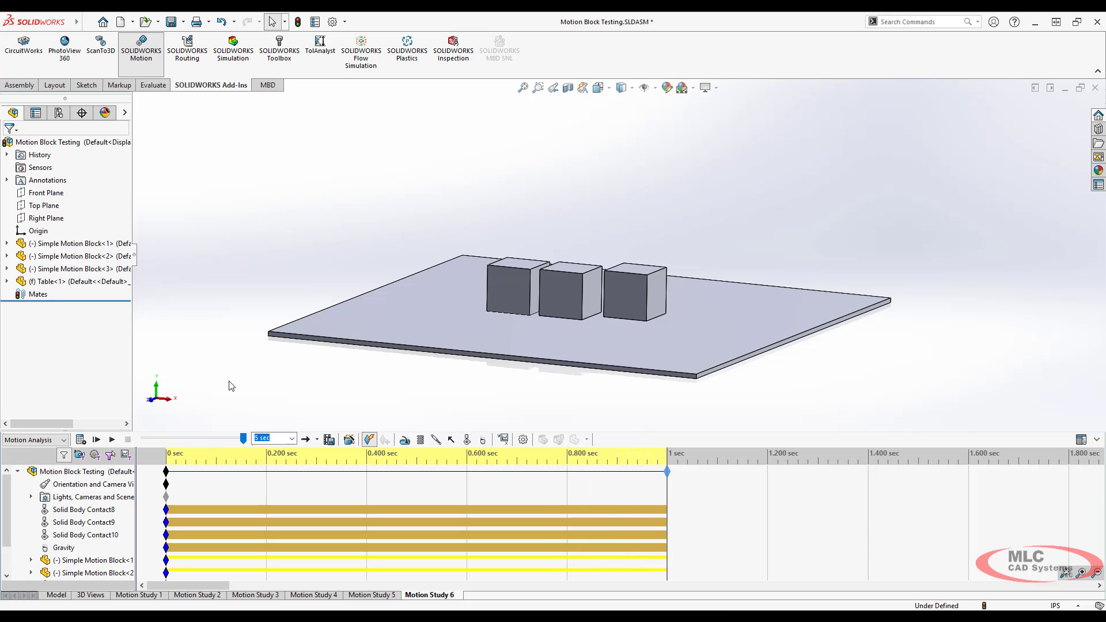
pyautogui.moveTo(244, 378)
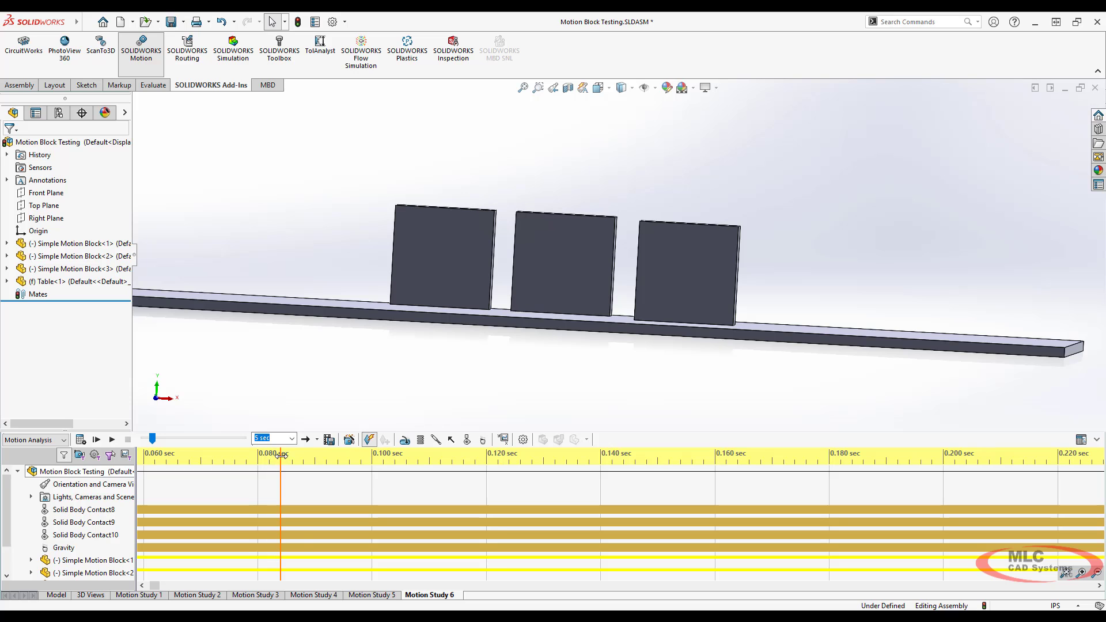
# - Scrub and play back the recalculated run to watch the blocks settle on the table
pyautogui.moveTo(281, 460); pyautogui.dragTo(331, 461)
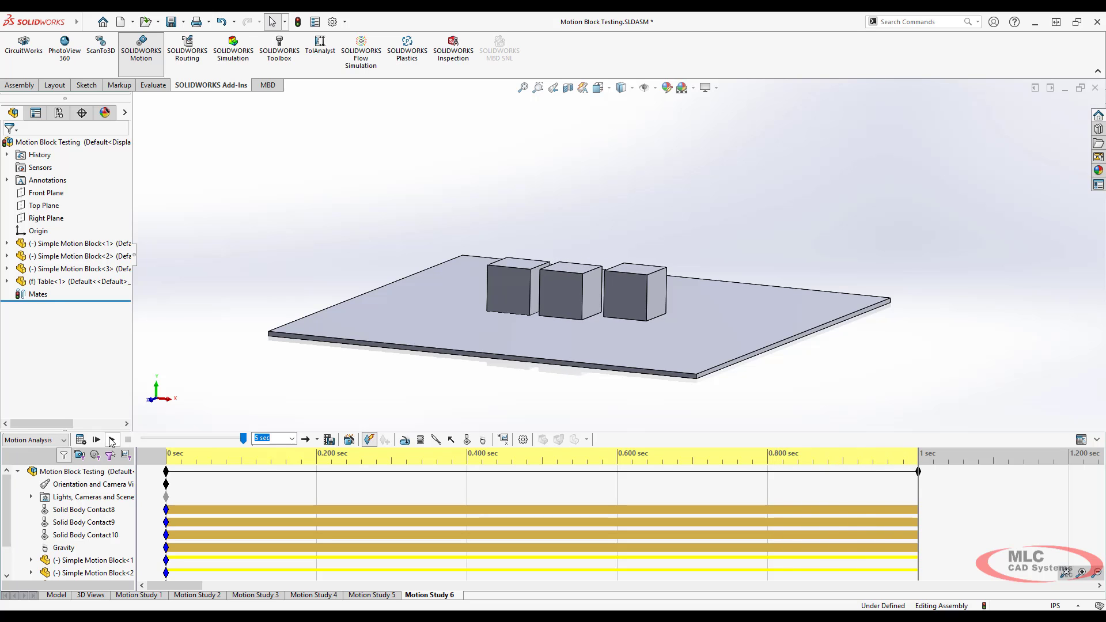
pyautogui.click(97, 439)
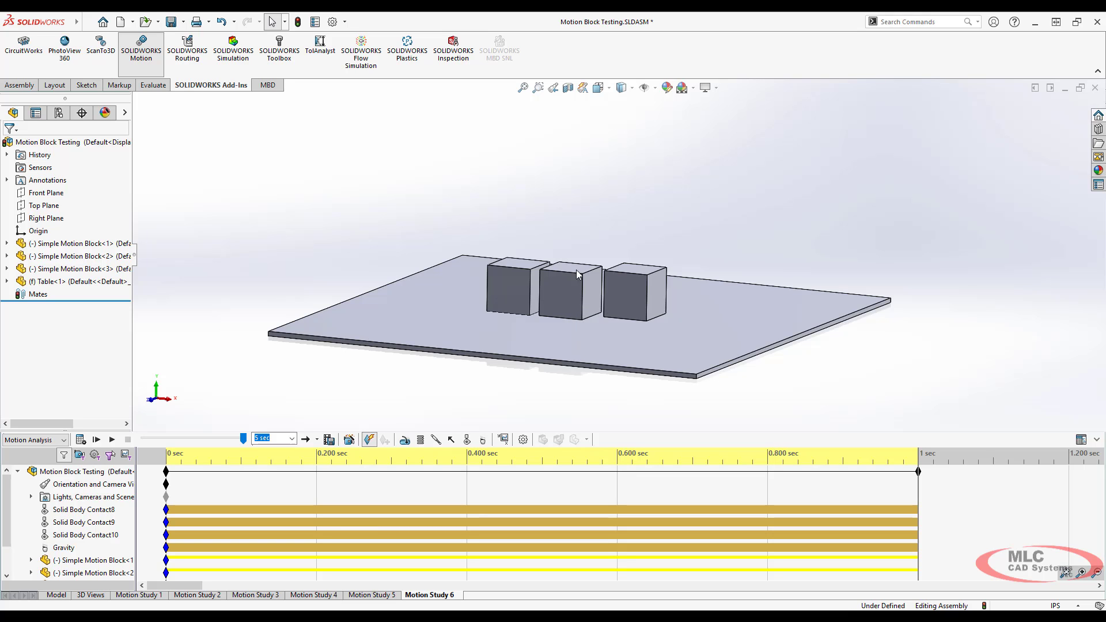
pyautogui.moveTo(584, 261)
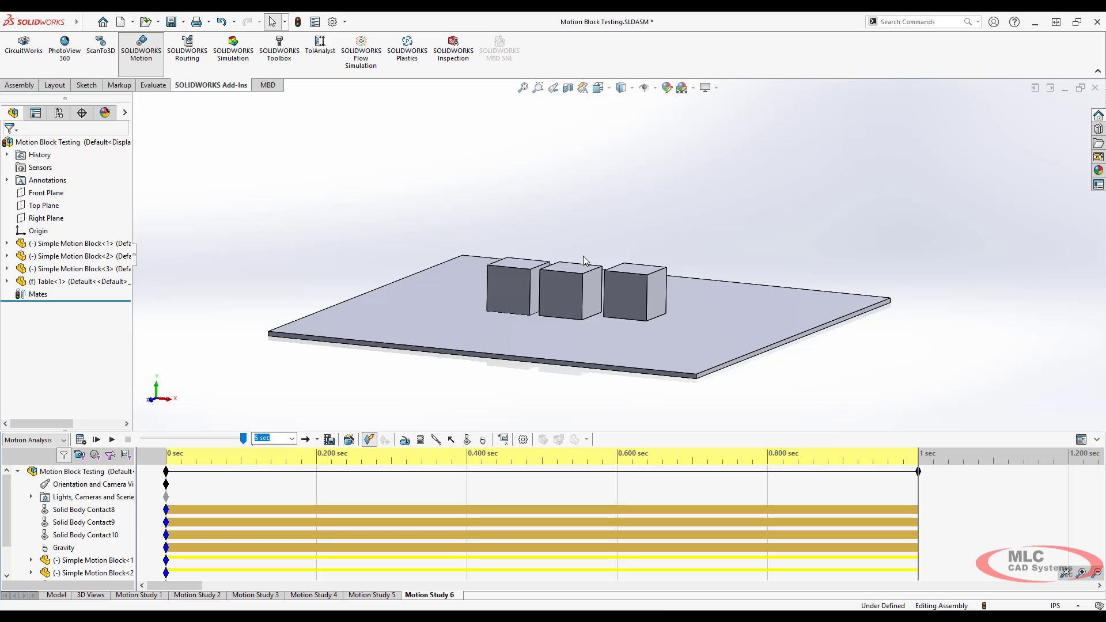
pyautogui.moveTo(609, 230)
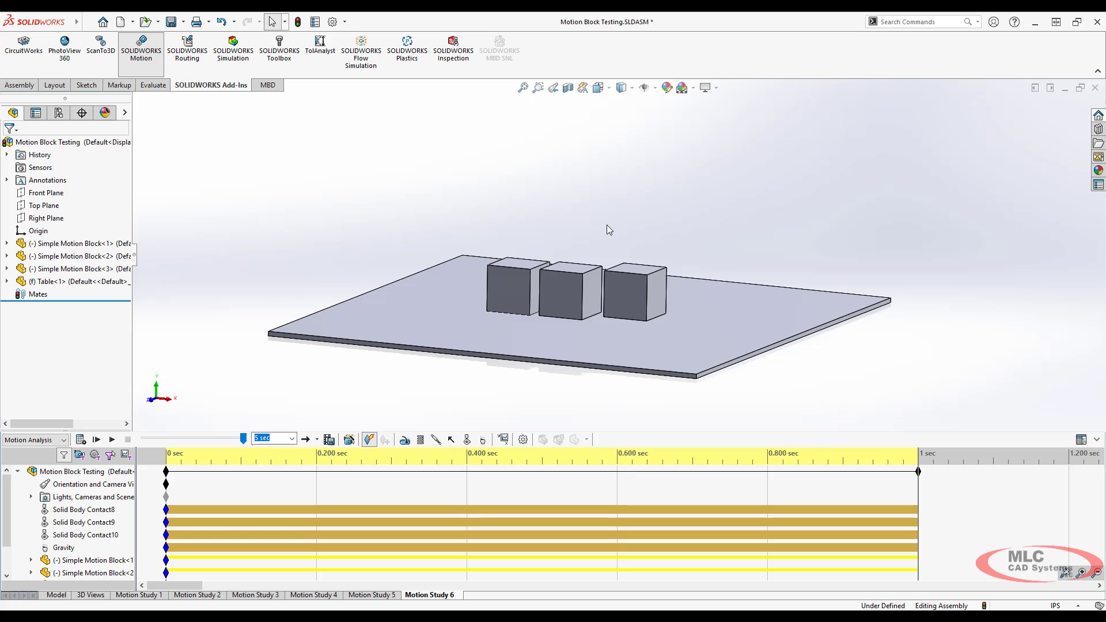
pyautogui.moveTo(562, 309)
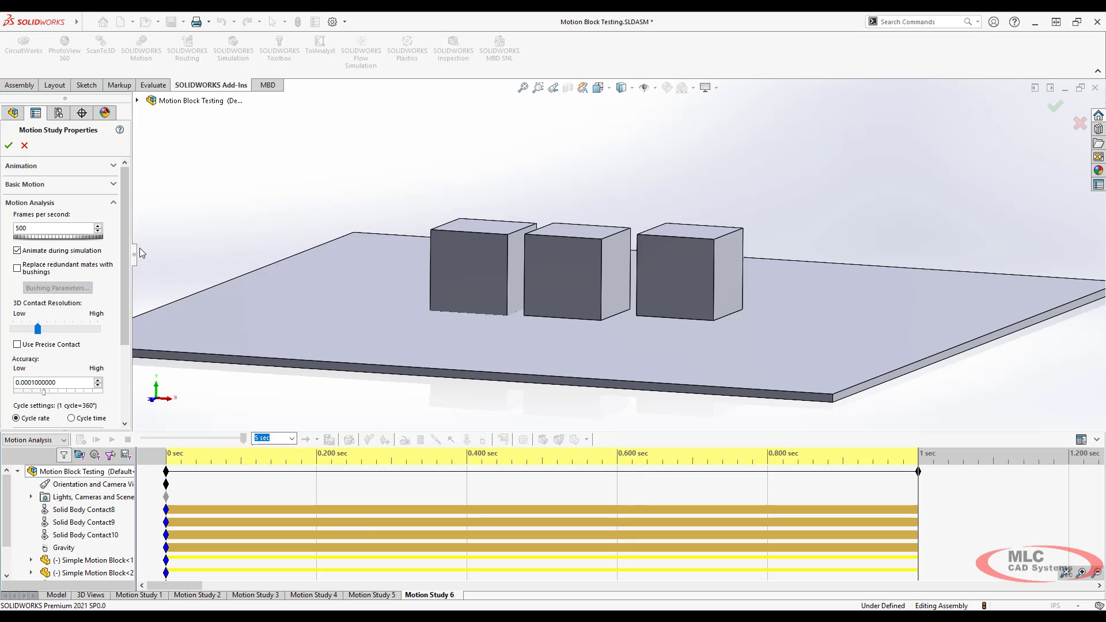
# - Raise the 3D contact resolution toward High and apply the study settings
pyautogui.scroll(-3)
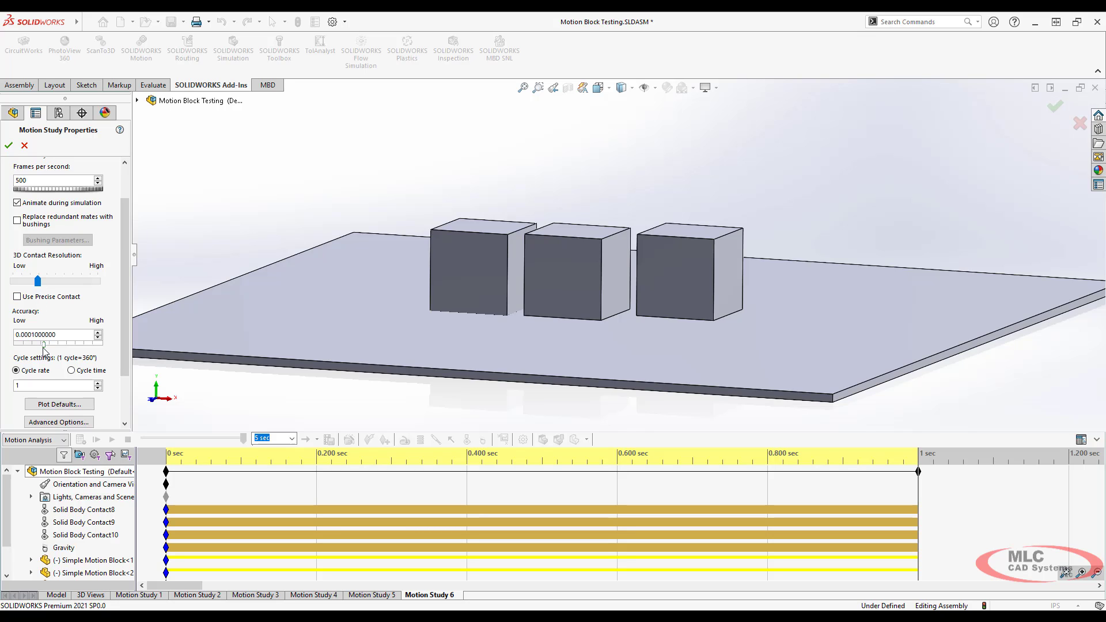
pyautogui.moveTo(109, 280)
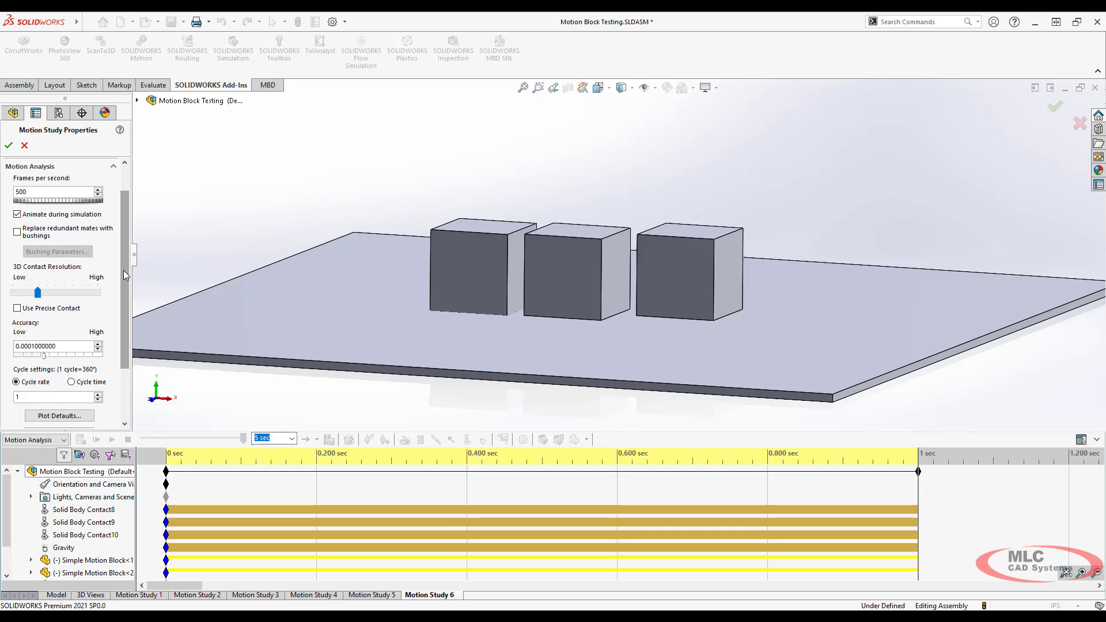
pyautogui.moveTo(126, 283)
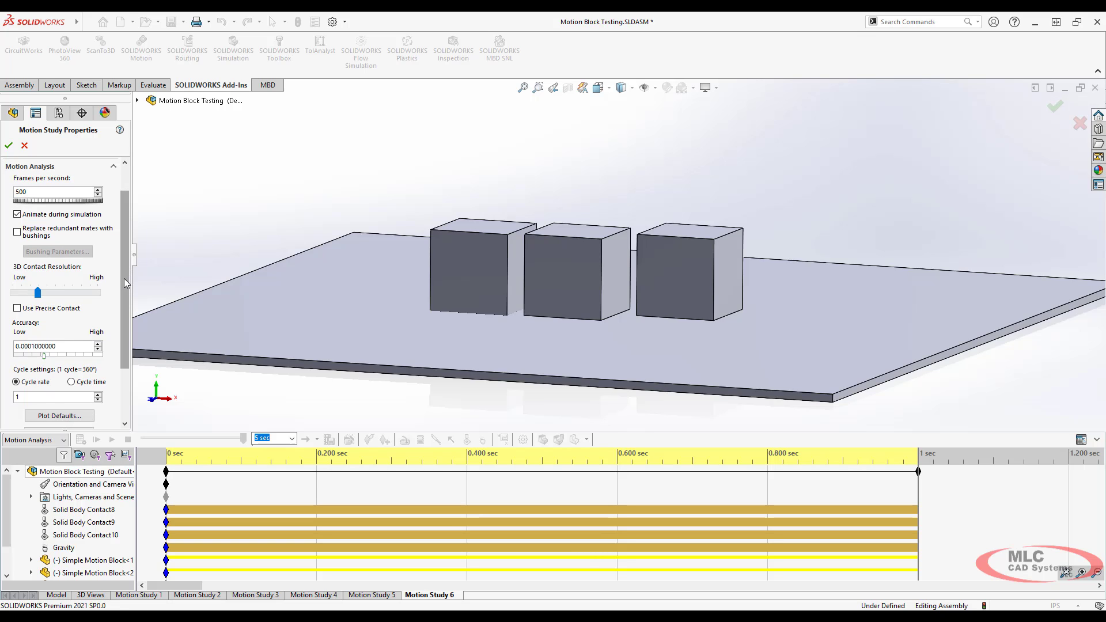
pyautogui.moveTo(39, 205)
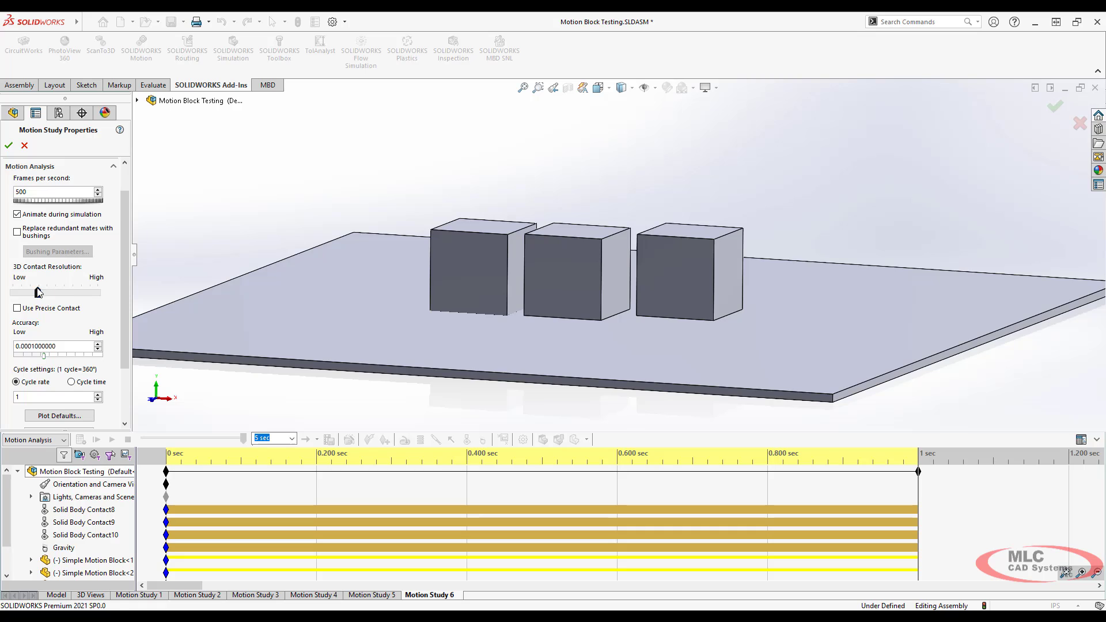
pyautogui.moveTo(32, 291); pyautogui.dragTo(81, 291)
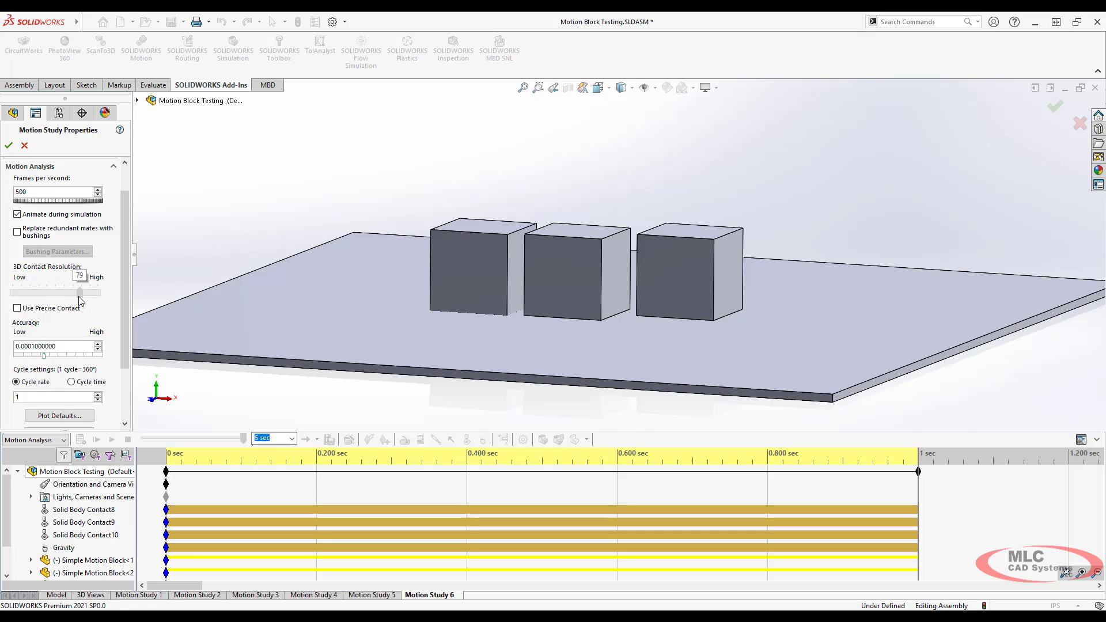
pyautogui.moveTo(77, 291); pyautogui.dragTo(43, 291)
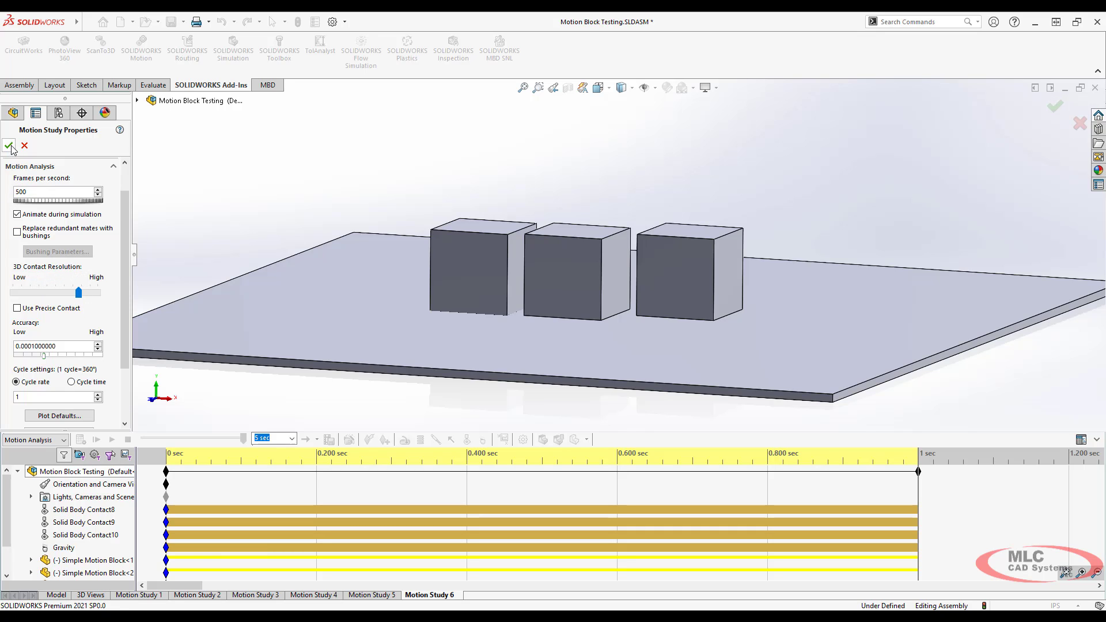
pyautogui.click(9, 146)
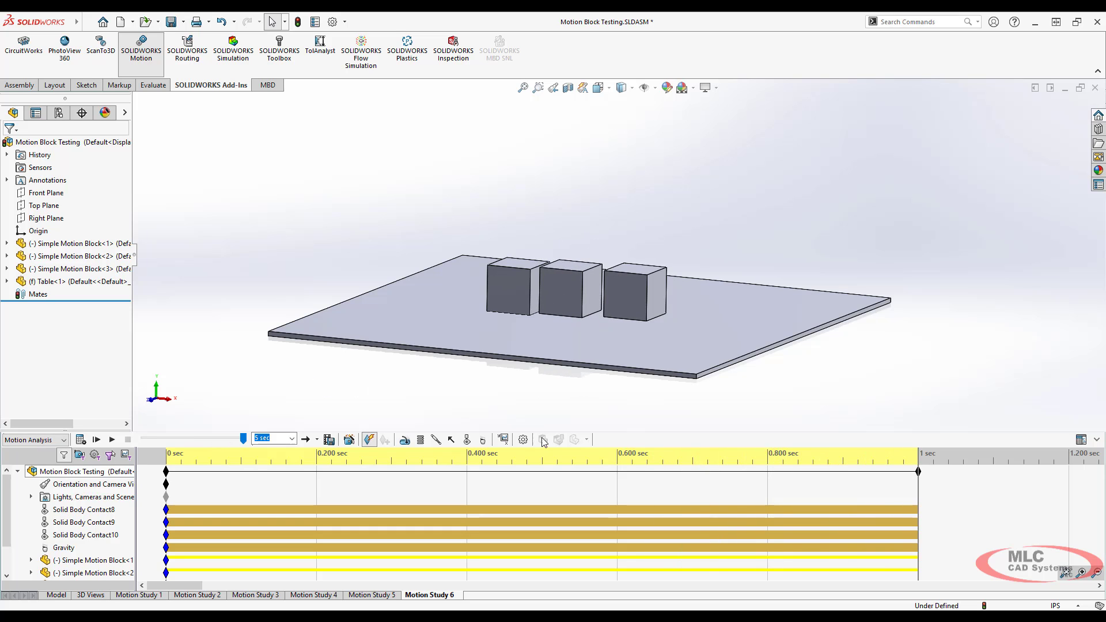
# - Tighten the solver accuracy to 0.0000001 in Motion Study Properties and apply it
pyautogui.click(523, 439)
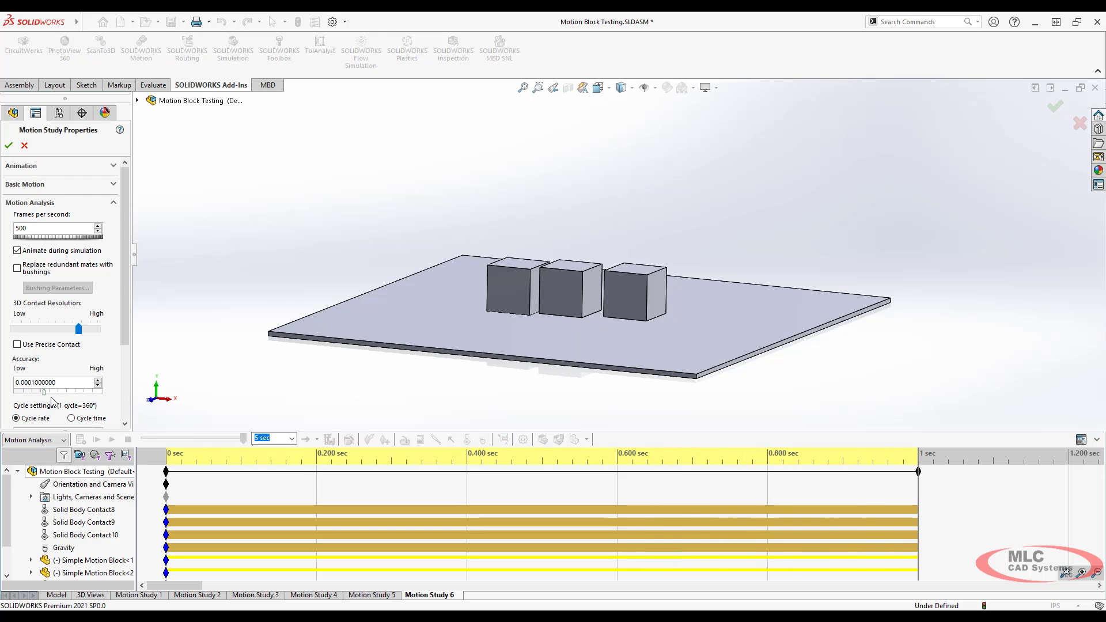
pyautogui.moveTo(44, 391); pyautogui.dragTo(71, 392)
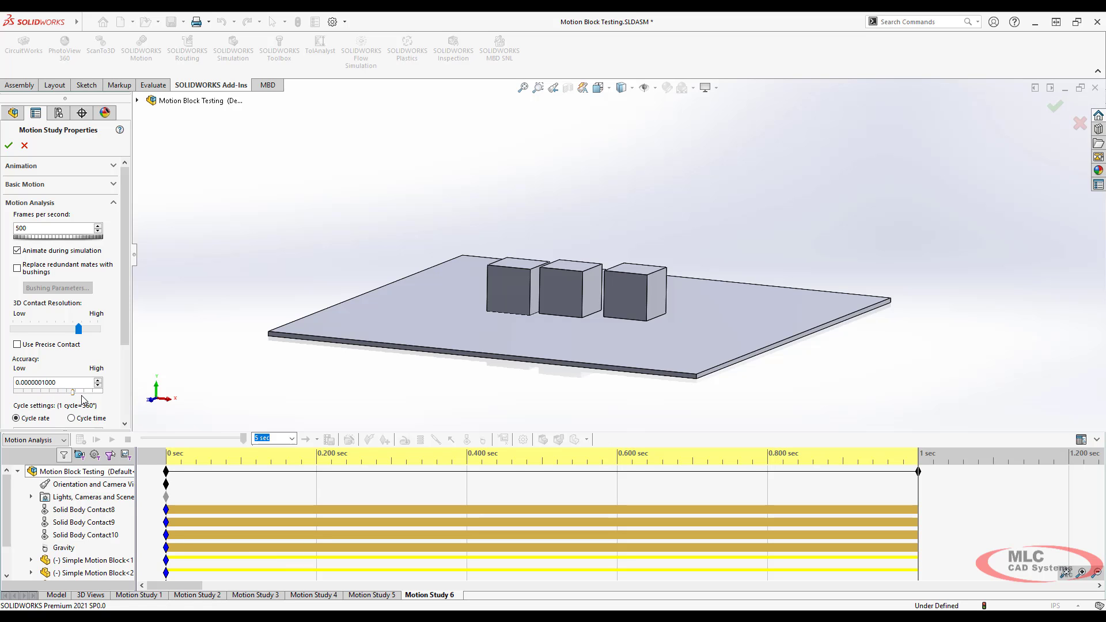
pyautogui.click(13, 144)
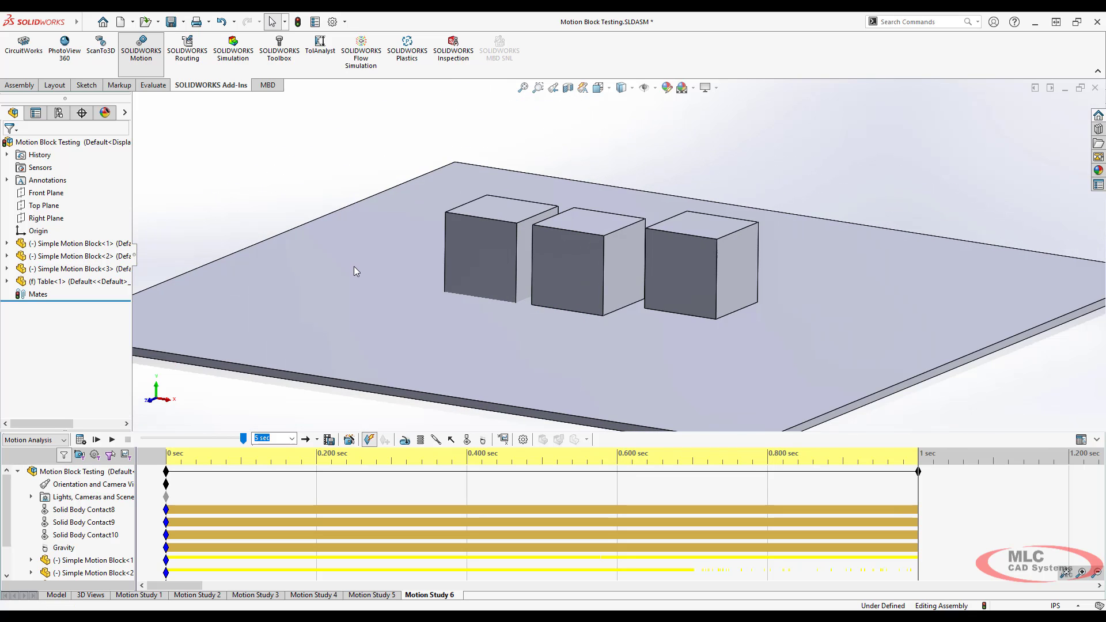
pyautogui.moveTo(304, 228)
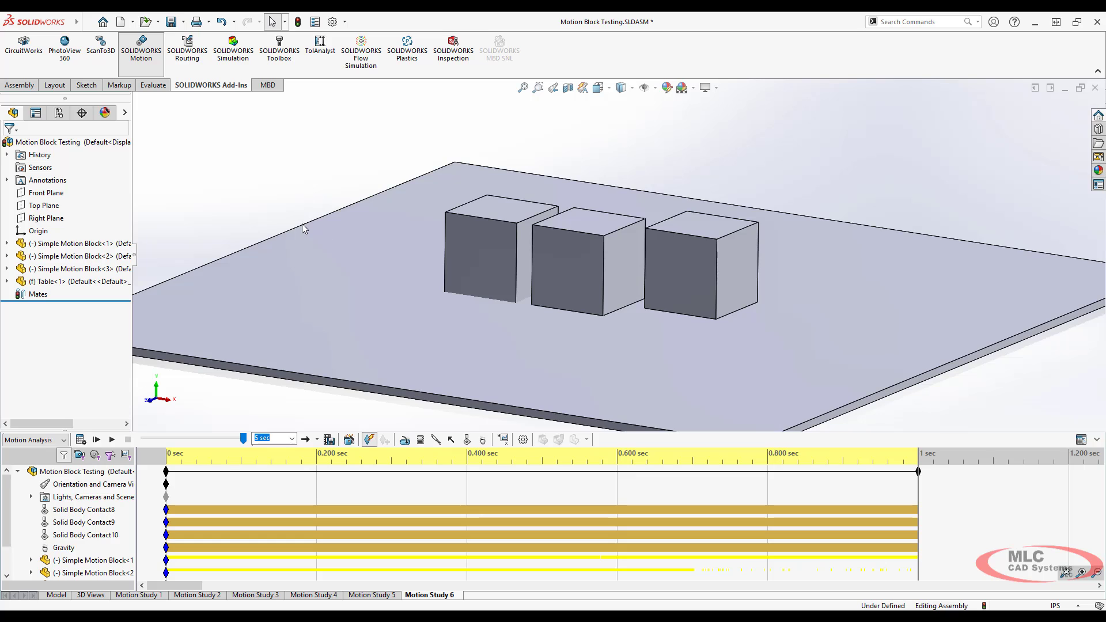
pyautogui.moveTo(294, 168)
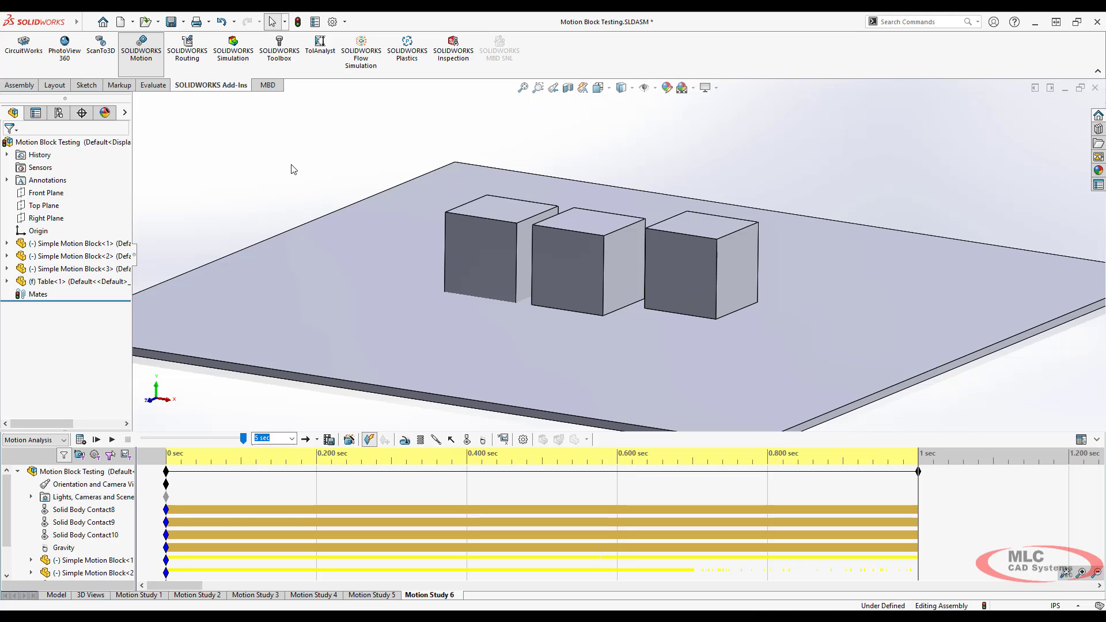
pyautogui.moveTo(196, 384)
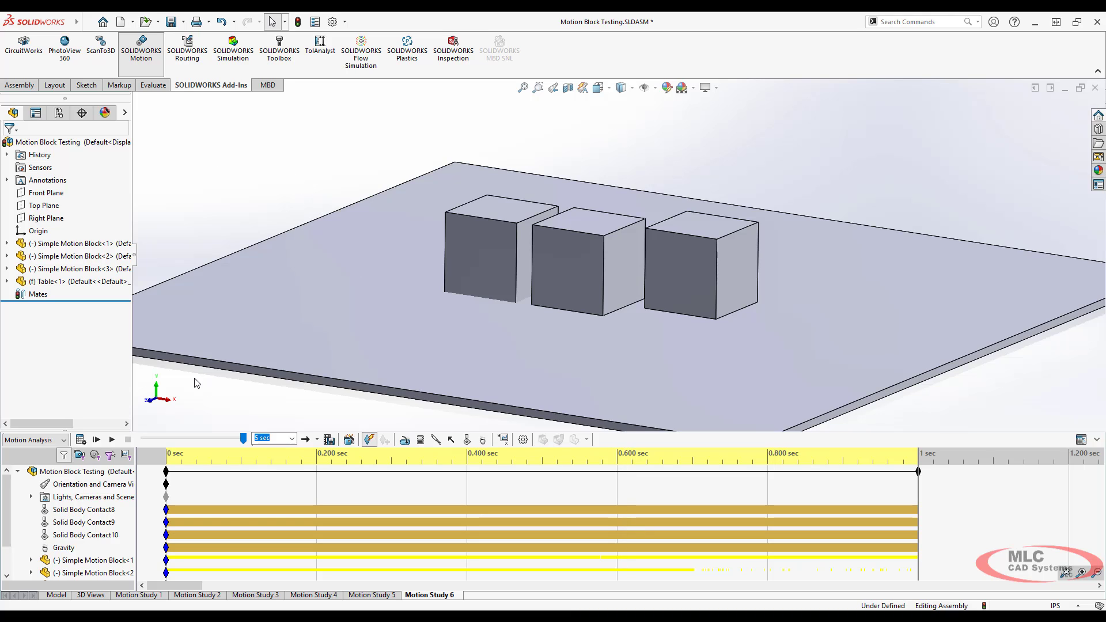
pyautogui.moveTo(606, 320)
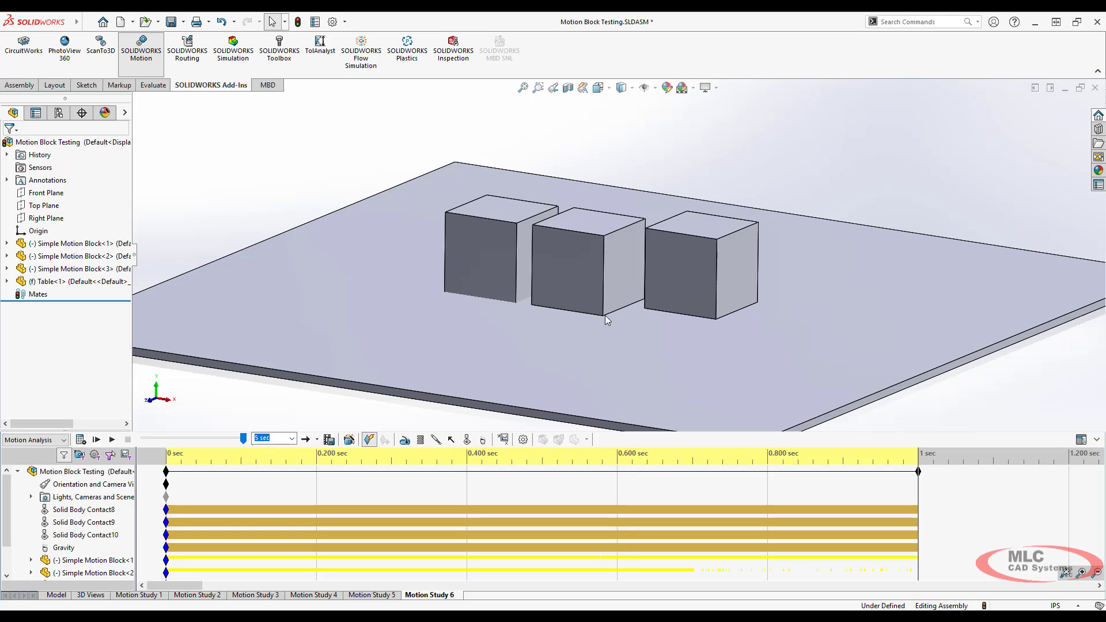
pyautogui.moveTo(584, 286)
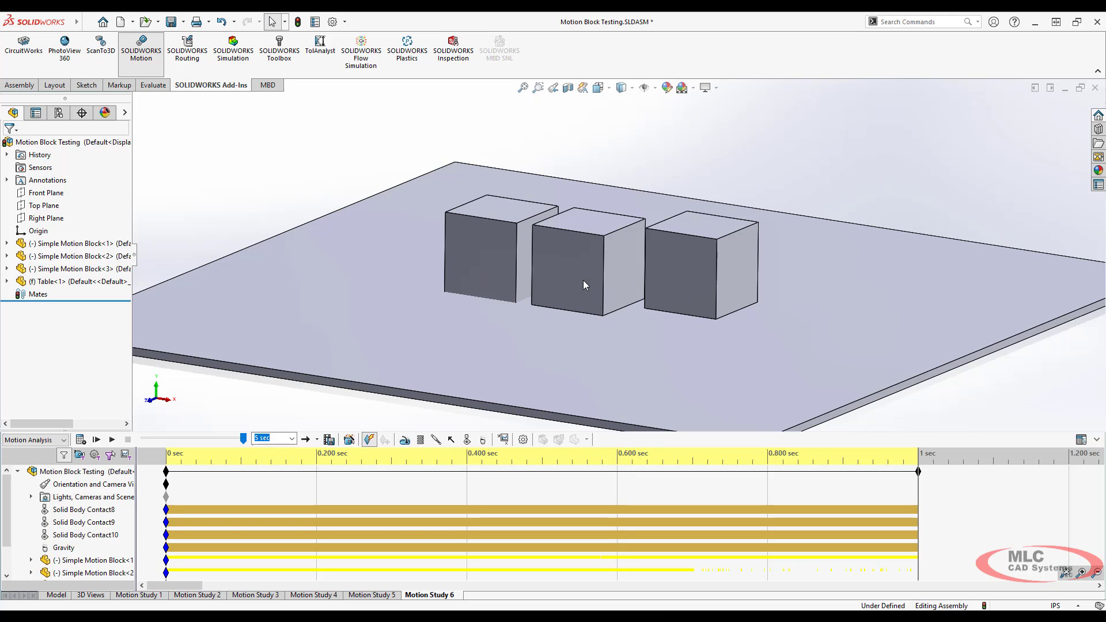
pyautogui.moveTo(576, 274)
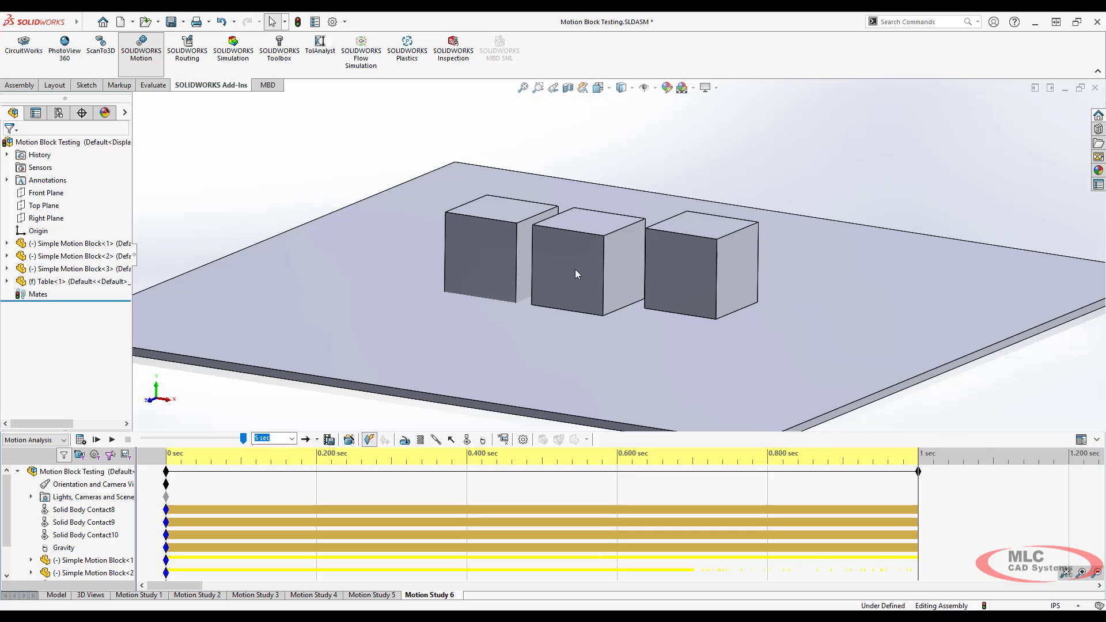
pyautogui.moveTo(320, 204)
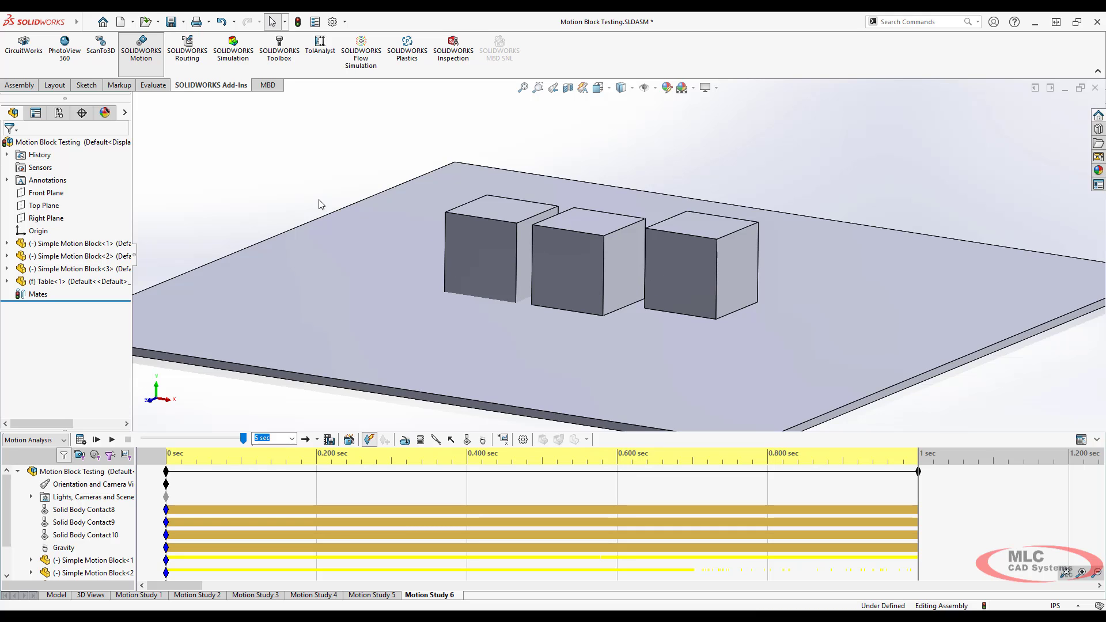
pyautogui.moveTo(283, 196)
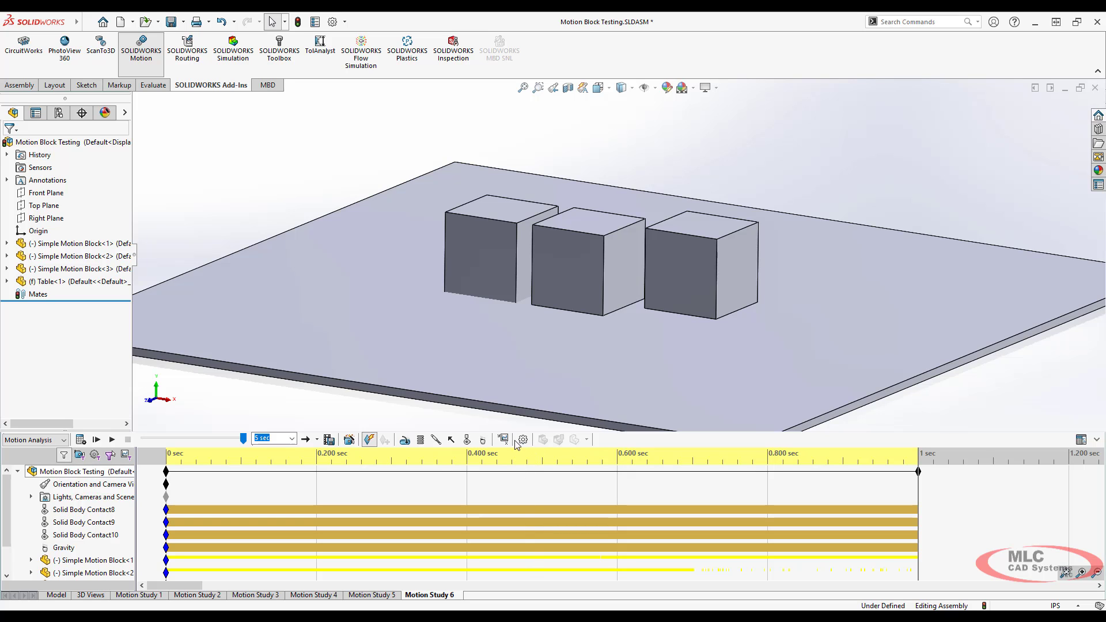
# - Reopen Motion Study Properties to check the accuracy now reads 0.00000001
pyautogui.click(523, 440)
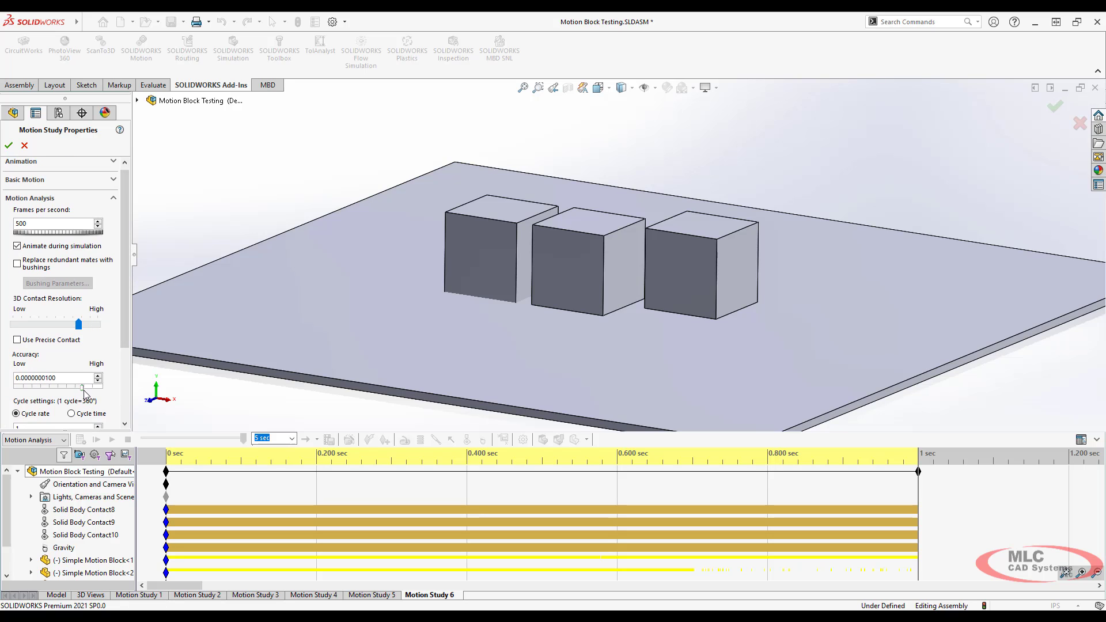
pyautogui.moveTo(532, 253)
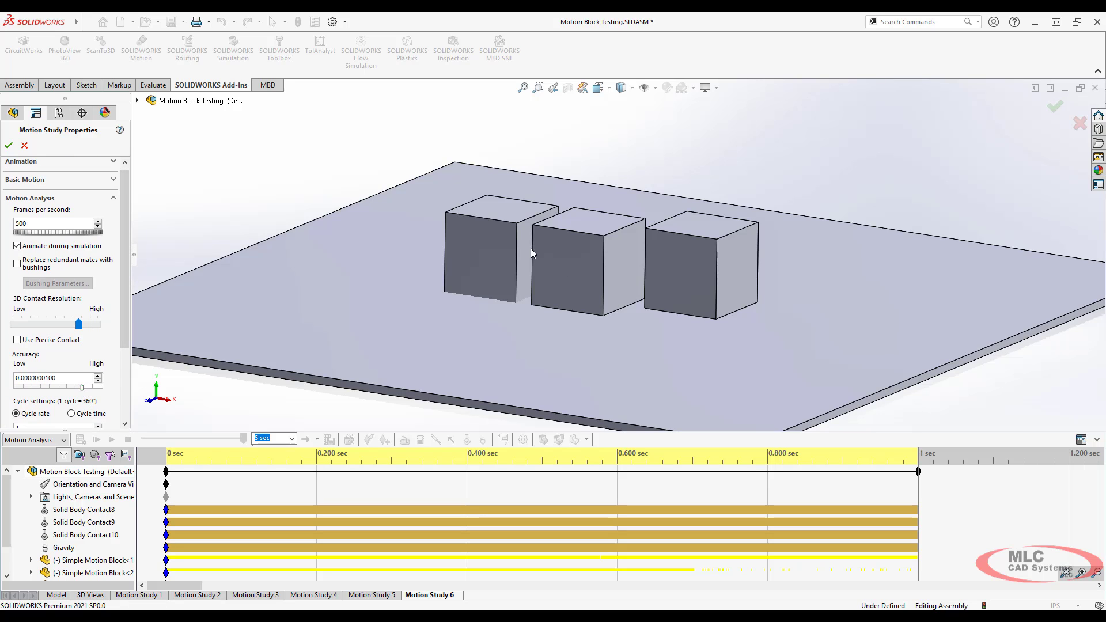
pyautogui.moveTo(571, 297)
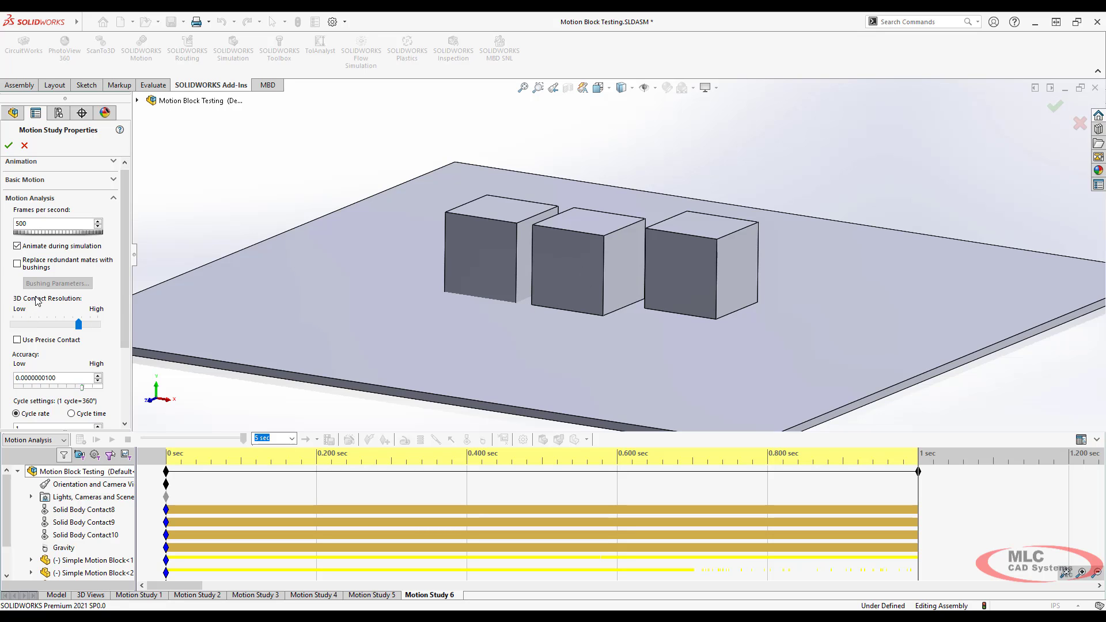
pyautogui.moveTo(53, 327)
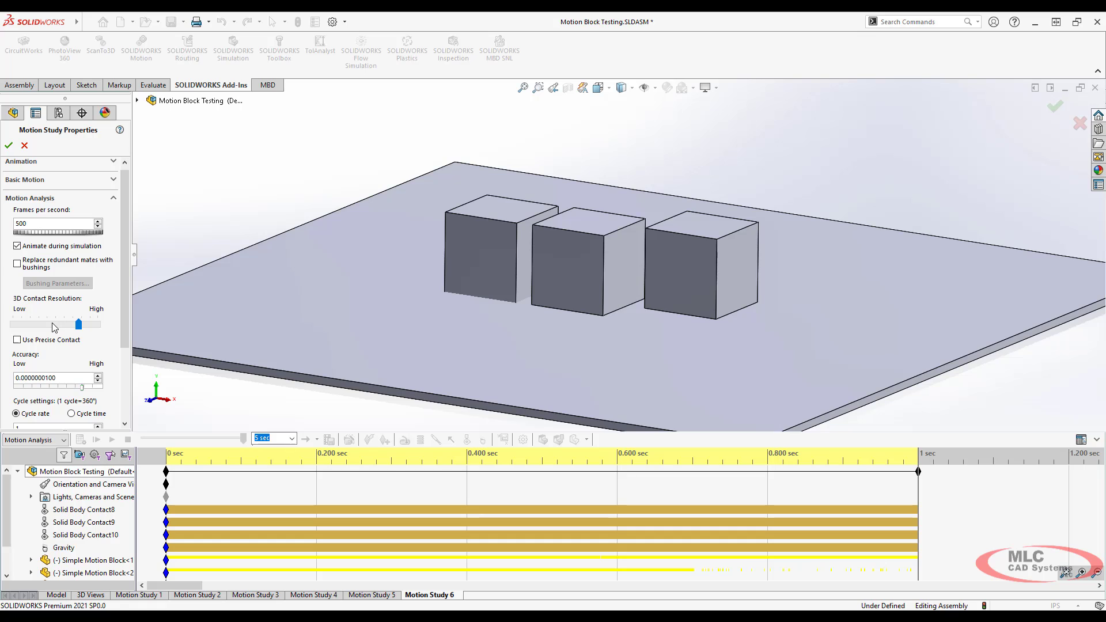
pyautogui.moveTo(44, 323)
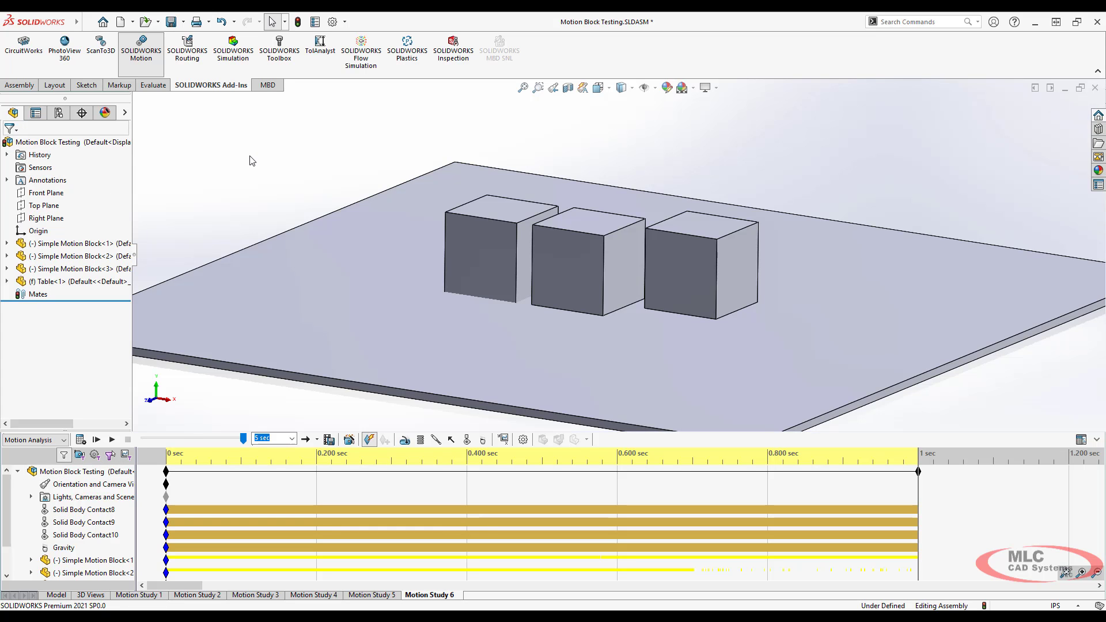
pyautogui.moveTo(682, 172)
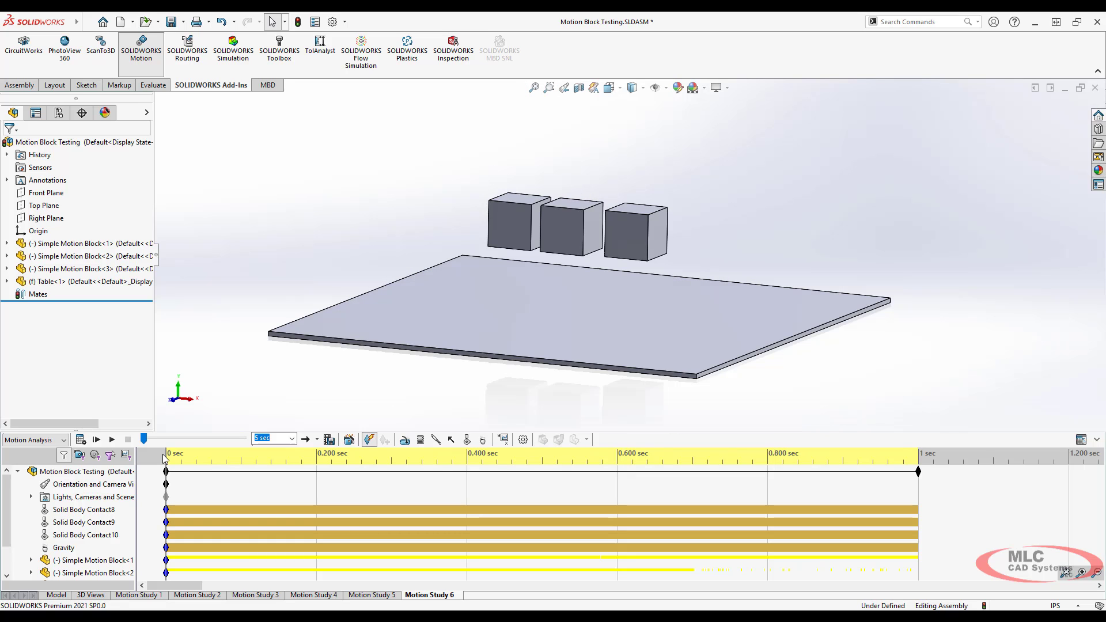
# - Edit Solid Body Contact8 and uncheck Material so friction values become editable
pyautogui.rightClick(86, 509)
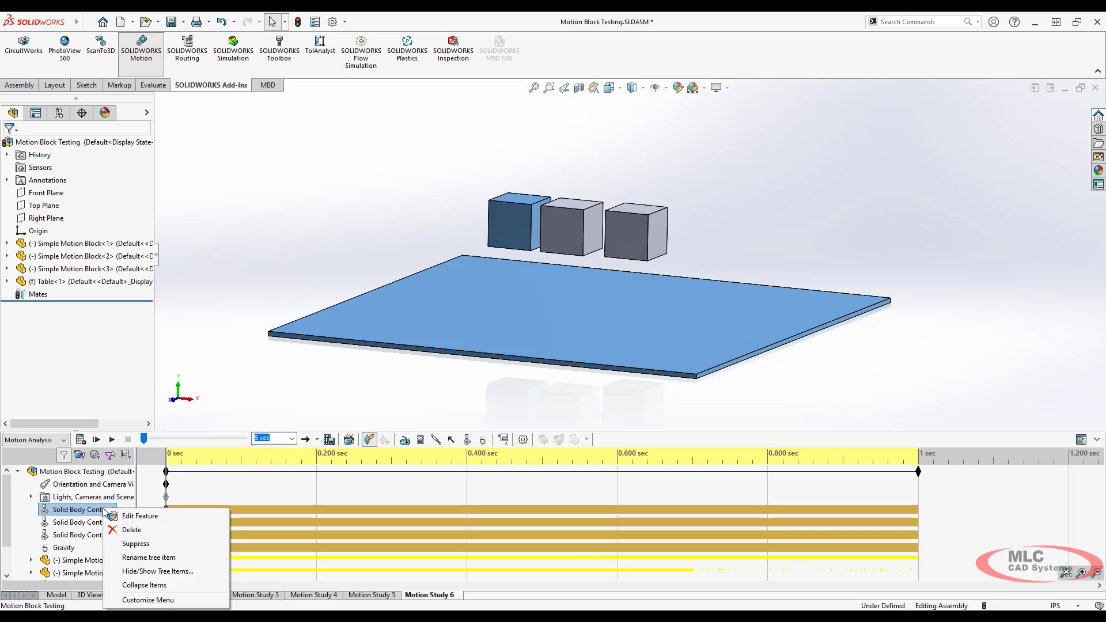
pyautogui.moveTo(140, 516)
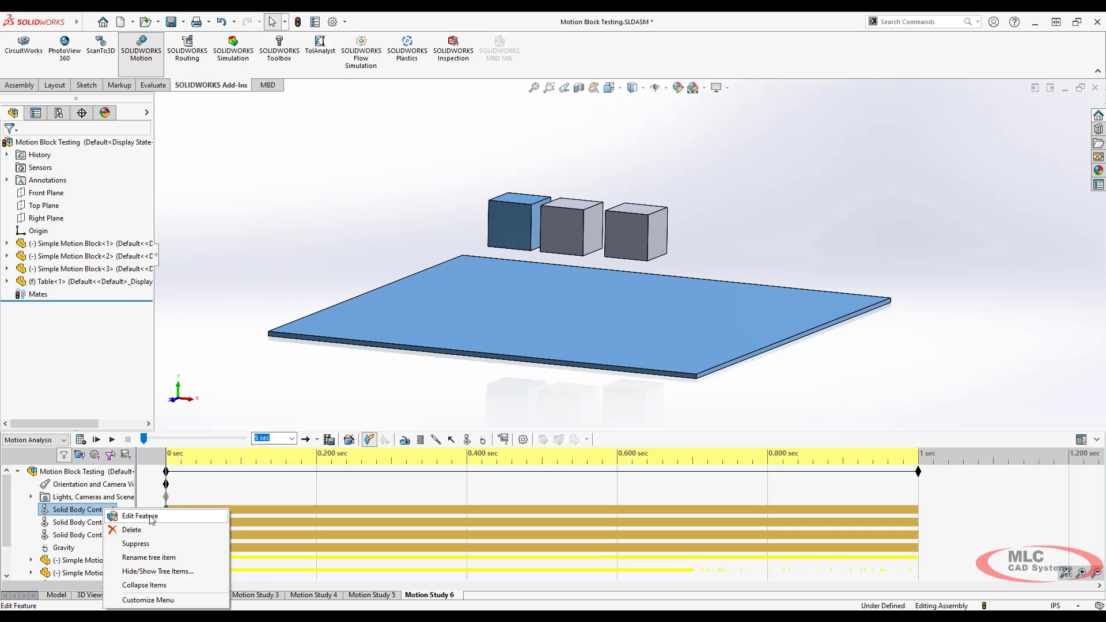
pyautogui.click(140, 516)
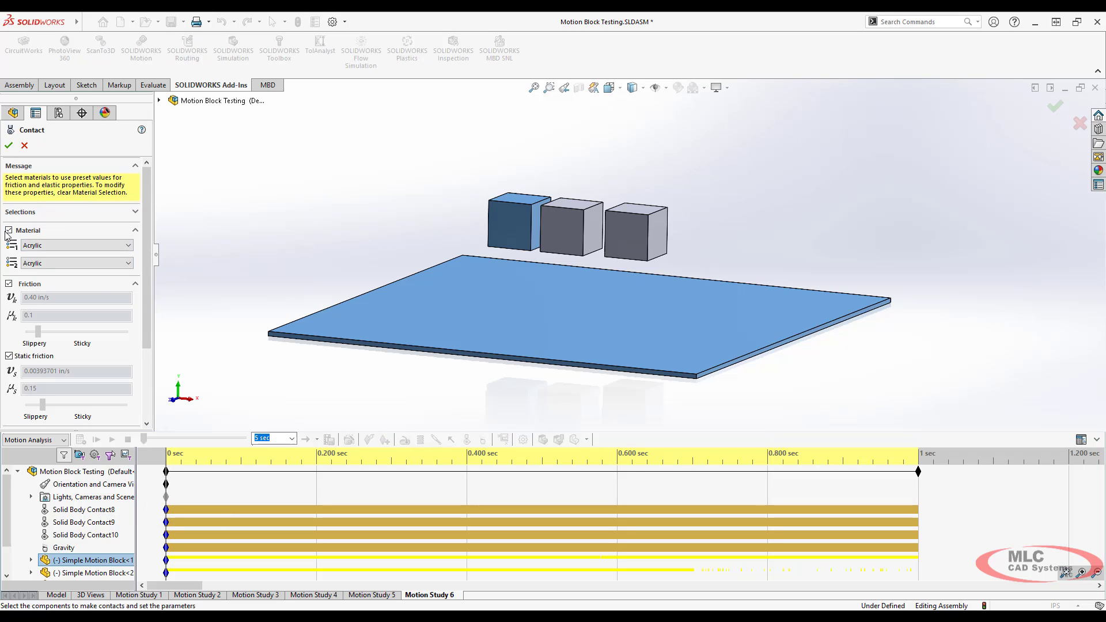
pyautogui.click(9, 230)
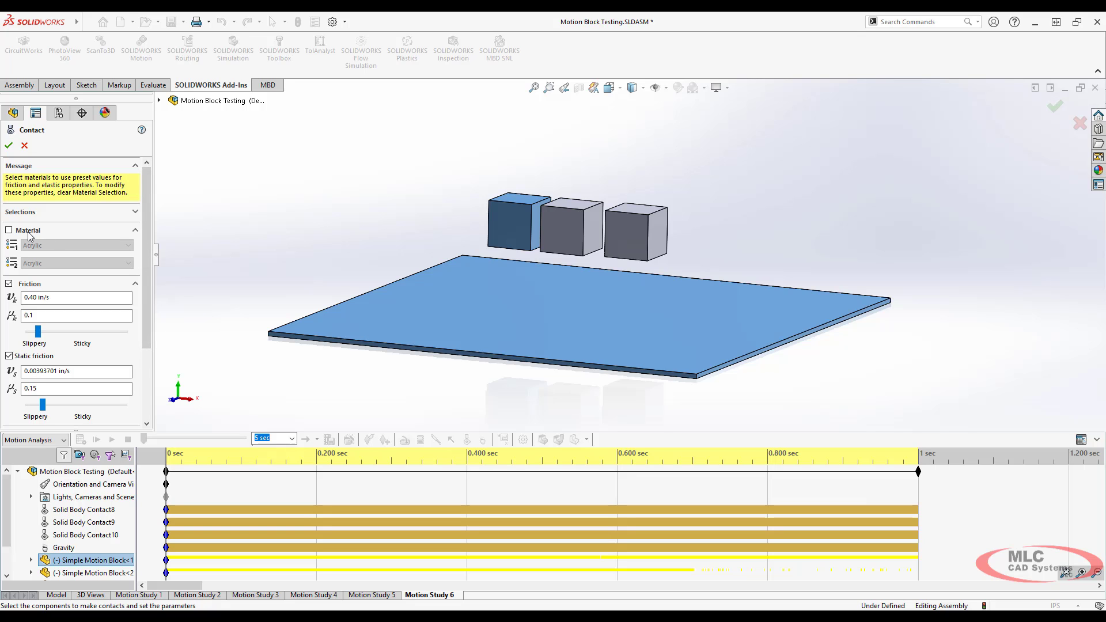
pyautogui.moveTo(147, 237)
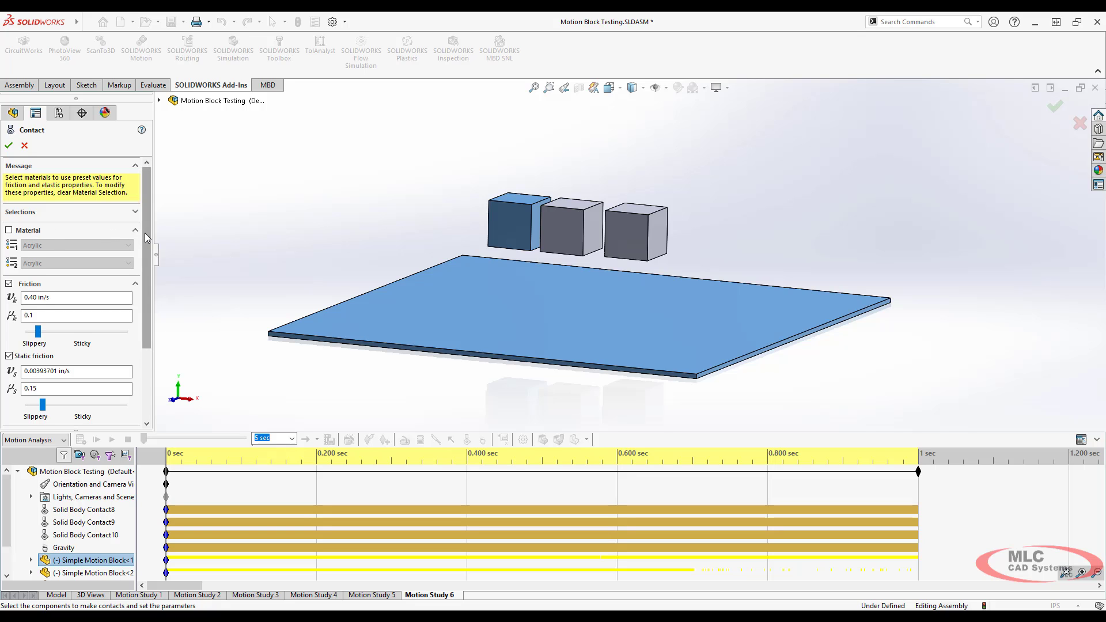
pyautogui.scroll(-3)
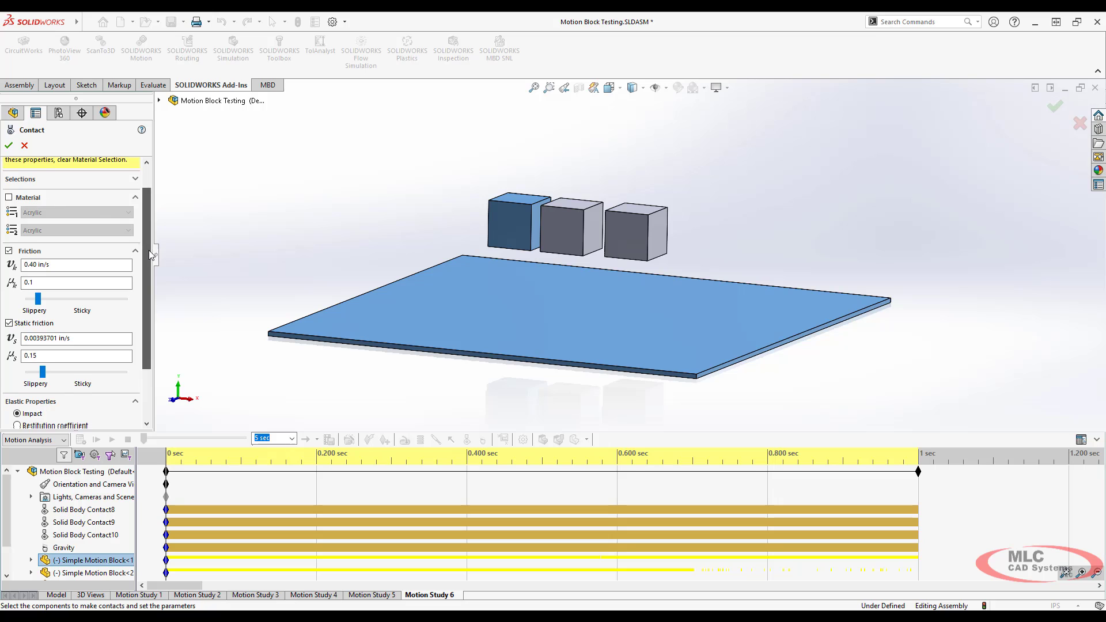
pyautogui.scroll(-3)
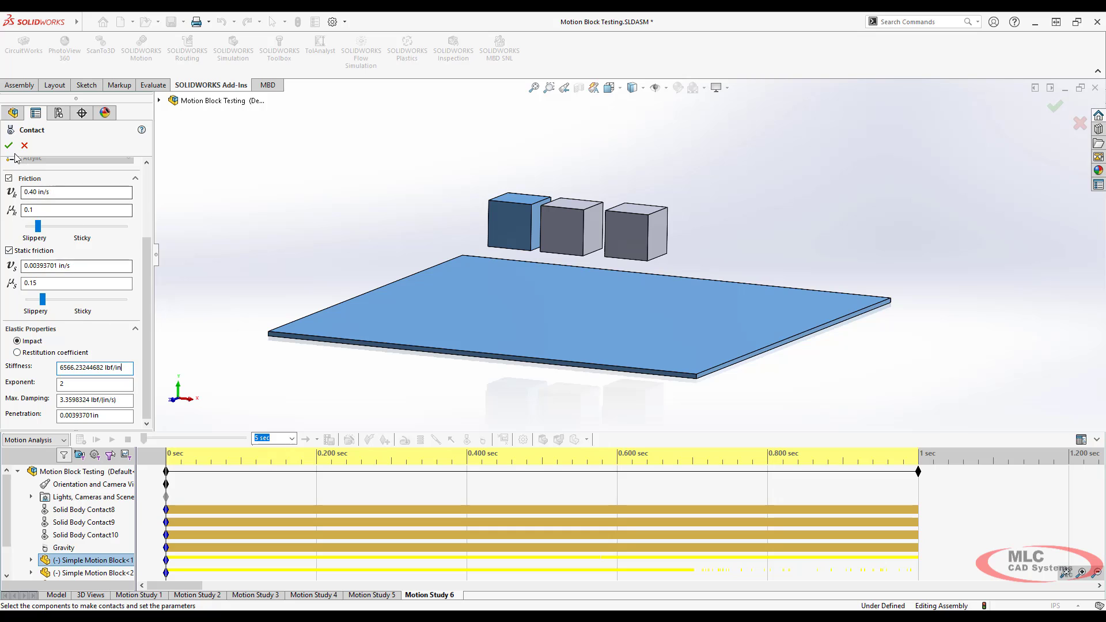
pyautogui.moveTo(10, 145)
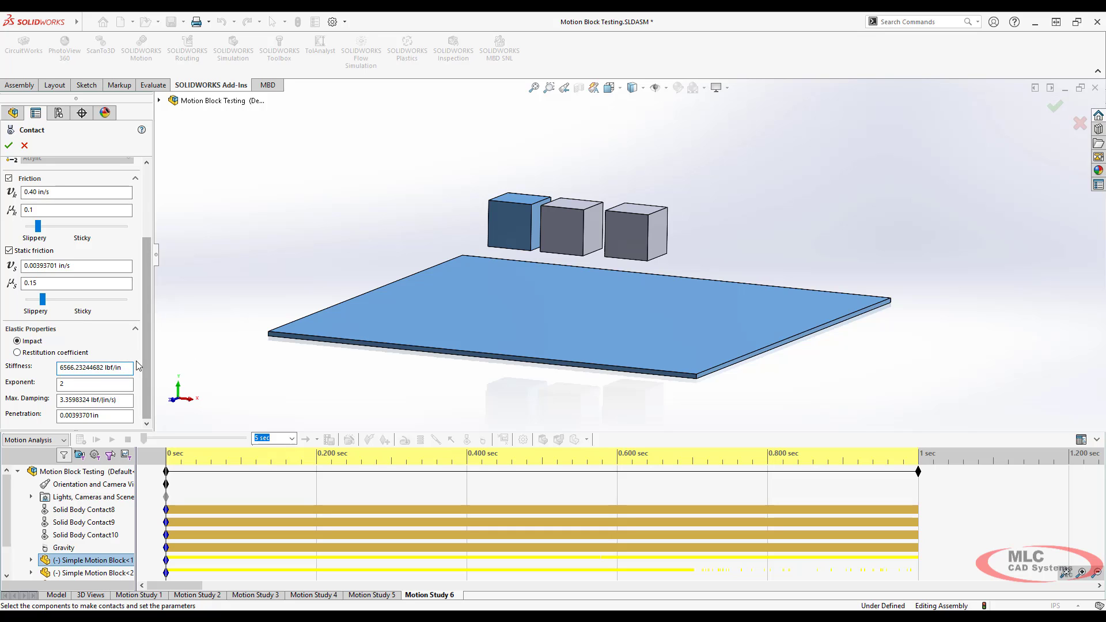
pyautogui.click(95, 368)
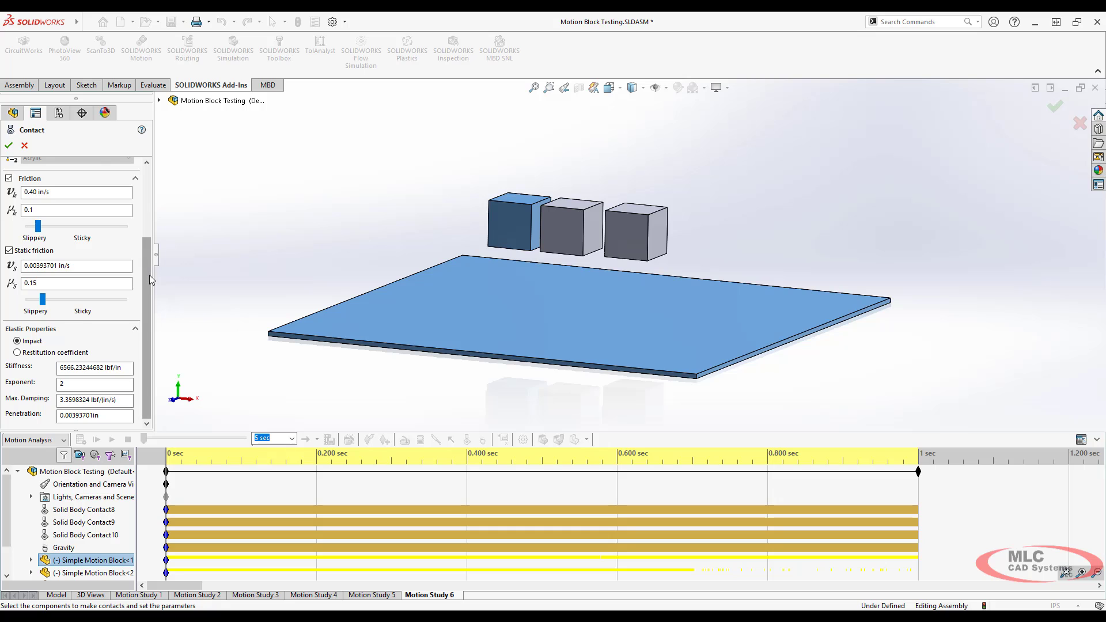
pyautogui.moveTo(24, 146)
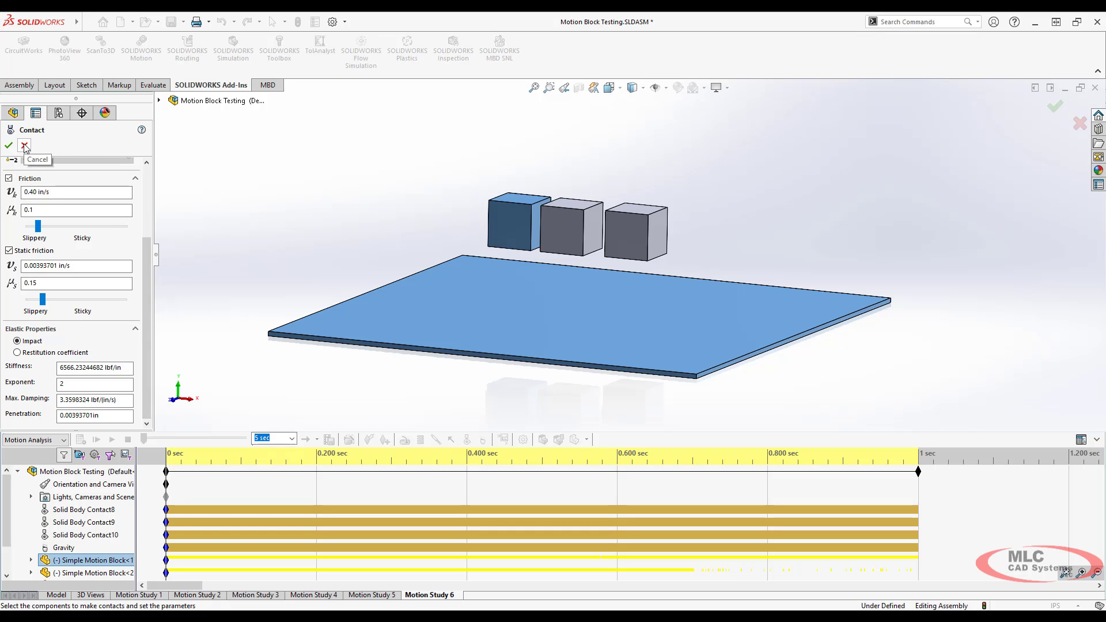
# - Cancel the contact edit and create a new assembly, showing the Add-Ins commands
pyautogui.click(23, 144)
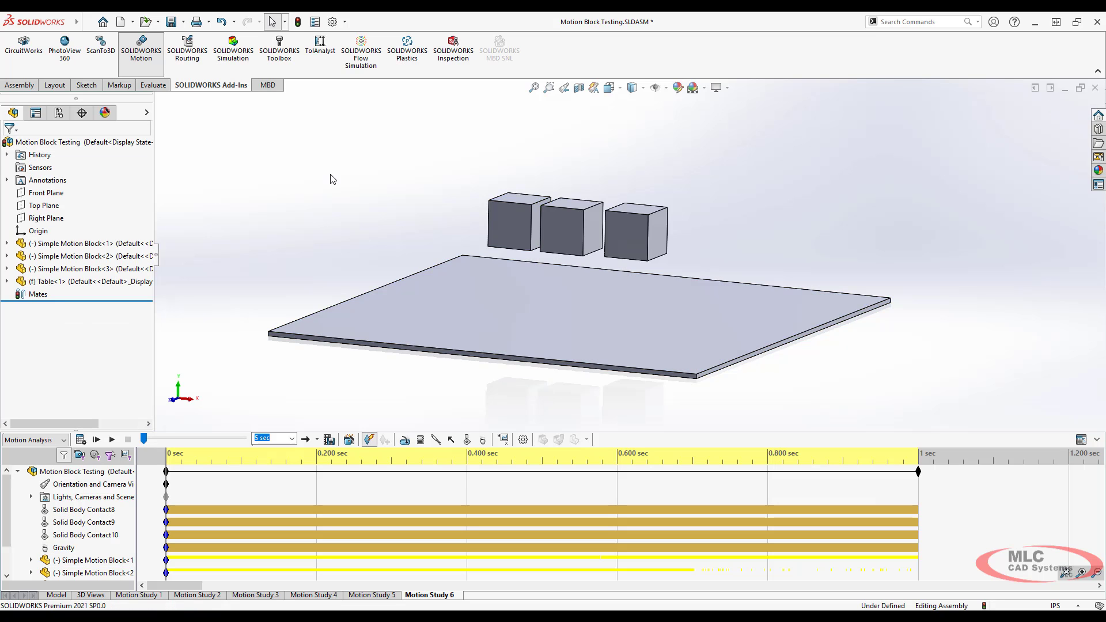
pyautogui.click(119, 21)
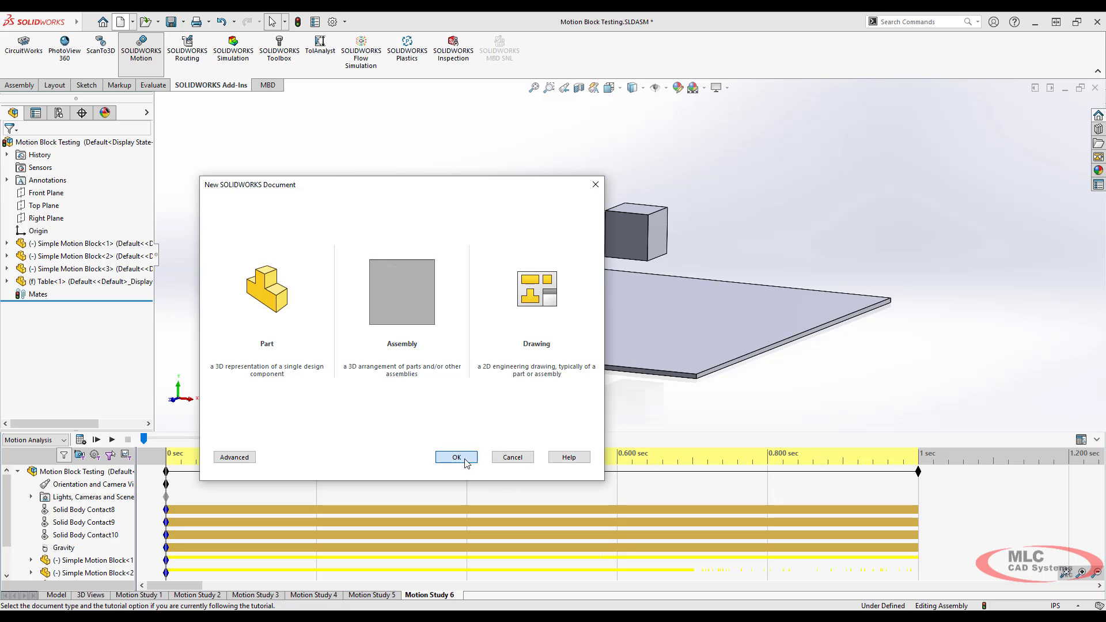
pyautogui.click(456, 457)
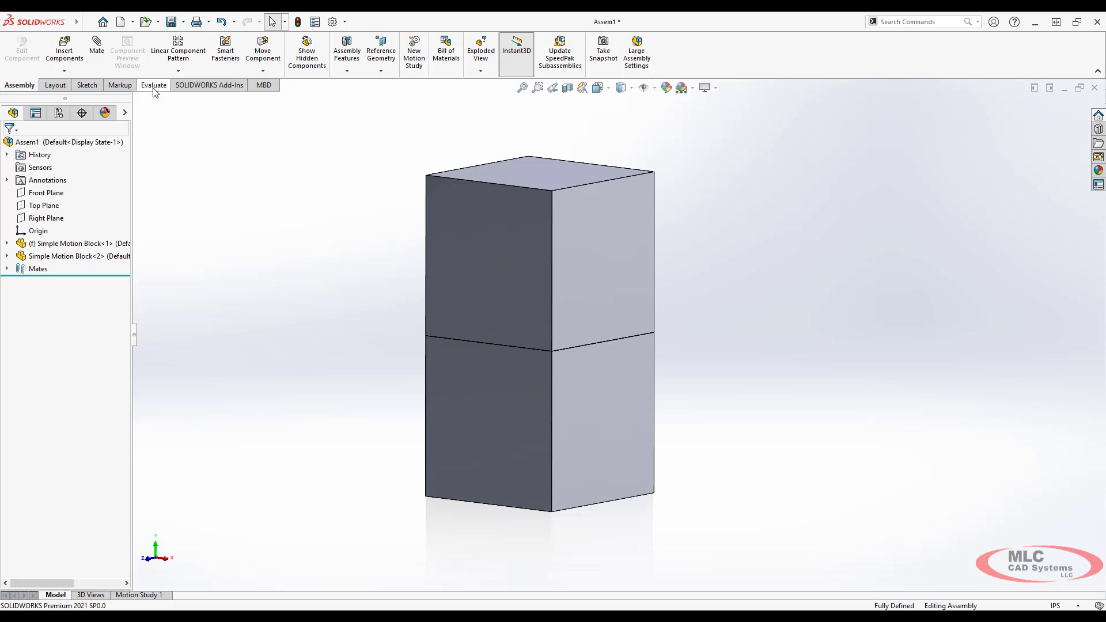
pyautogui.click(210, 85)
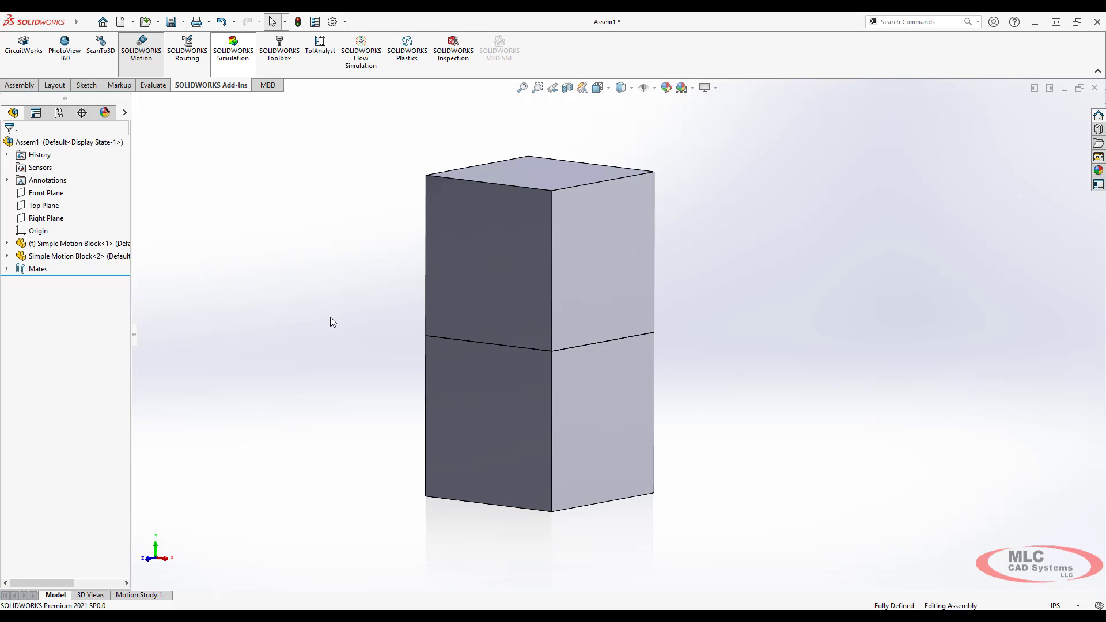
pyautogui.moveTo(270, 134)
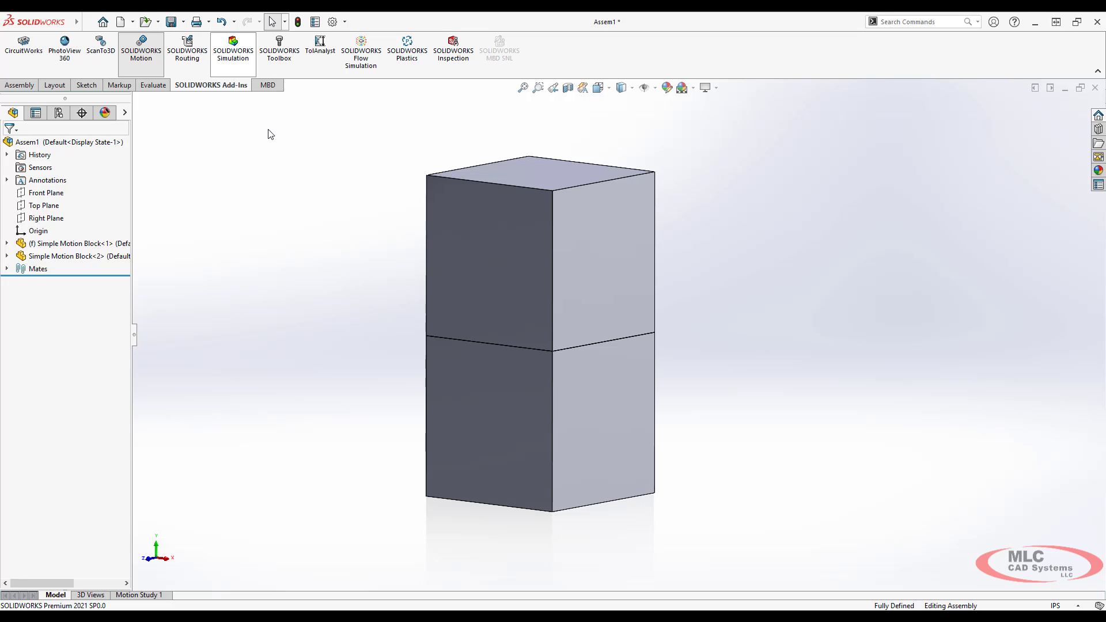
# - Save the assembly as 'Stiffness Calculation'
pyautogui.click(170, 21)
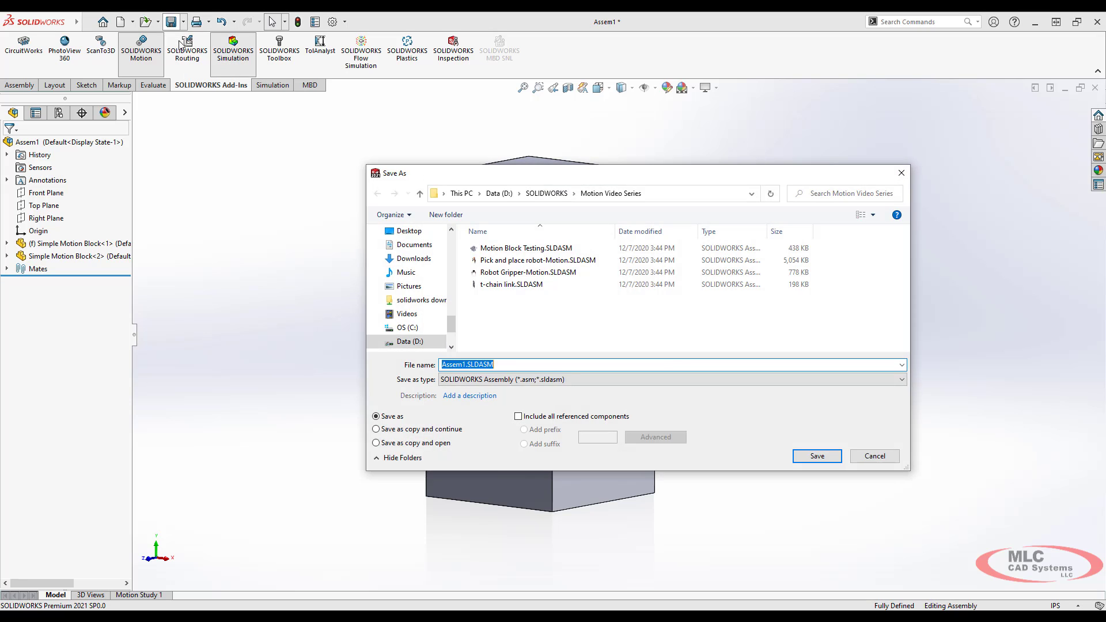
pyautogui.write('Stiffness')
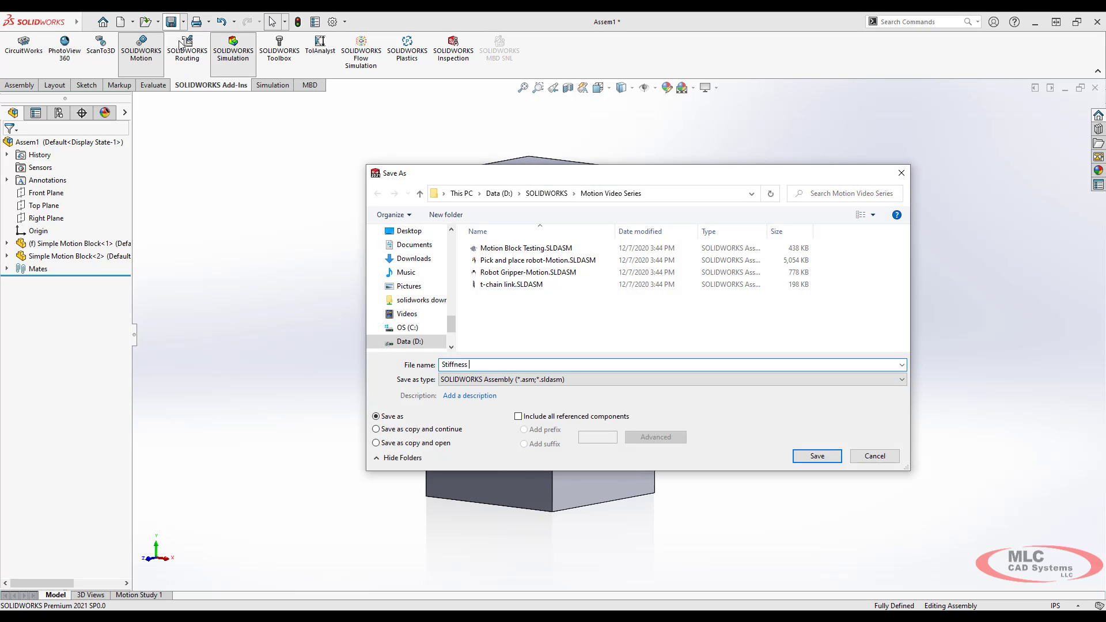
pyautogui.click(817, 457)
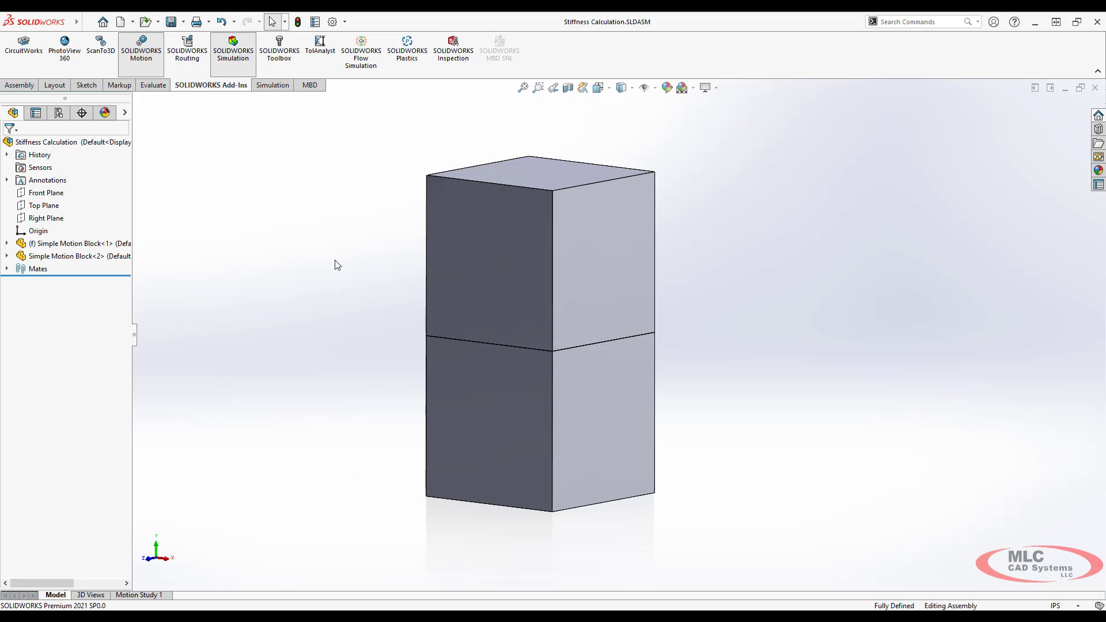
pyautogui.moveTo(267, 271)
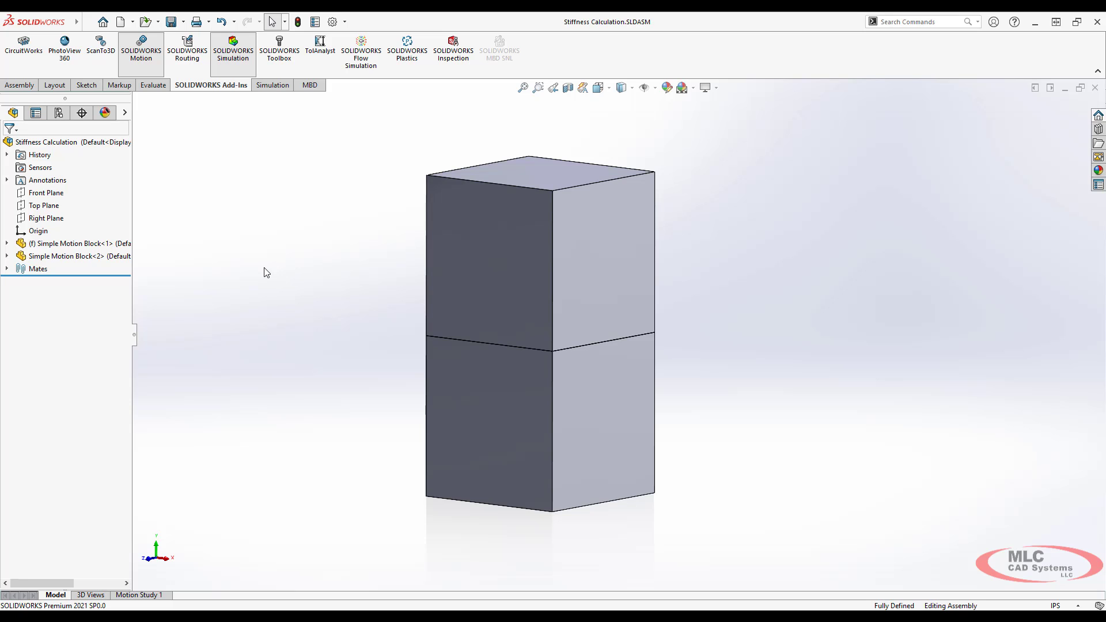
pyautogui.moveTo(133, 325)
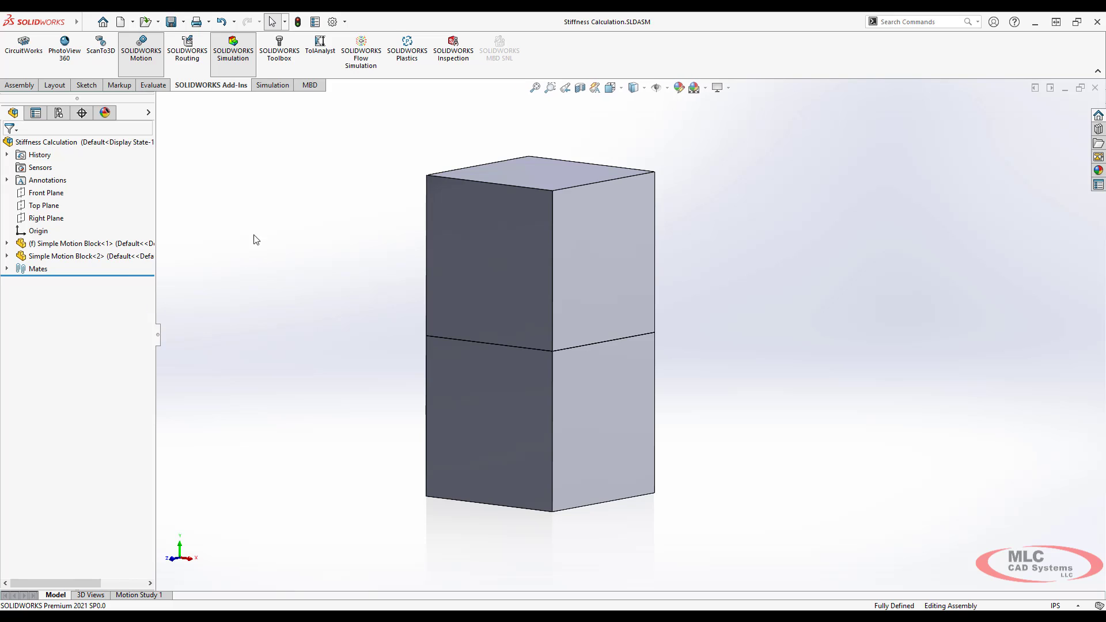
pyautogui.moveTo(285, 139)
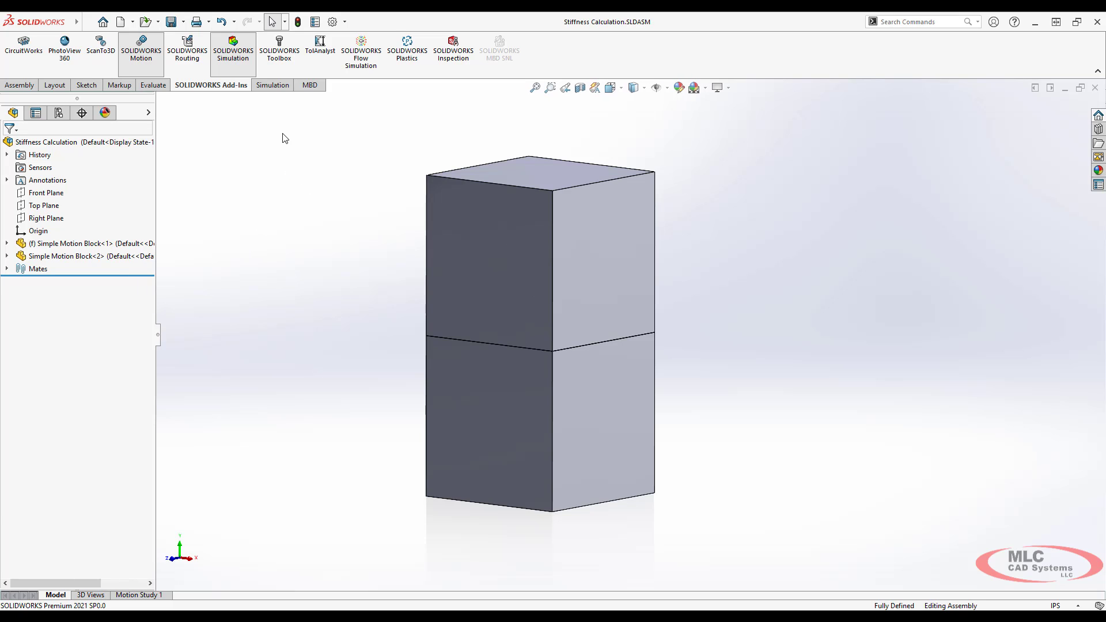
# - Create the Nonlinear 1 study from the Simulation commands for the stacked-block assembly
pyautogui.click(272, 86)
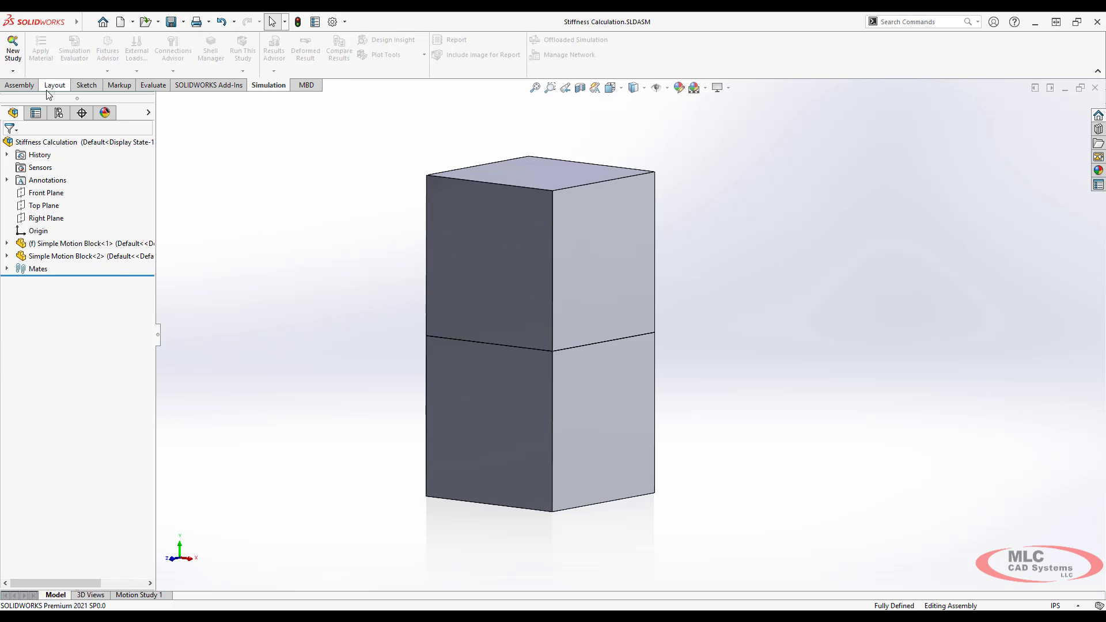
pyautogui.click(14, 42)
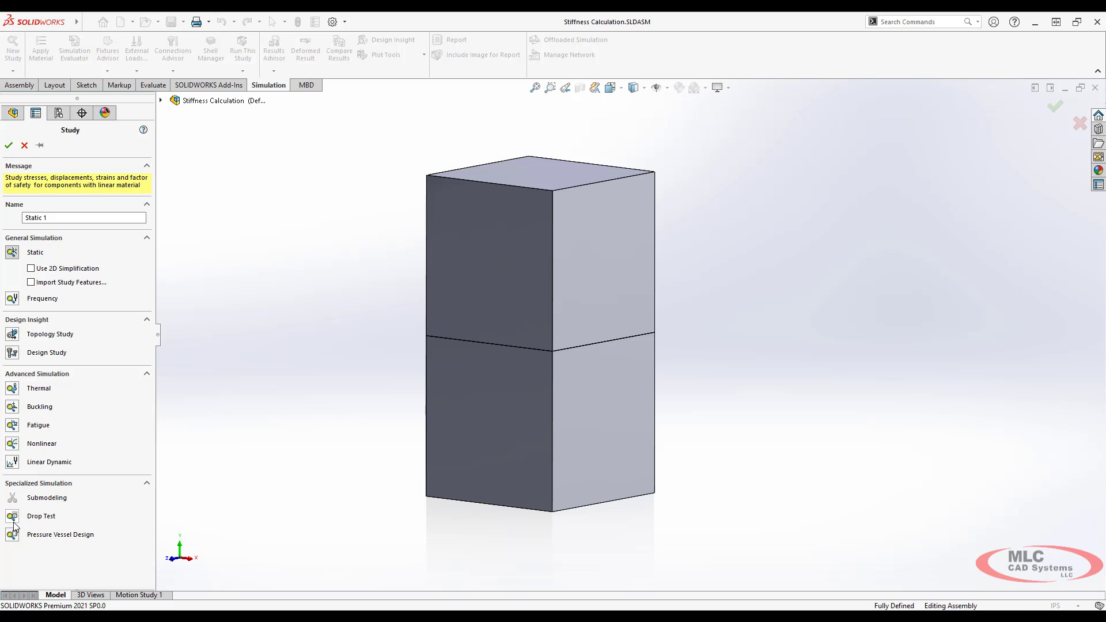
pyautogui.moveTo(12, 252)
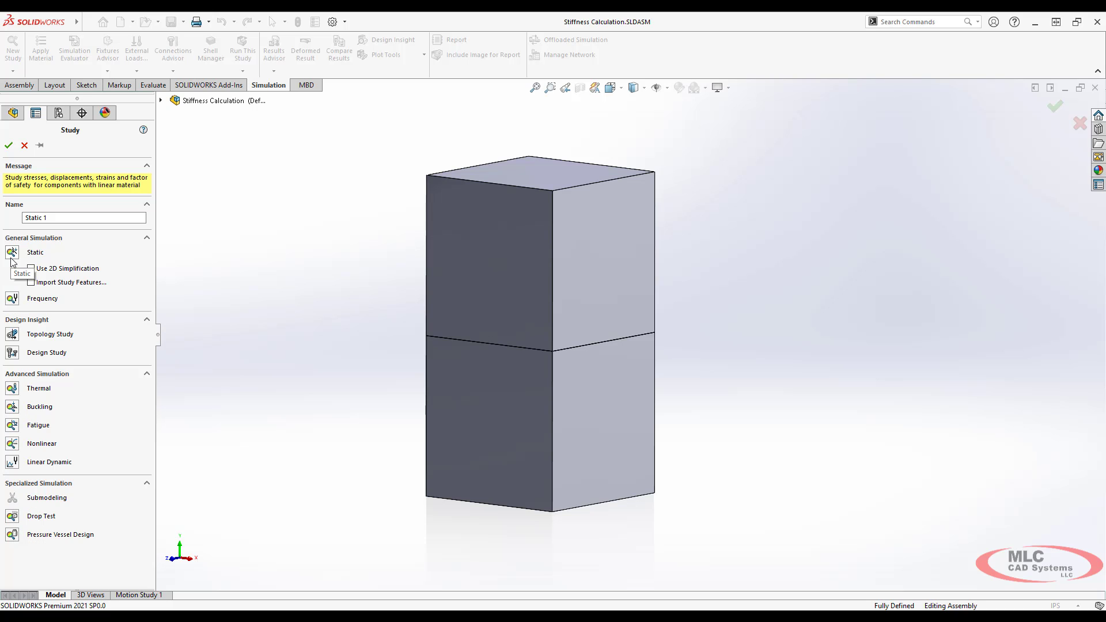
pyautogui.click(41, 444)
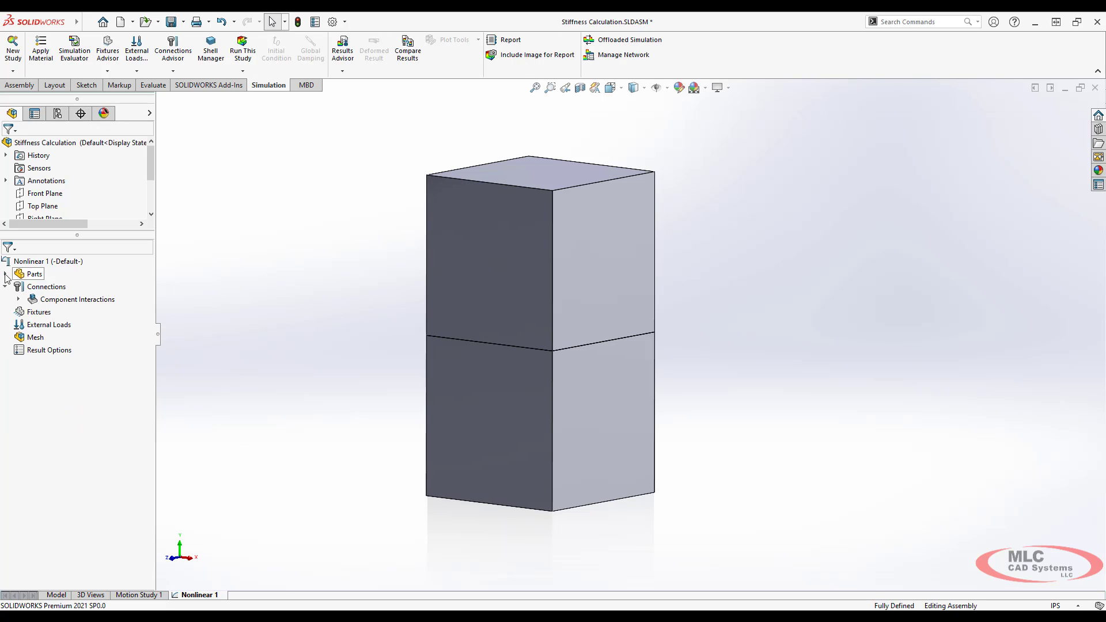
# - Assign Plain Carbon Steel to both blocks and confirm the 1,000 lbf normal force on the top face
pyautogui.rightClick(27, 274)
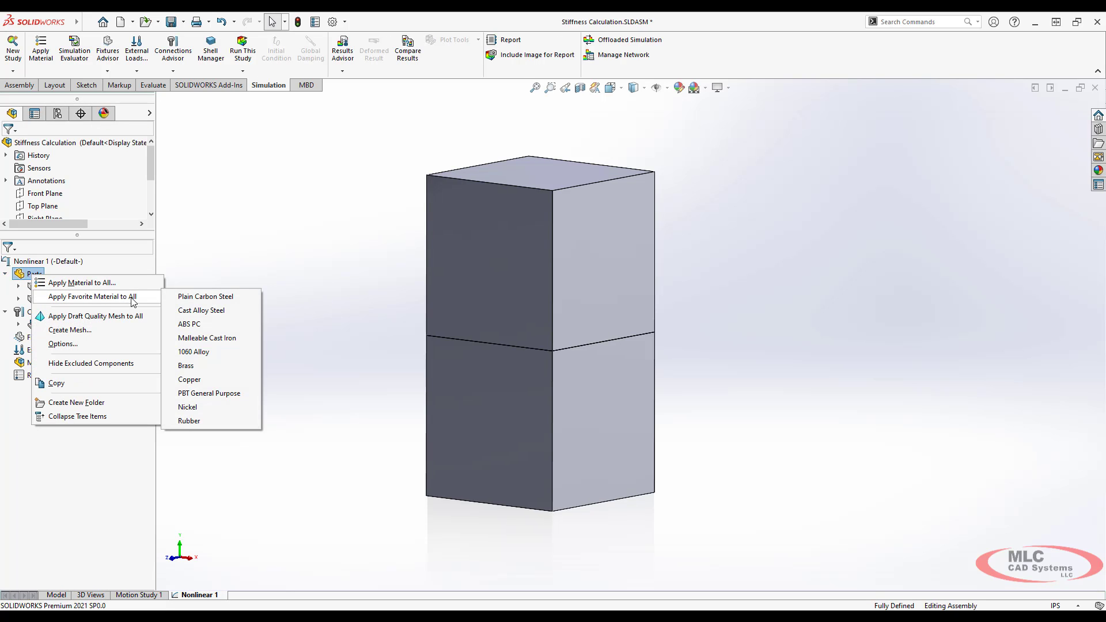
pyautogui.moveTo(205, 296)
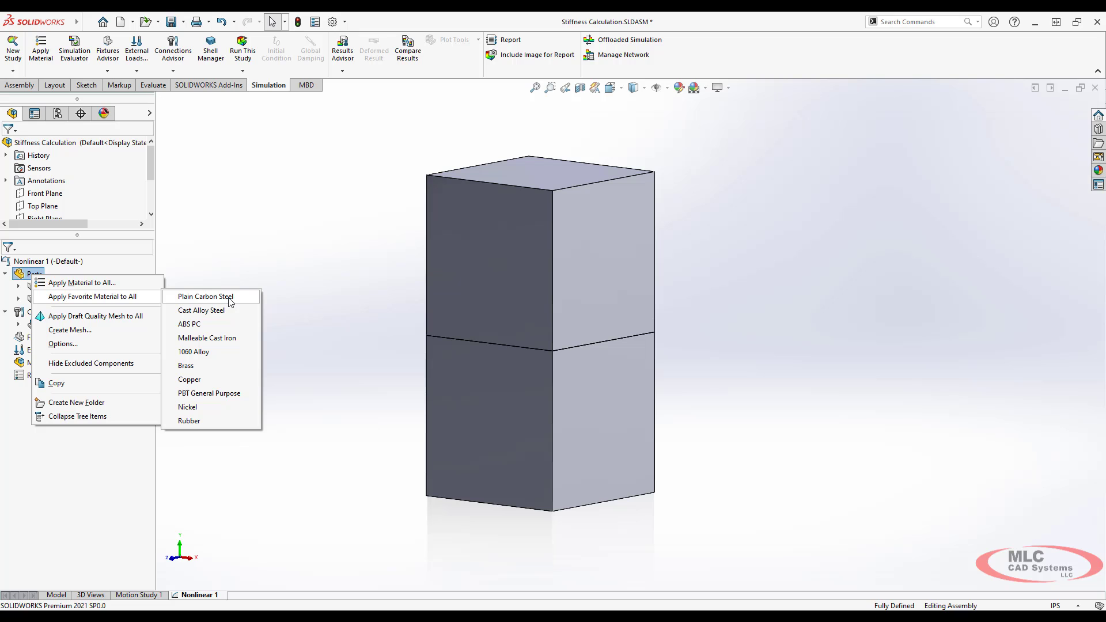
pyautogui.click(206, 296)
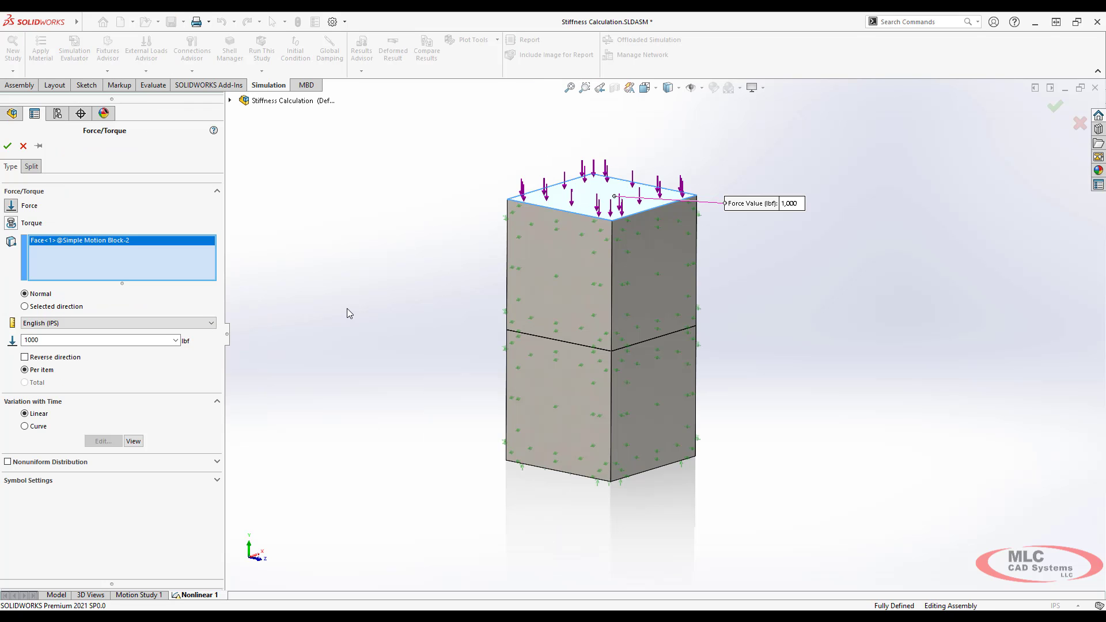
pyautogui.moveTo(346, 226)
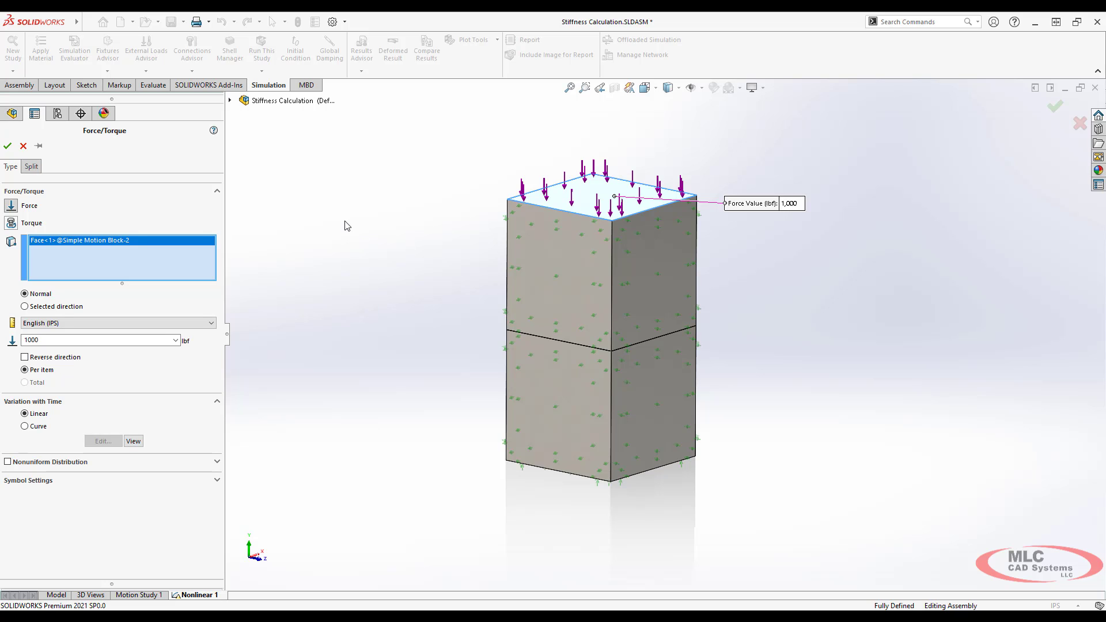
pyautogui.moveTo(341, 263)
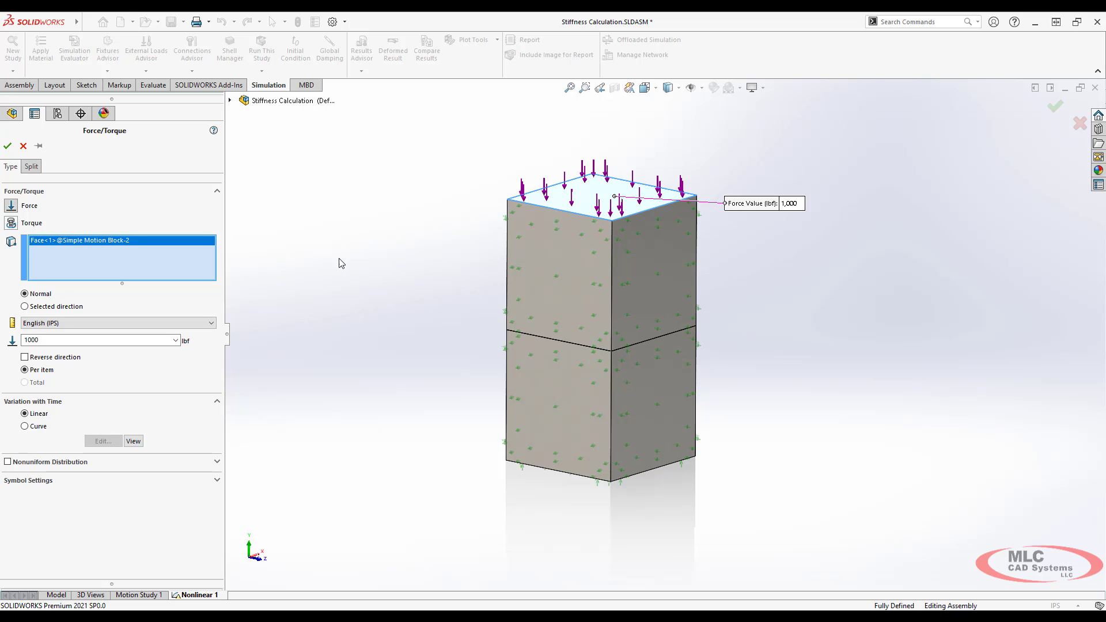
pyautogui.moveTo(298, 258)
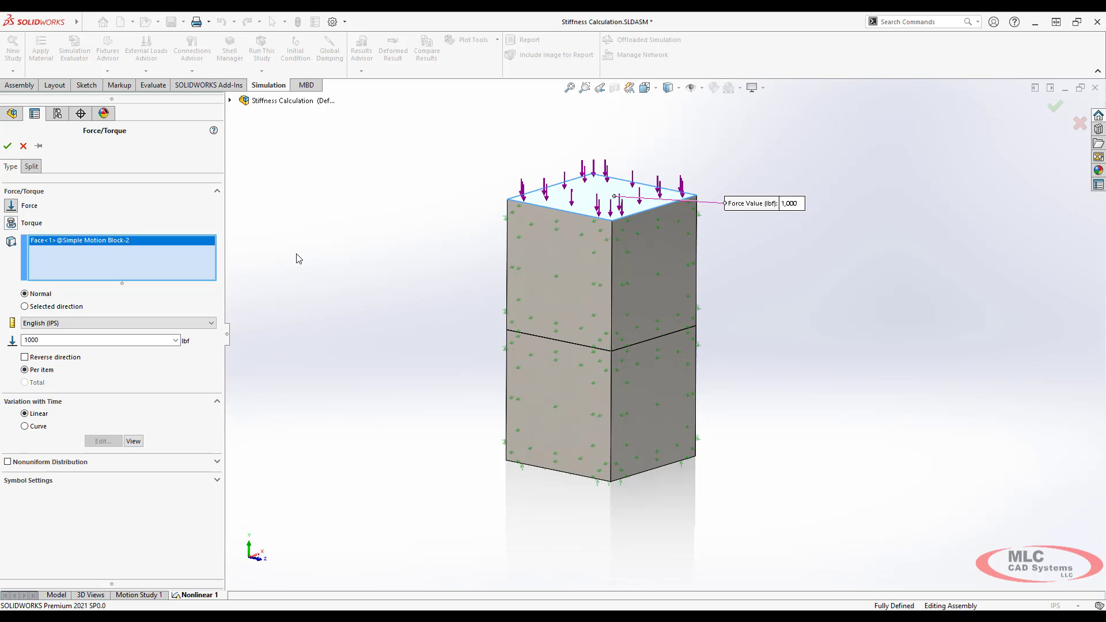
pyautogui.moveTo(296, 255)
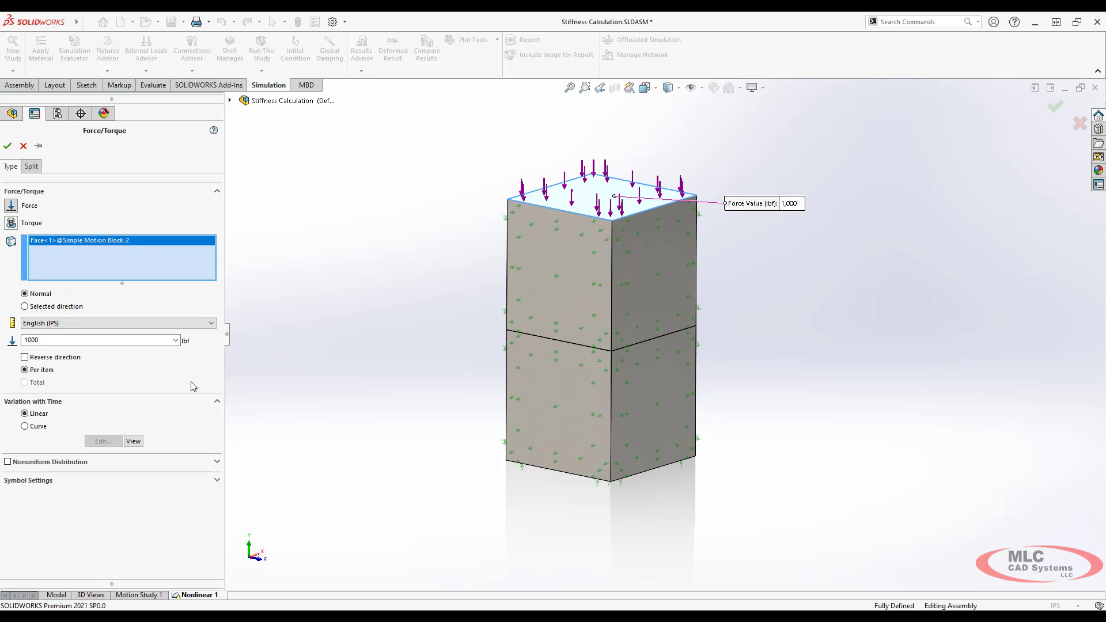
pyautogui.click(7, 146)
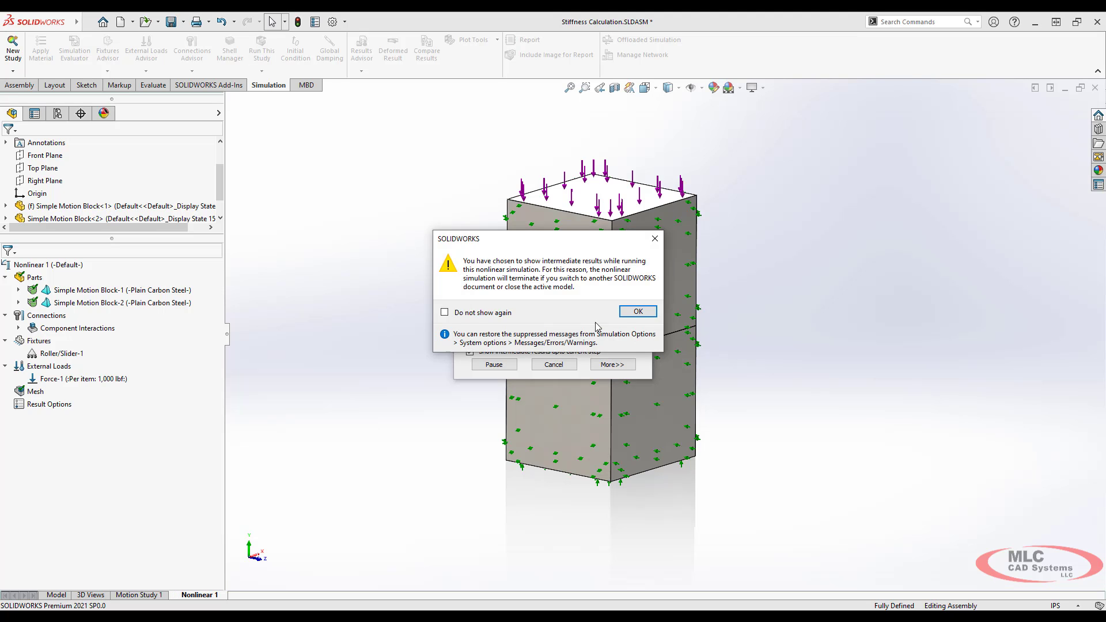
# - Dismiss the intermediate-results warning and read the Displacement1 legend maximum of 0.000051 in
pyautogui.click(639, 311)
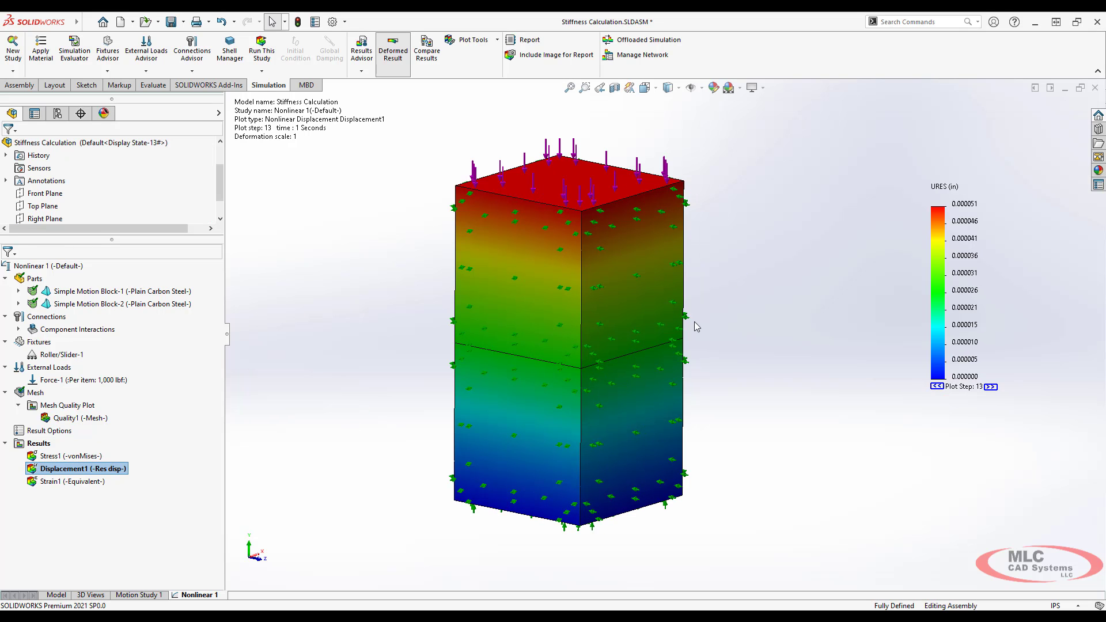
pyautogui.moveTo(970, 214)
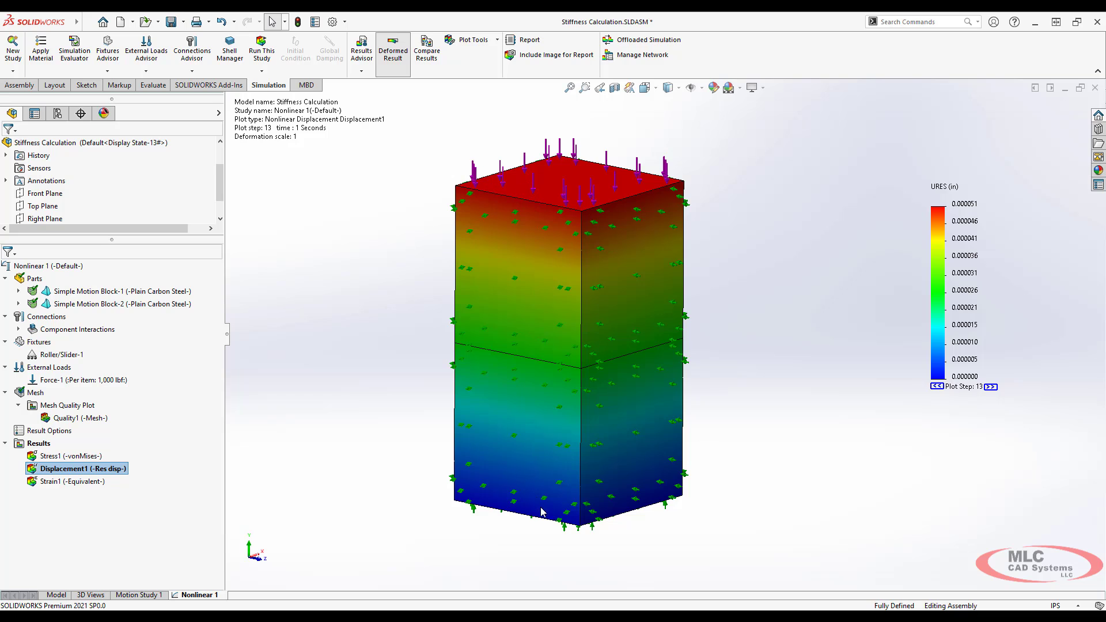
pyautogui.moveTo(360, 239)
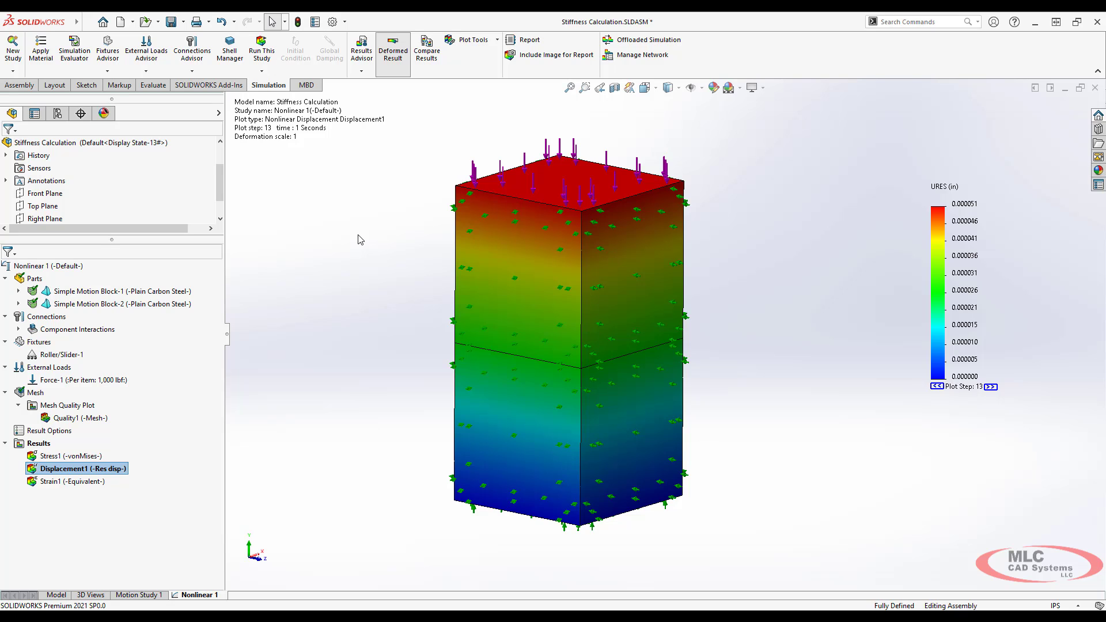
pyautogui.moveTo(430, 278)
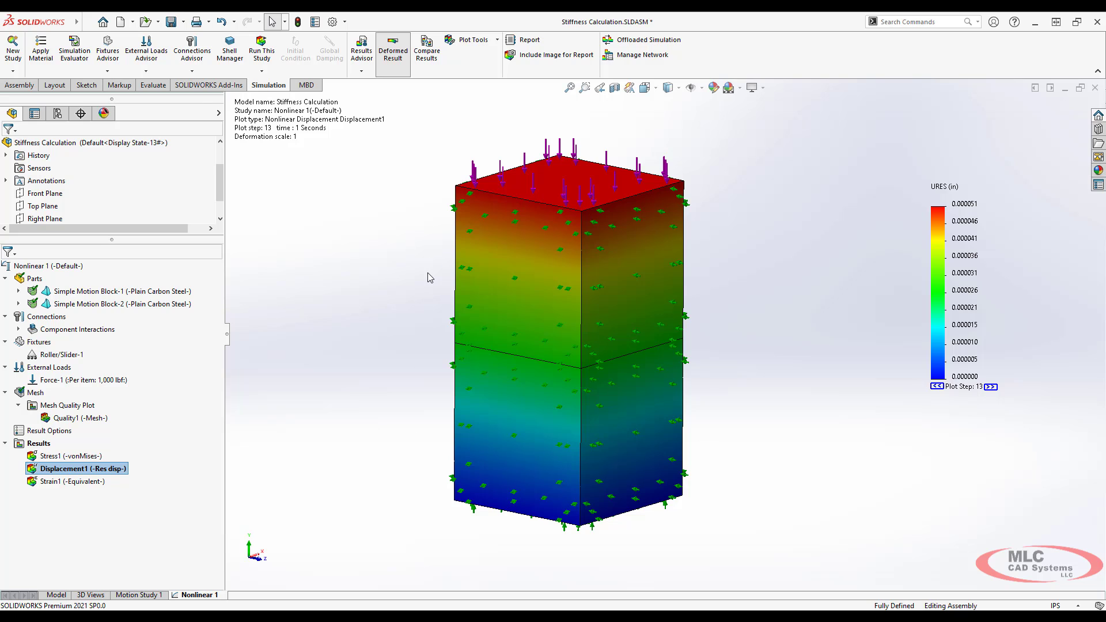
pyautogui.moveTo(827, 187)
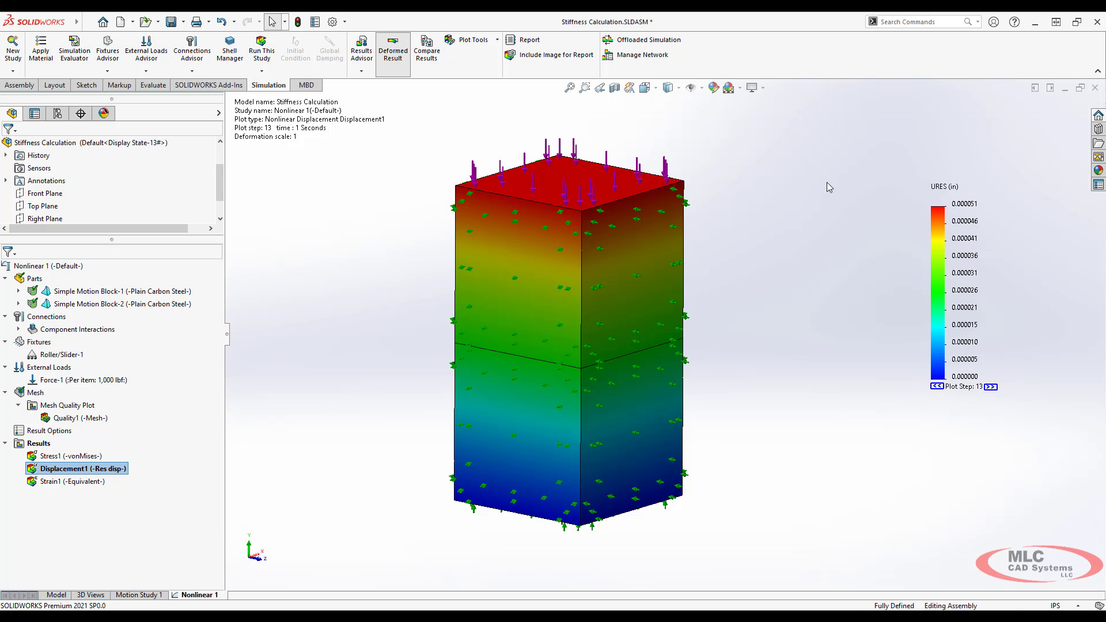
pyautogui.click(957, 212)
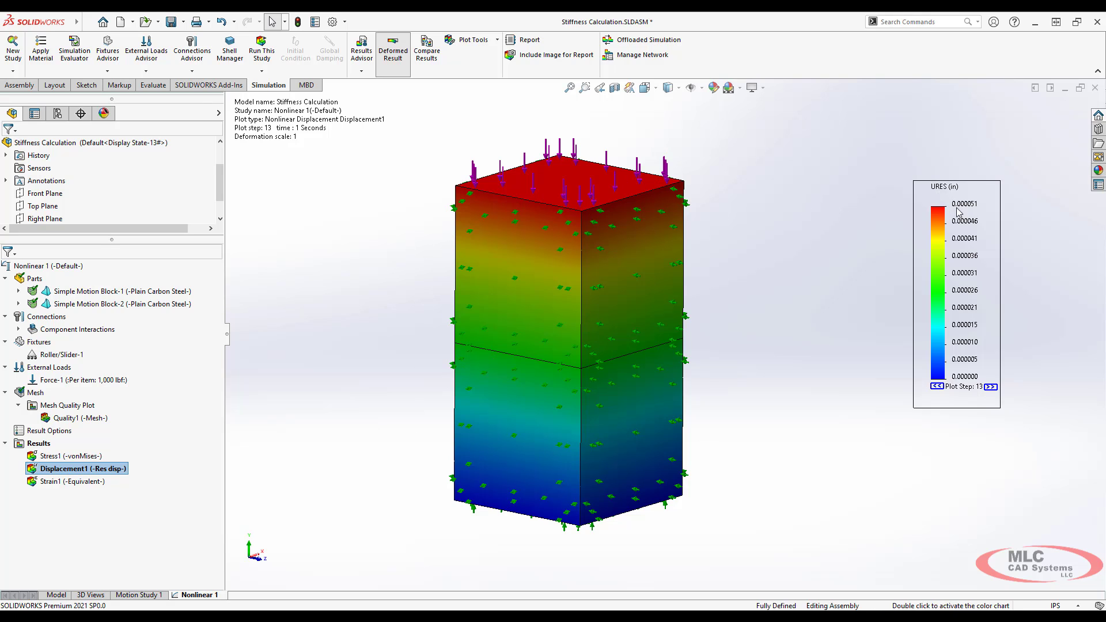
pyautogui.moveTo(944, 220)
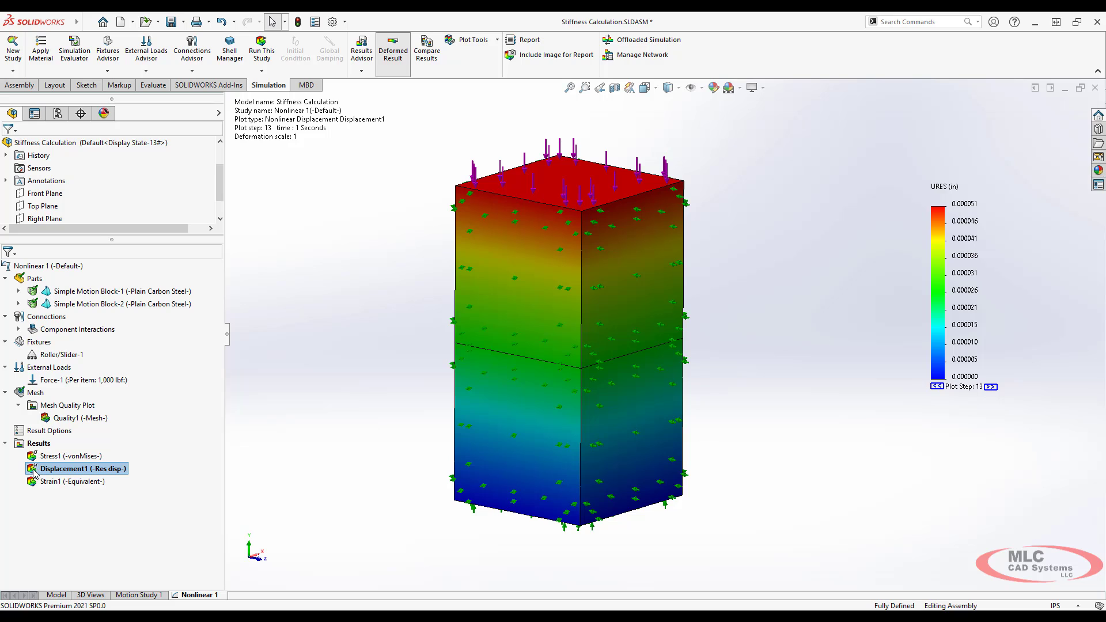
# - Define a time-history plot of displacement in inches for all nodes, generating Response1
pyautogui.rightClick(69, 467)
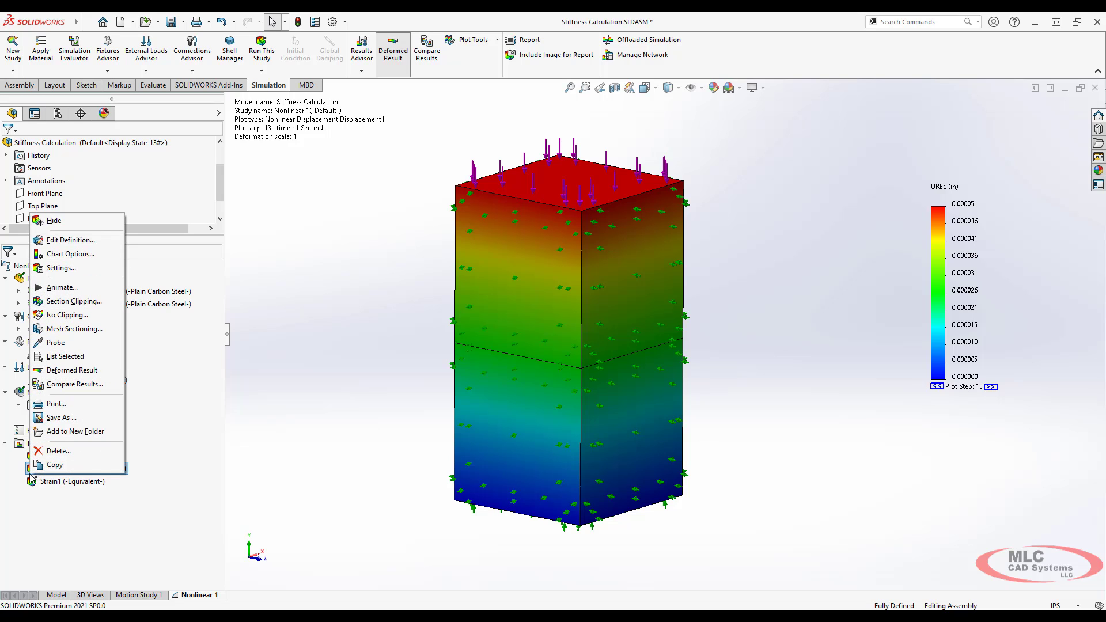
pyautogui.moveTo(70, 254)
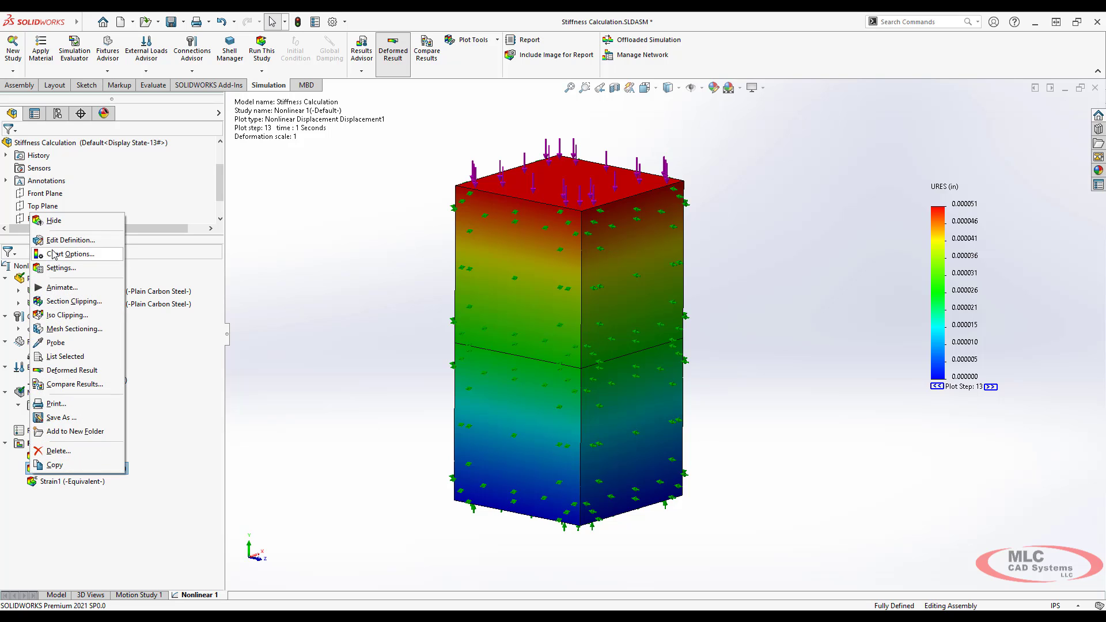
pyautogui.rightClick(32, 444)
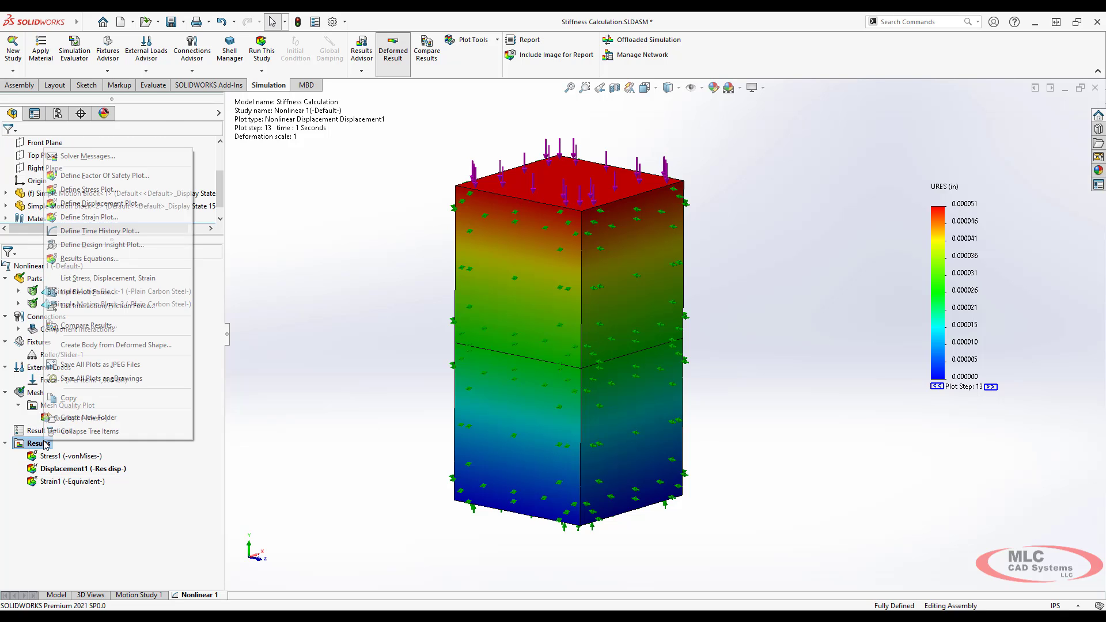
pyautogui.click(103, 231)
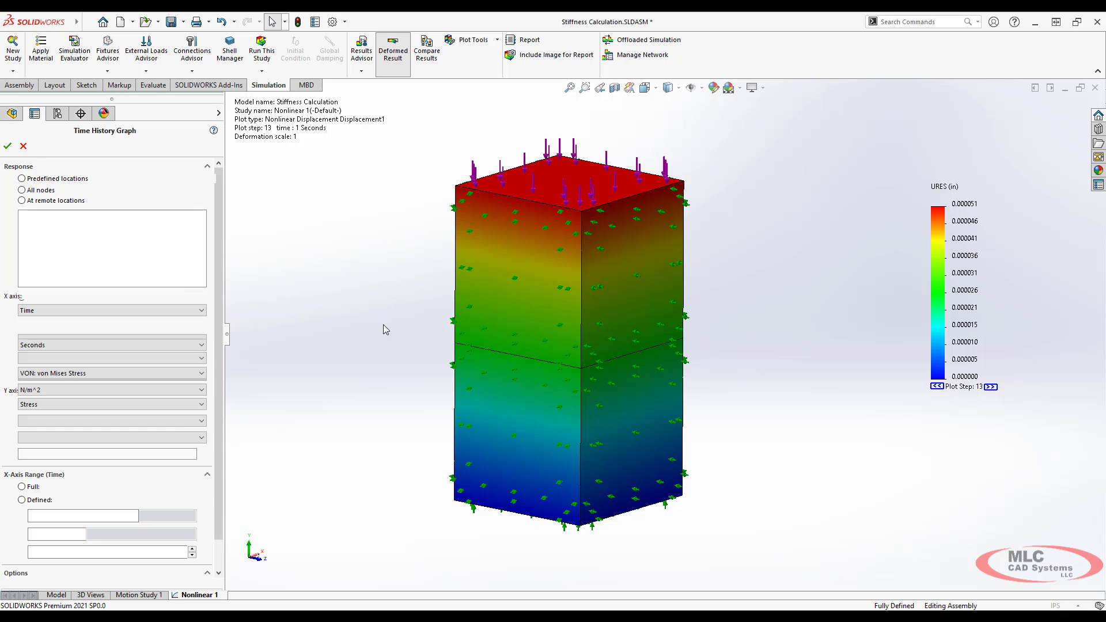
pyautogui.click(21, 189)
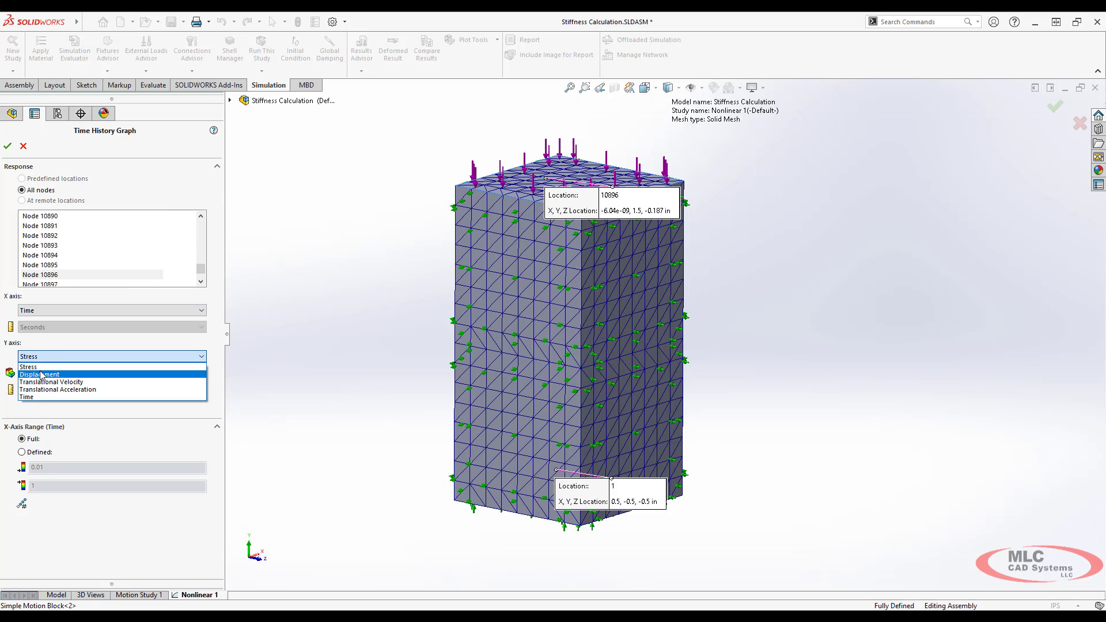
pyautogui.click(32, 373)
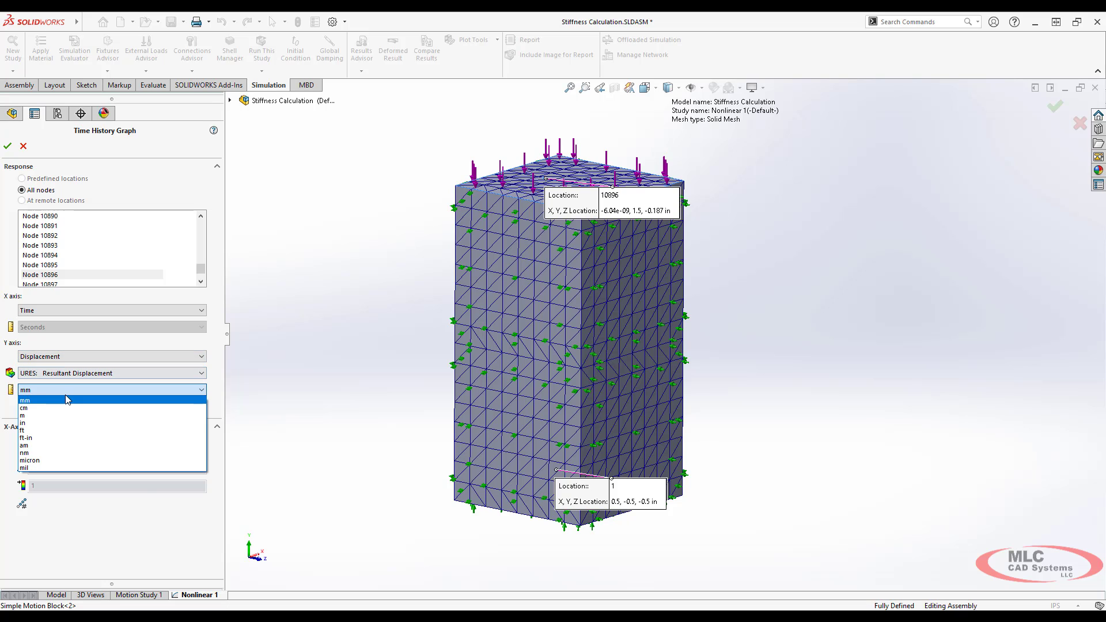
pyautogui.click(25, 423)
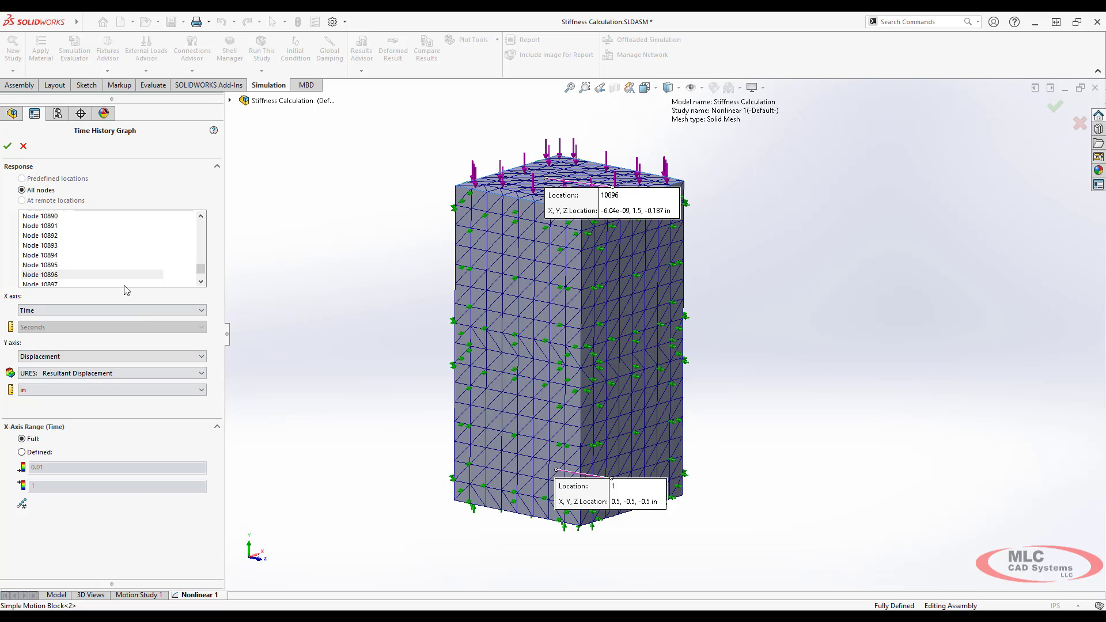
pyautogui.click(9, 143)
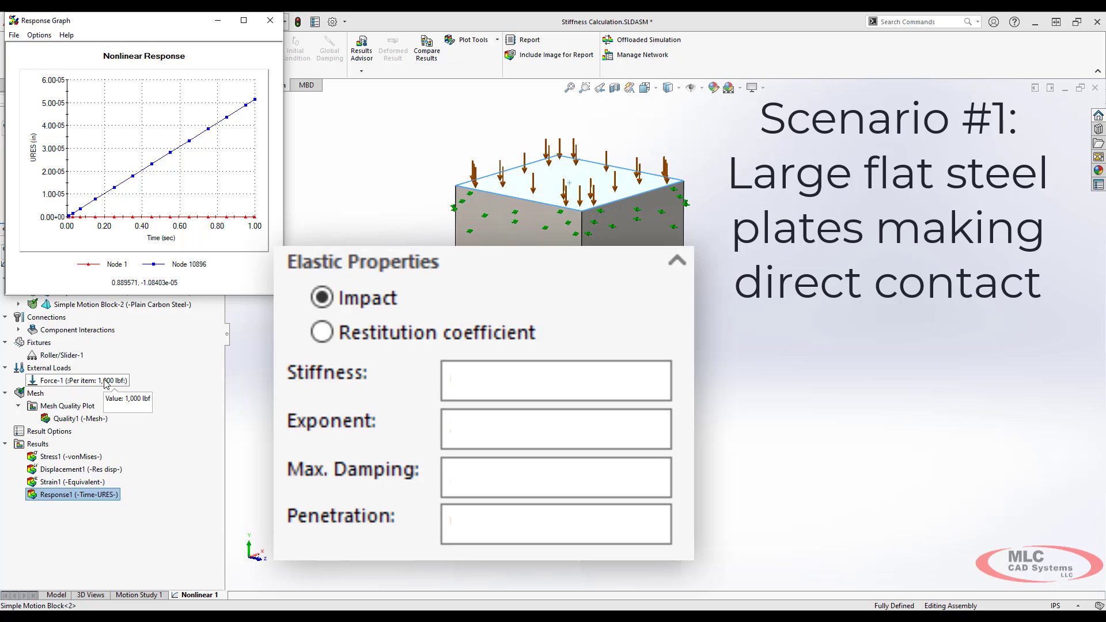
pyautogui.moveTo(129, 380)
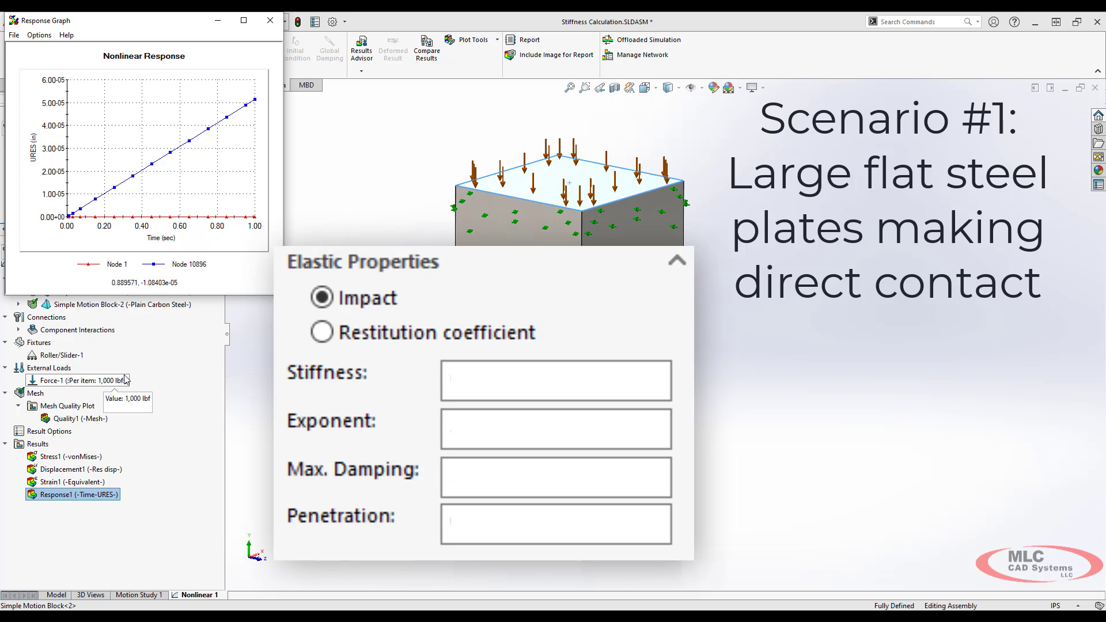
# - Note stiffness values 19,600,000 lb/in and 196,000 lb/in from the peak, then close the graph
pyautogui.write('19,600,000 lb/in')
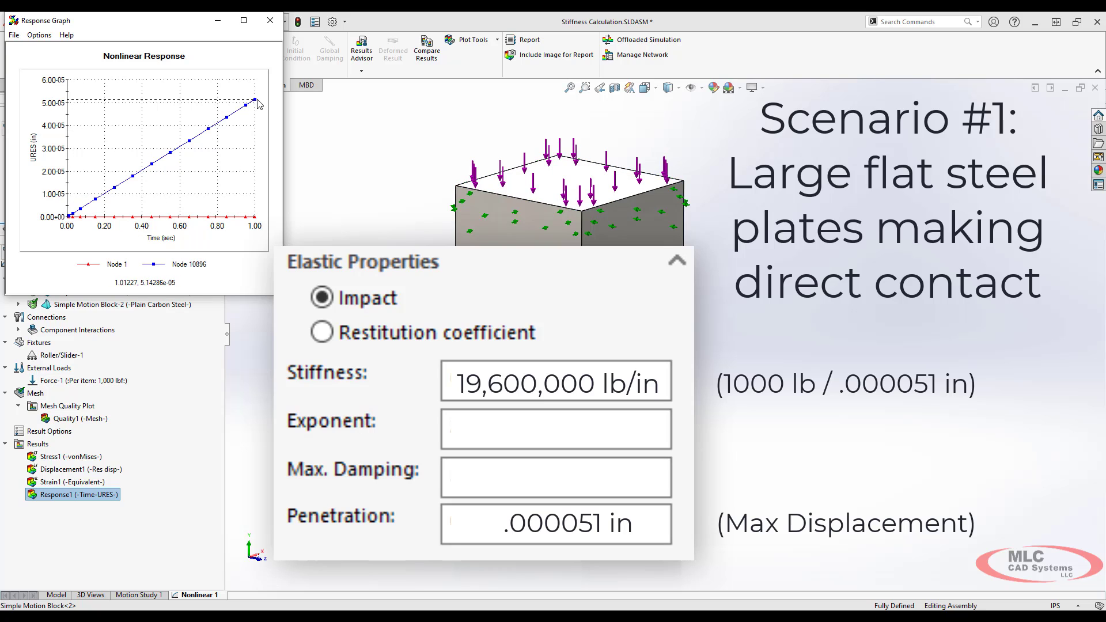
pyautogui.write('1')
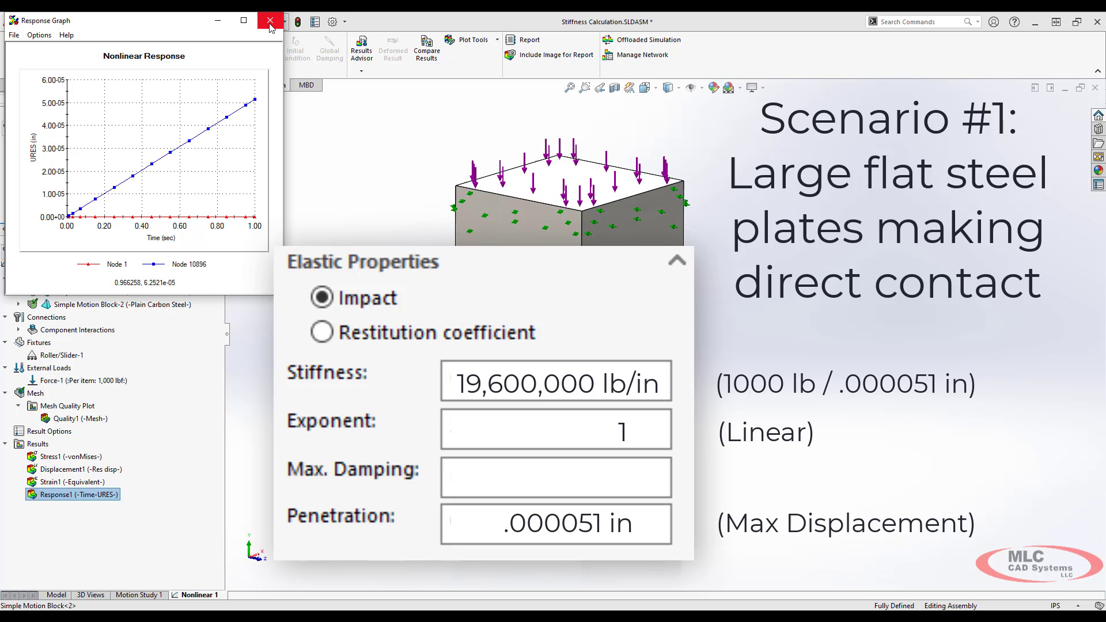
pyautogui.write('196,000 lb/in')
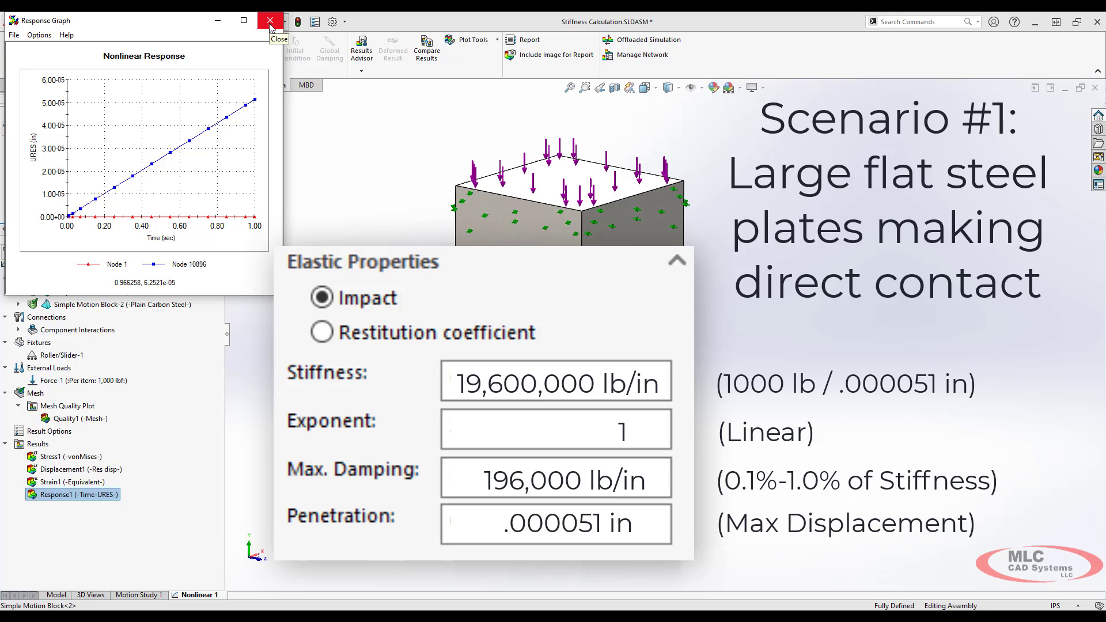
pyautogui.click(264, 21)
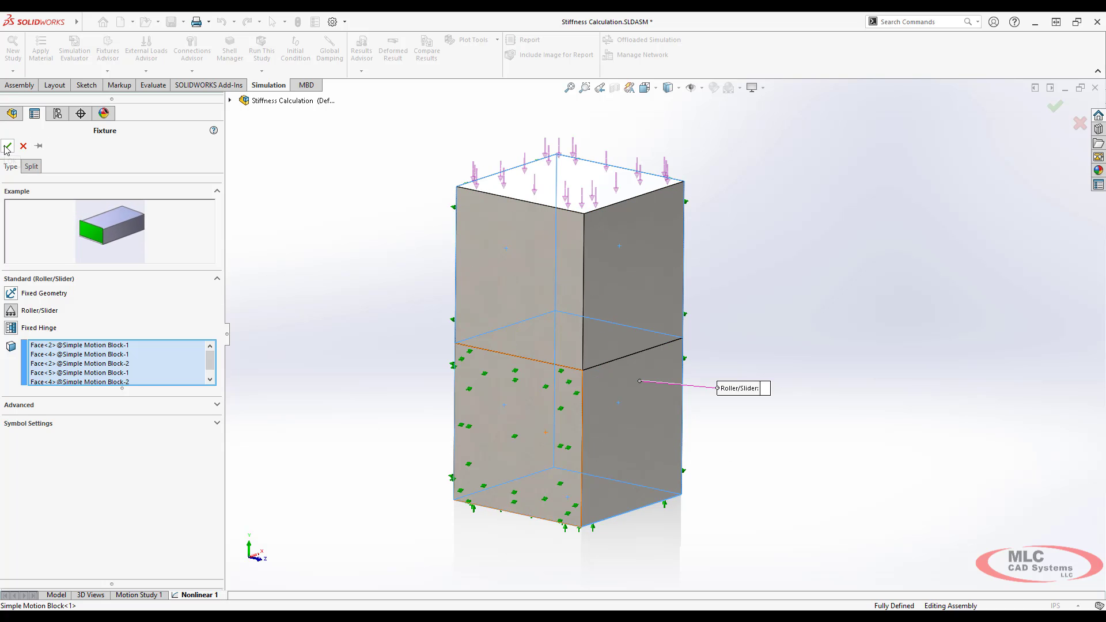
# - Confirm the roller/slider fixture, rerun the study and show Response1 peaking near 0.000067 in
pyautogui.click(7, 146)
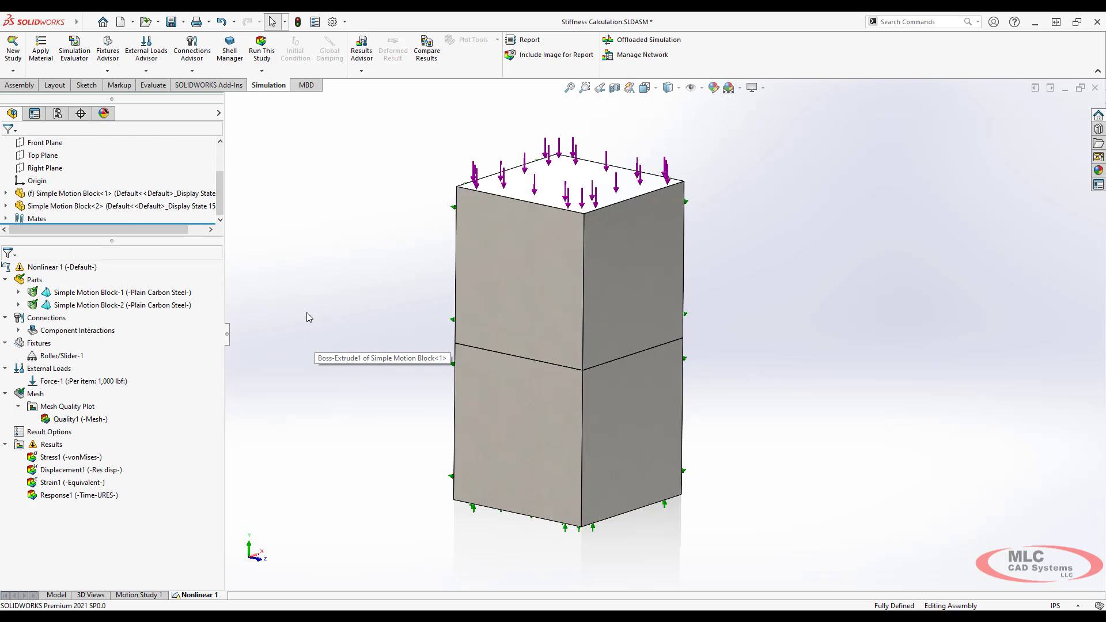
pyautogui.moveTo(296, 271)
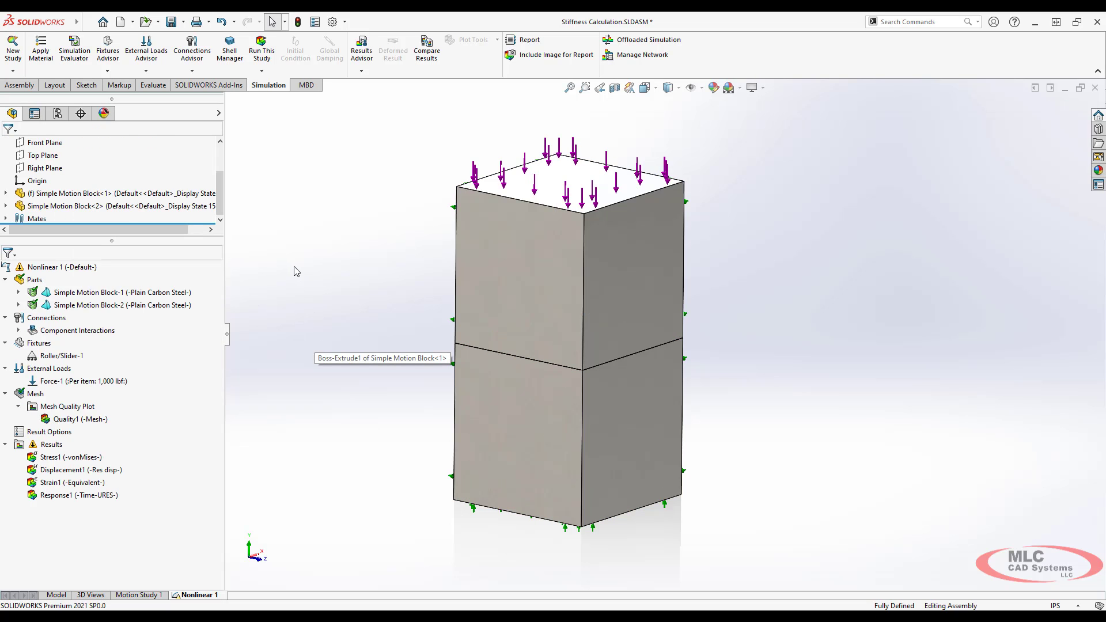
pyautogui.moveTo(571, 230)
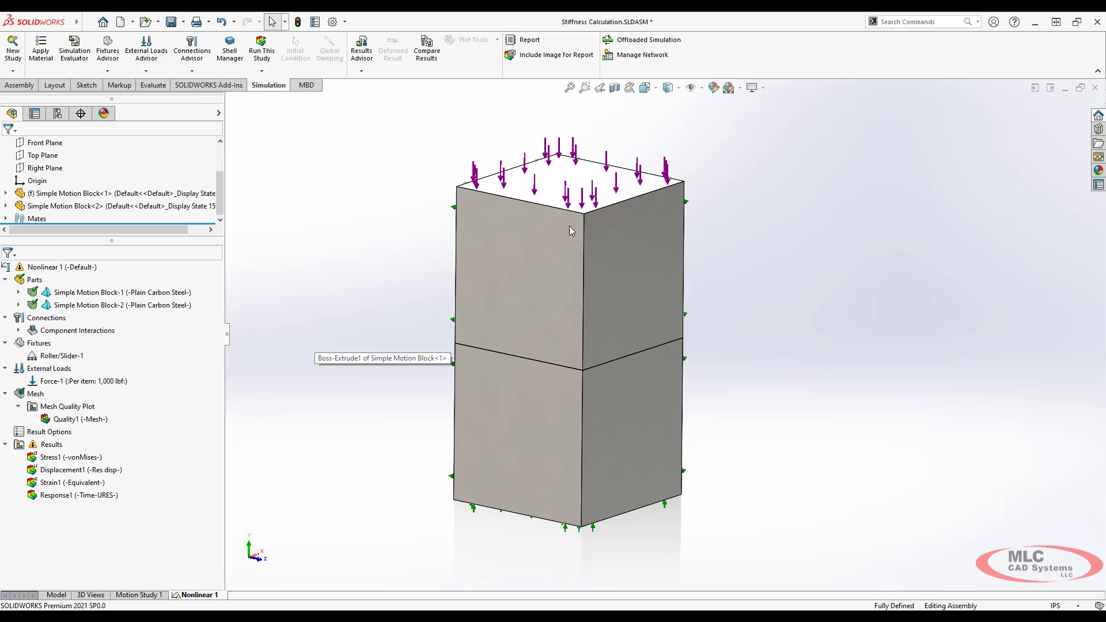
pyautogui.moveTo(327, 279)
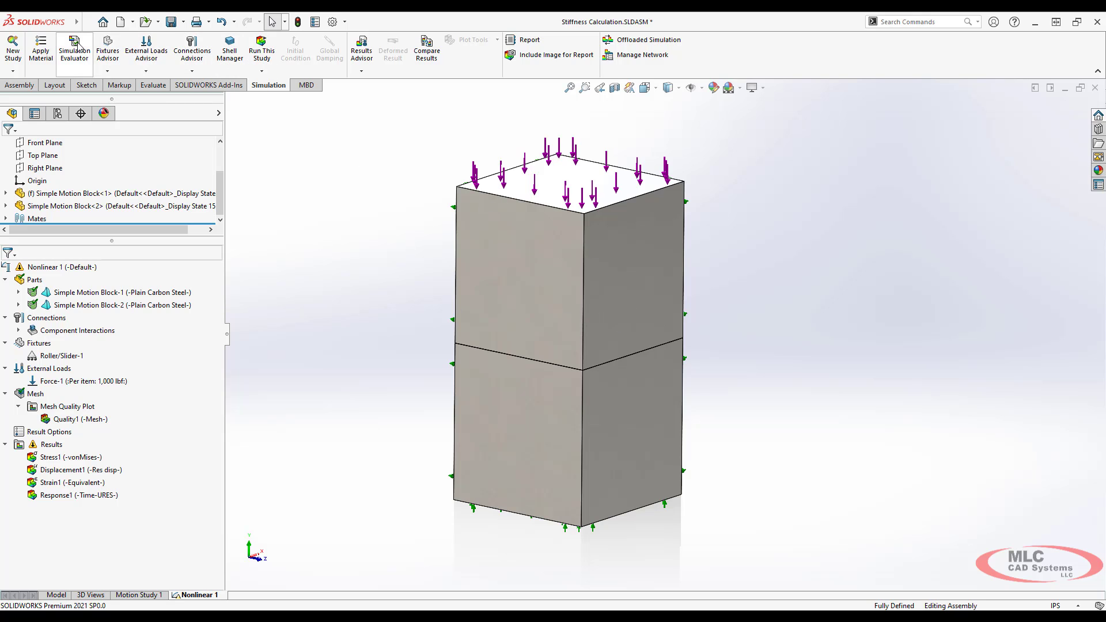
pyautogui.click(260, 49)
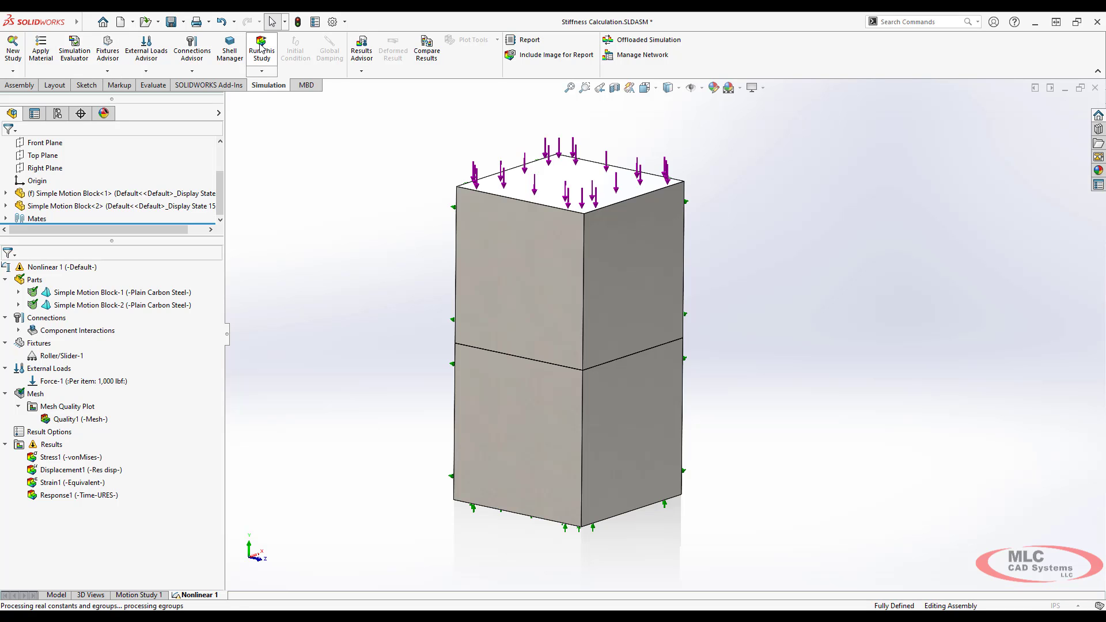
pyautogui.doubleClick(64, 470)
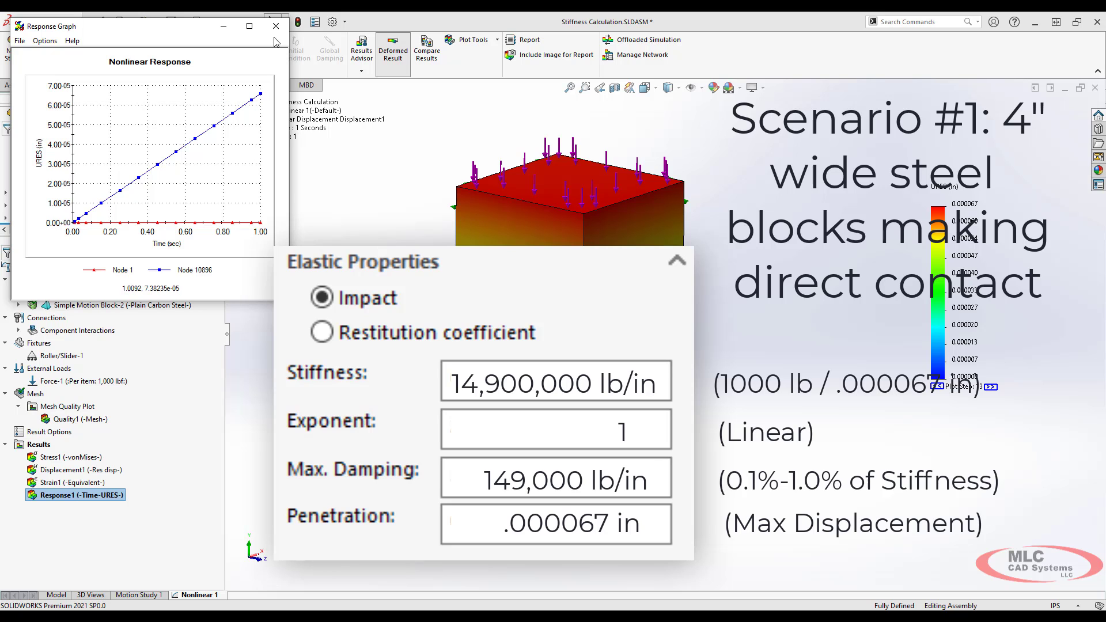
# - Close the response graph and start a fillet on the Simple Motion Block part
pyautogui.click(272, 26)
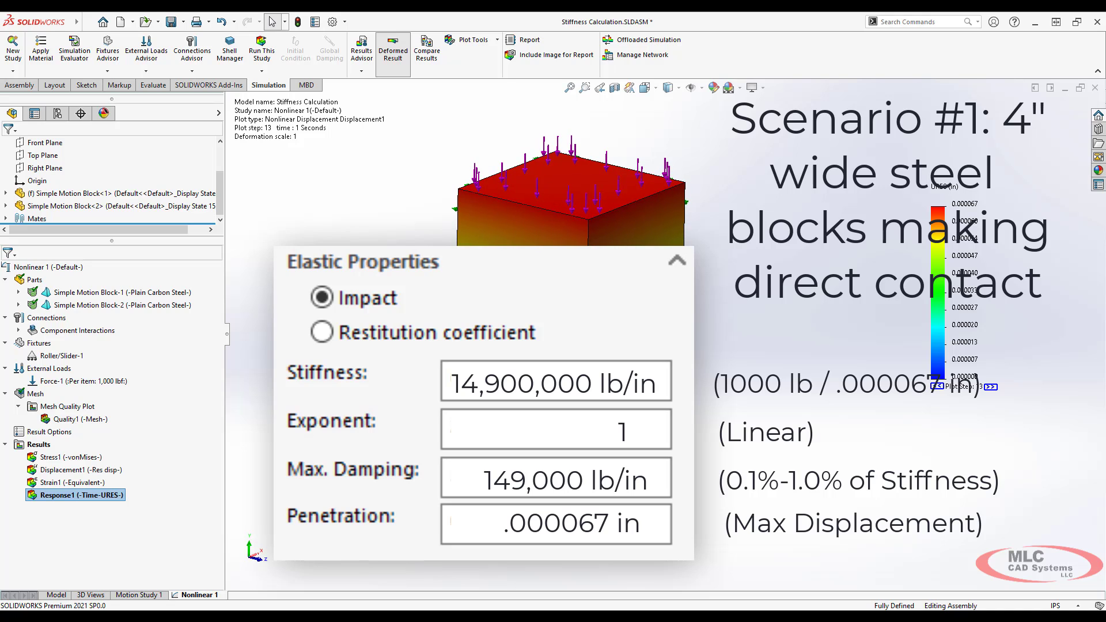
pyautogui.click(54, 595)
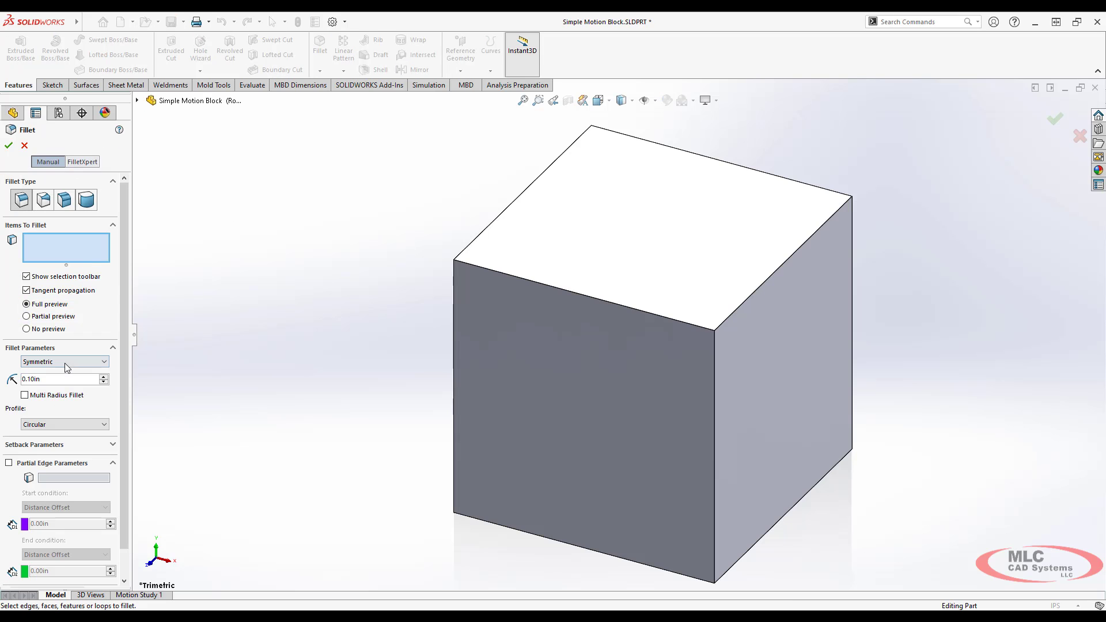
# - Confirm the fillet and apply the Rounded configuration to the stacked block
pyautogui.click(9, 142)
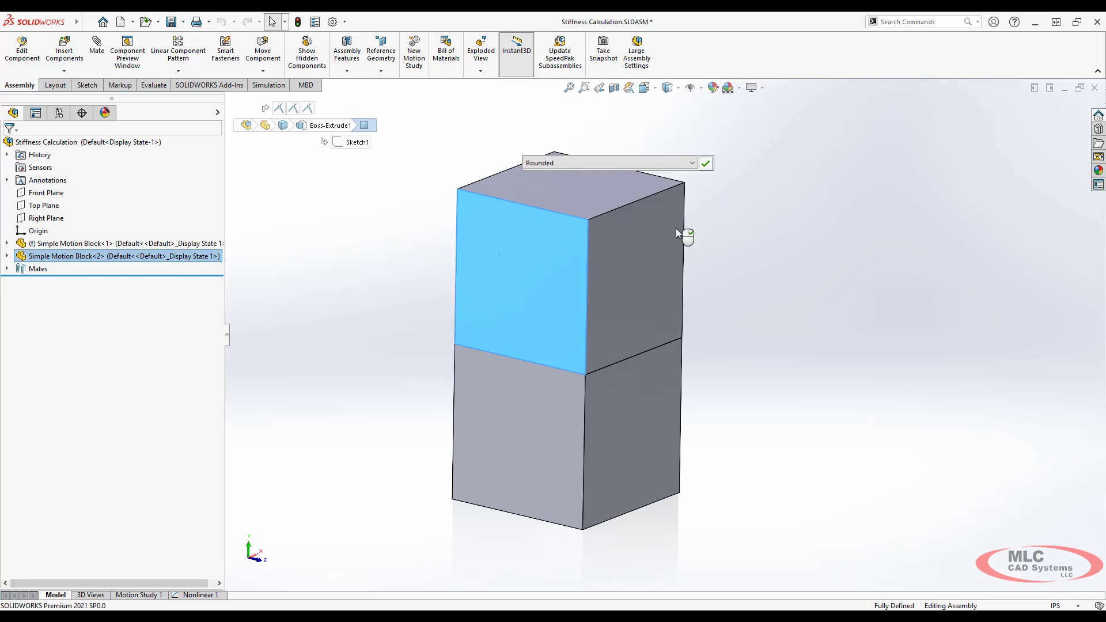
pyautogui.click(705, 164)
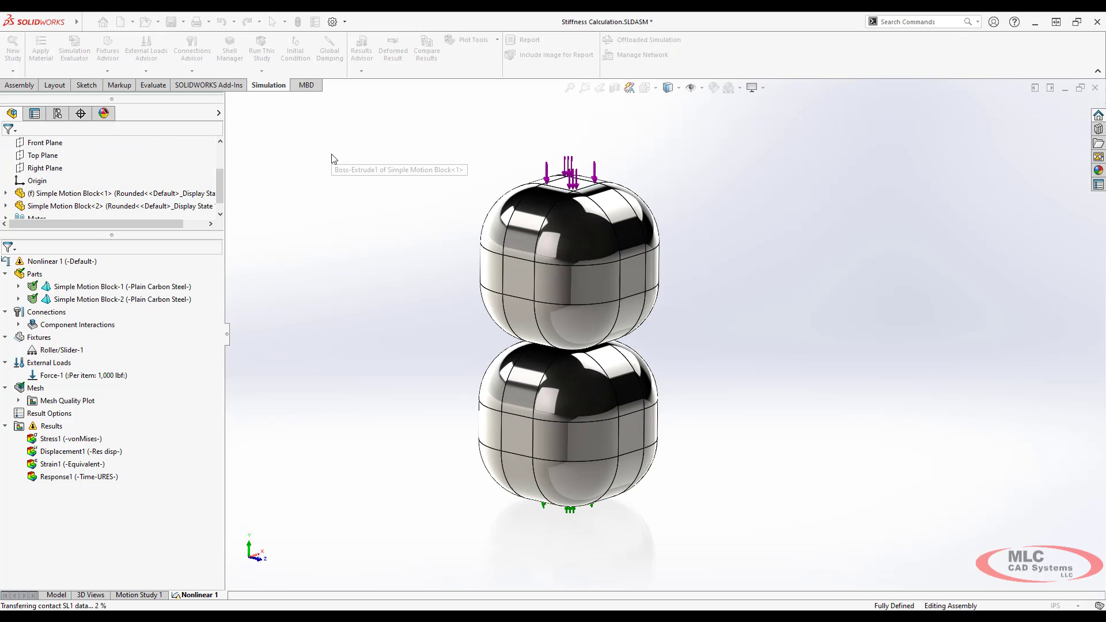
# - Rerun the study on the rounded blocks and show displacement peaking near 0.000305 in
pyautogui.click(261, 47)
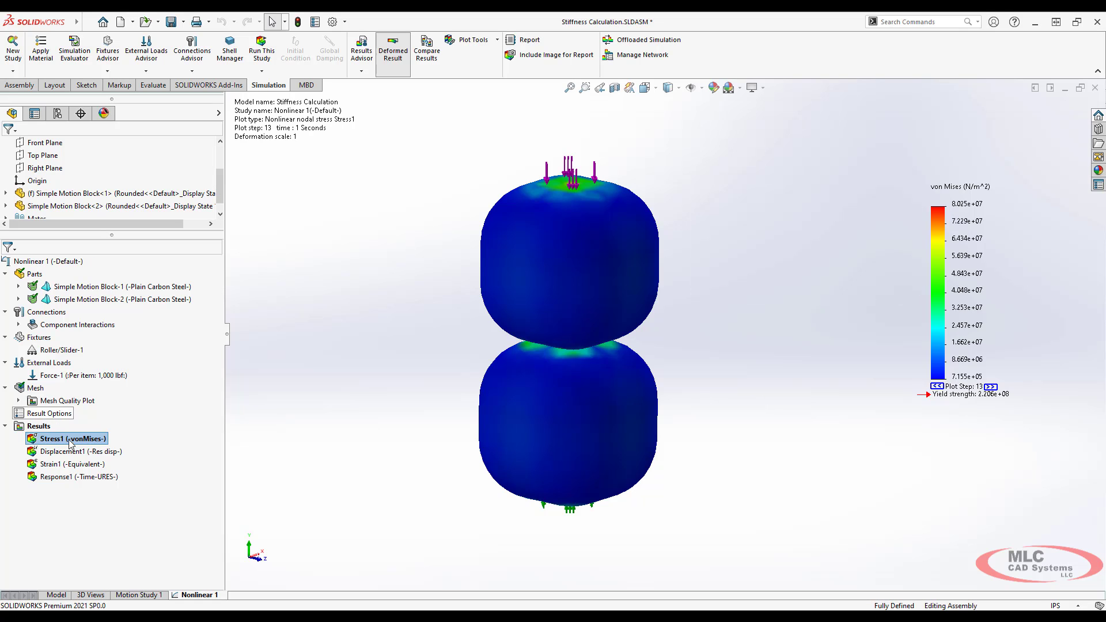
pyautogui.doubleClick(67, 452)
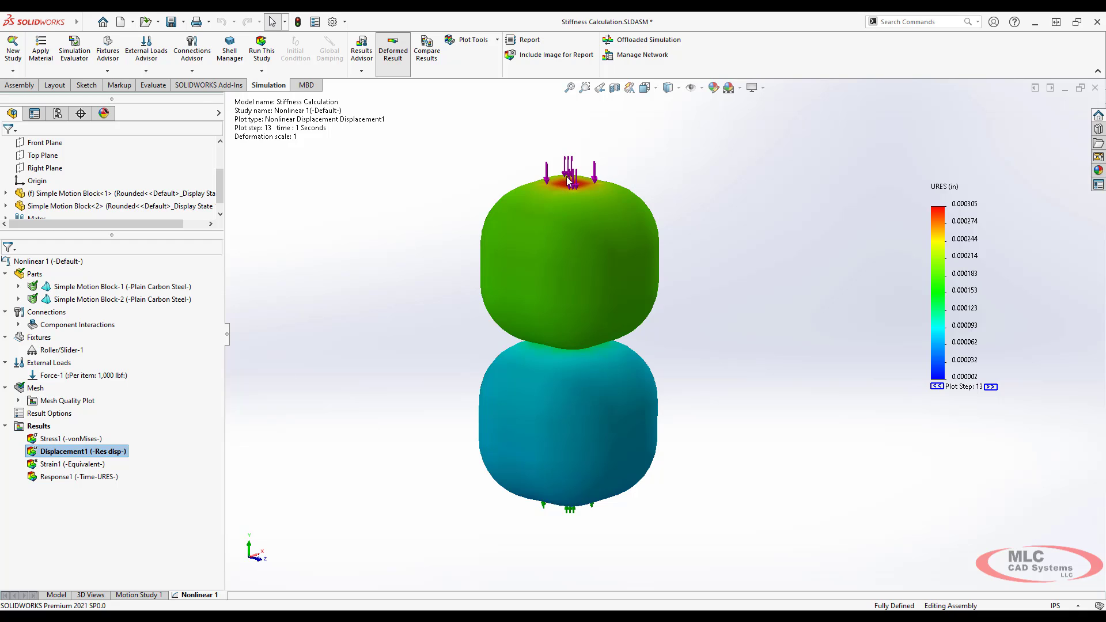
pyautogui.moveTo(560, 188)
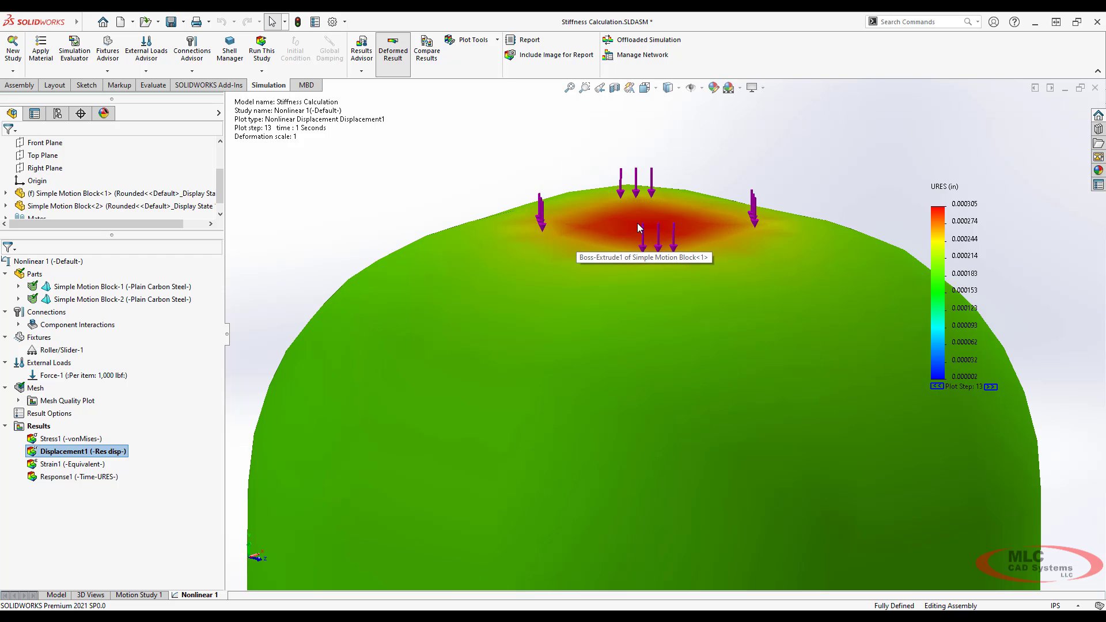
pyautogui.moveTo(645, 216)
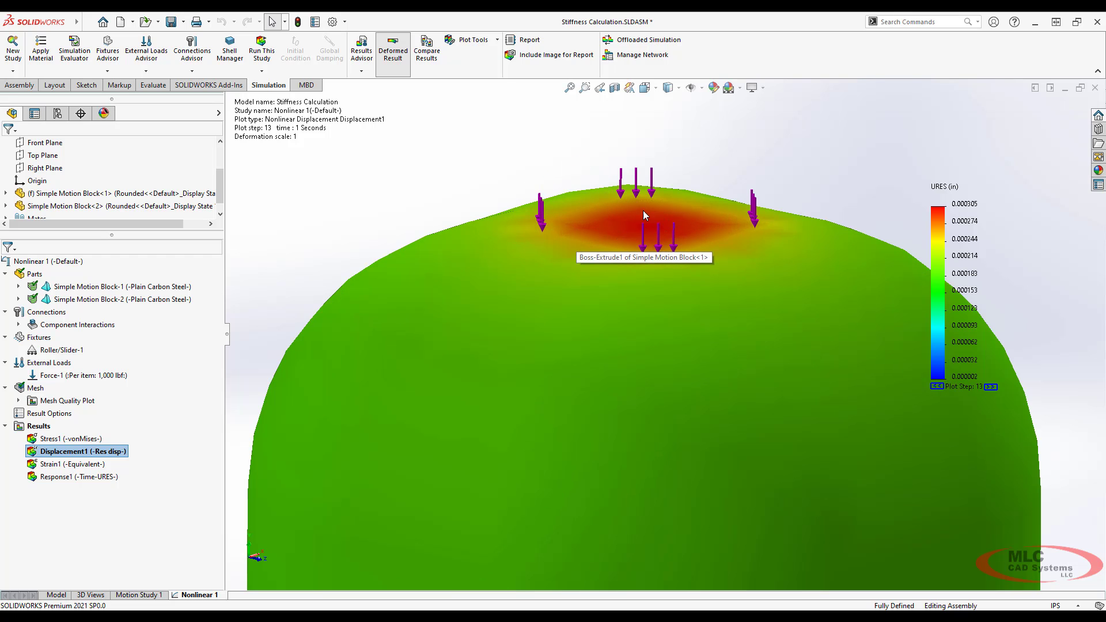
pyautogui.moveTo(769, 228)
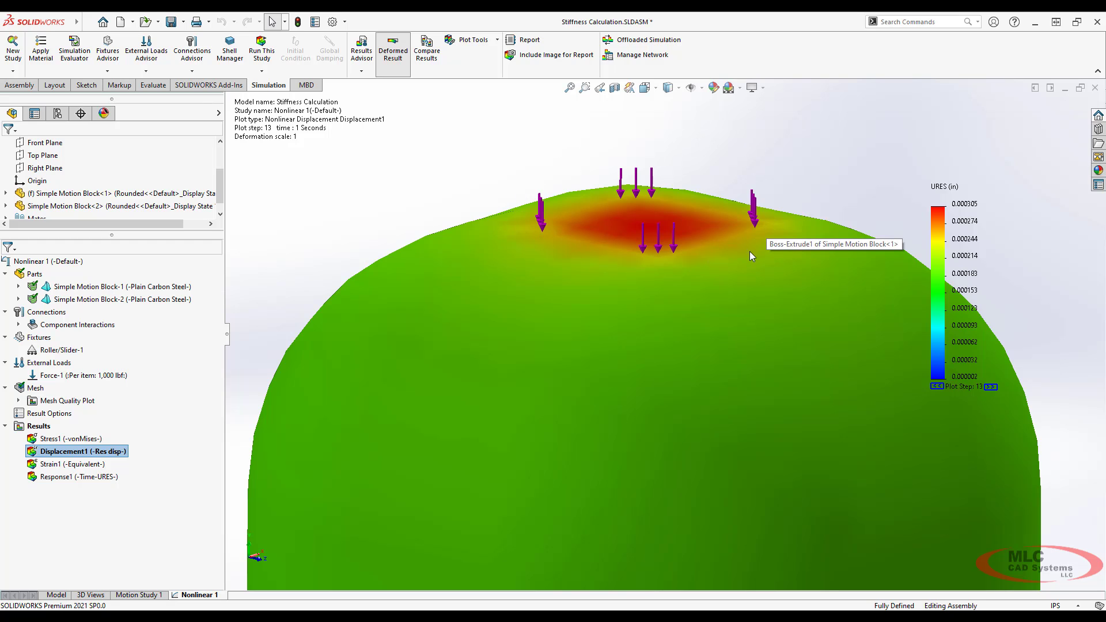
pyautogui.moveTo(644, 227)
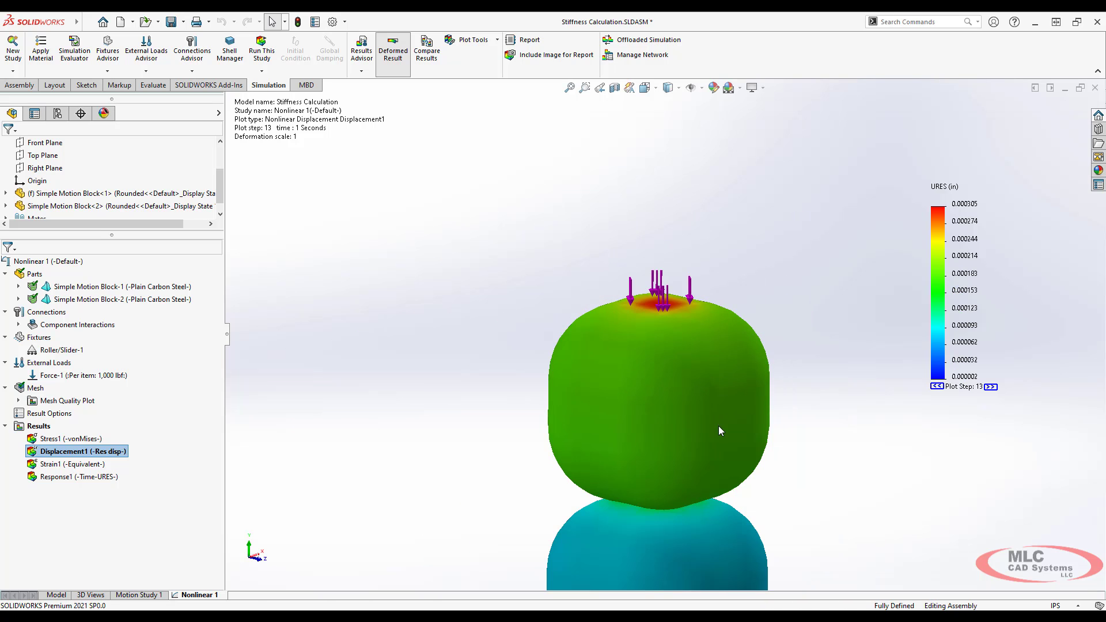
# - Edit Response1's definition to a top node of the rounded-block mesh, dismissing the data warning
pyautogui.click(66, 477)
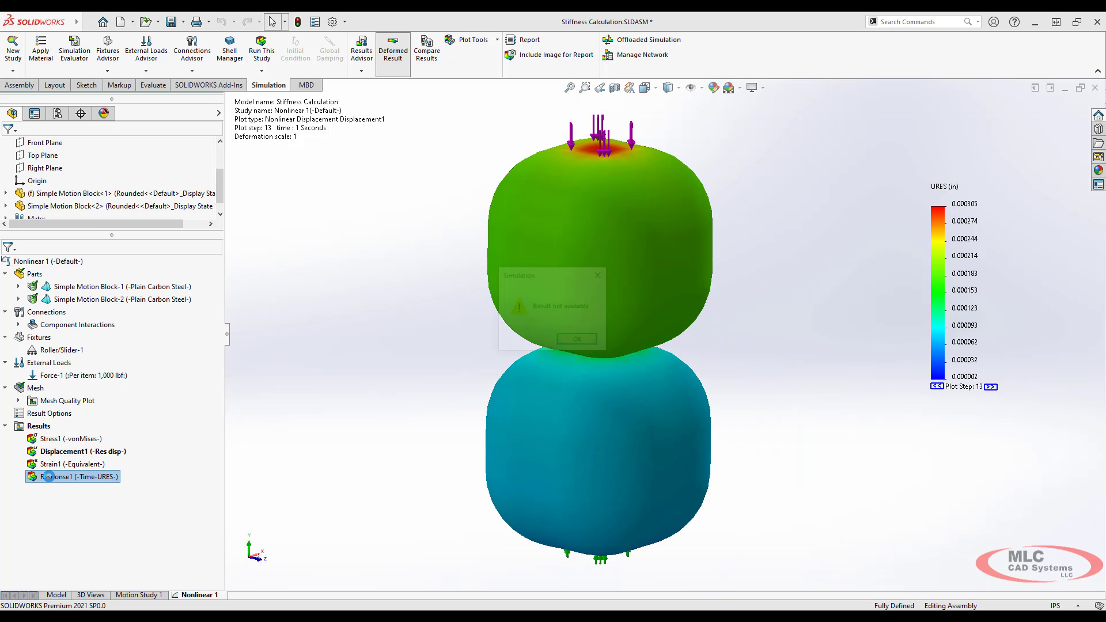
pyautogui.rightClick(63, 477)
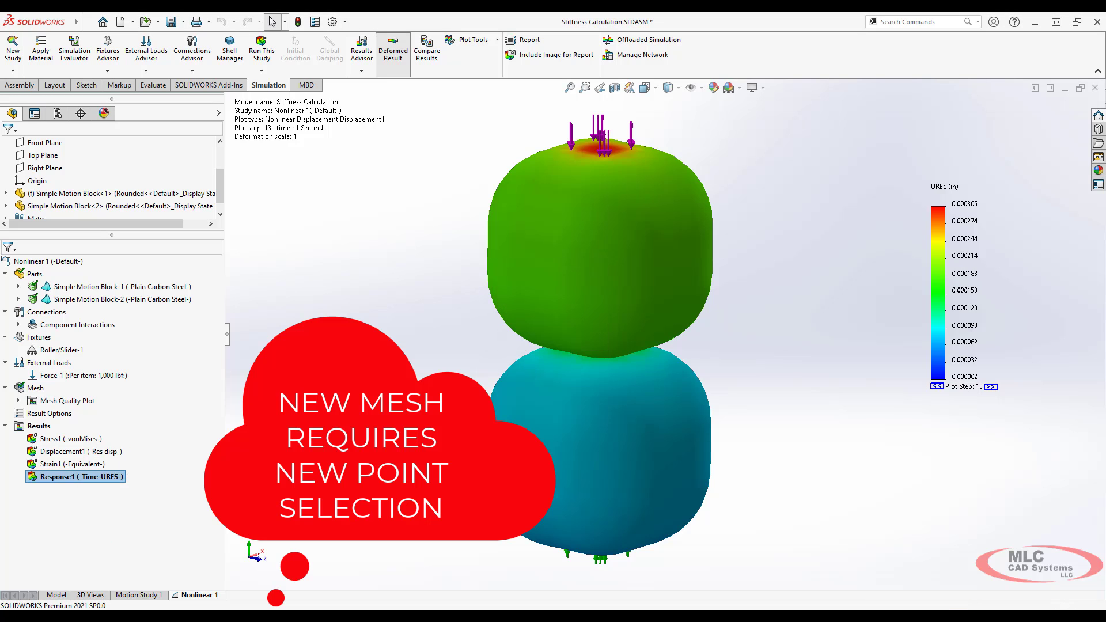
pyautogui.rightClick(70, 477)
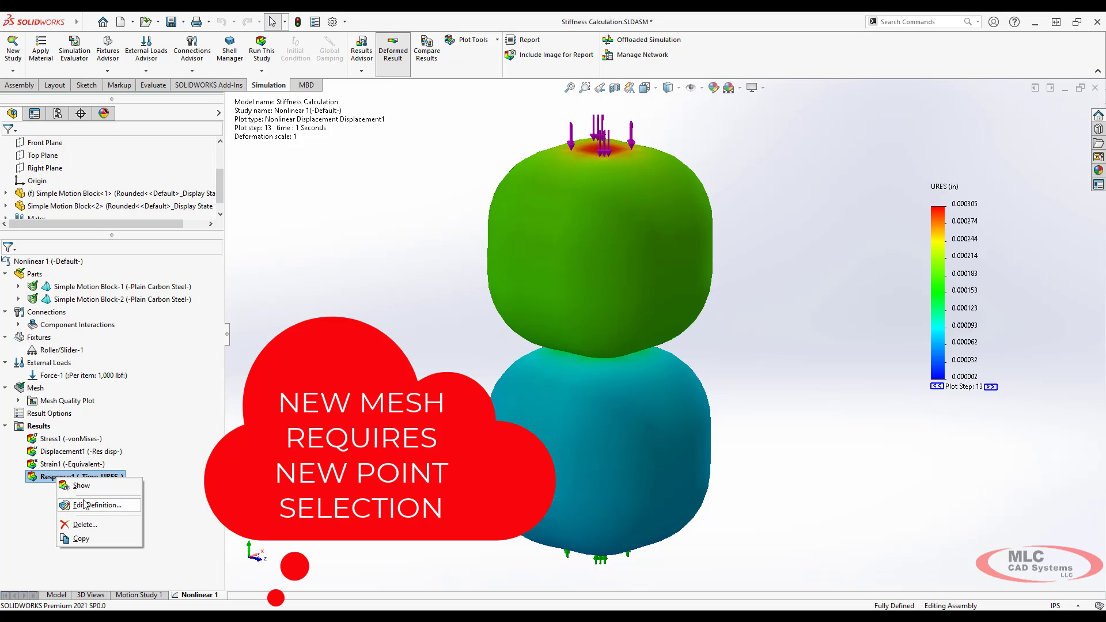
pyautogui.click(99, 506)
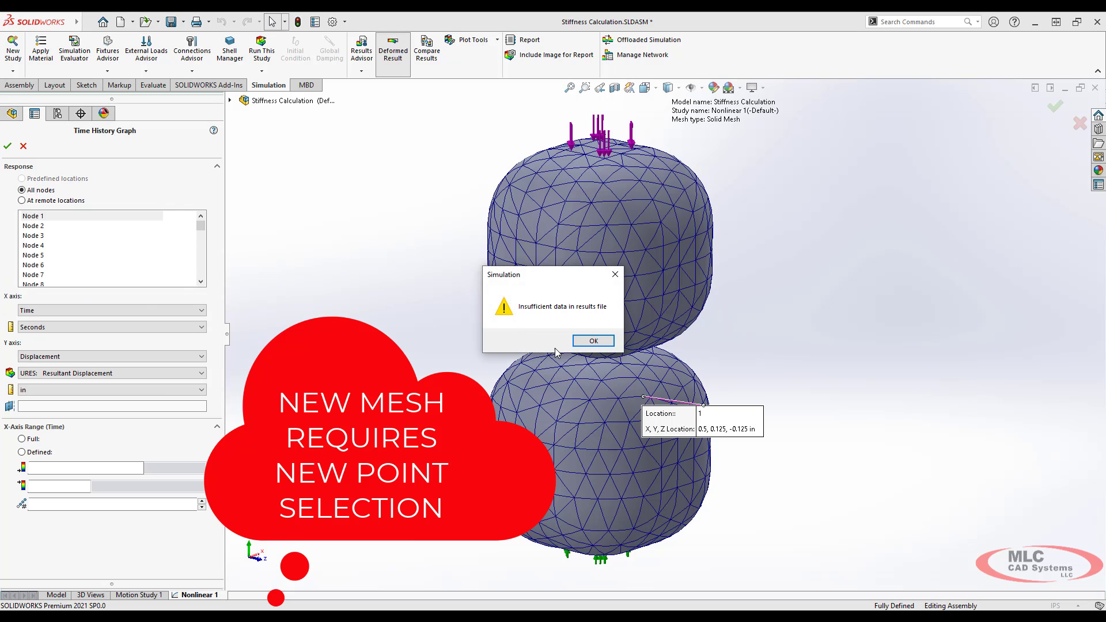
pyautogui.click(593, 340)
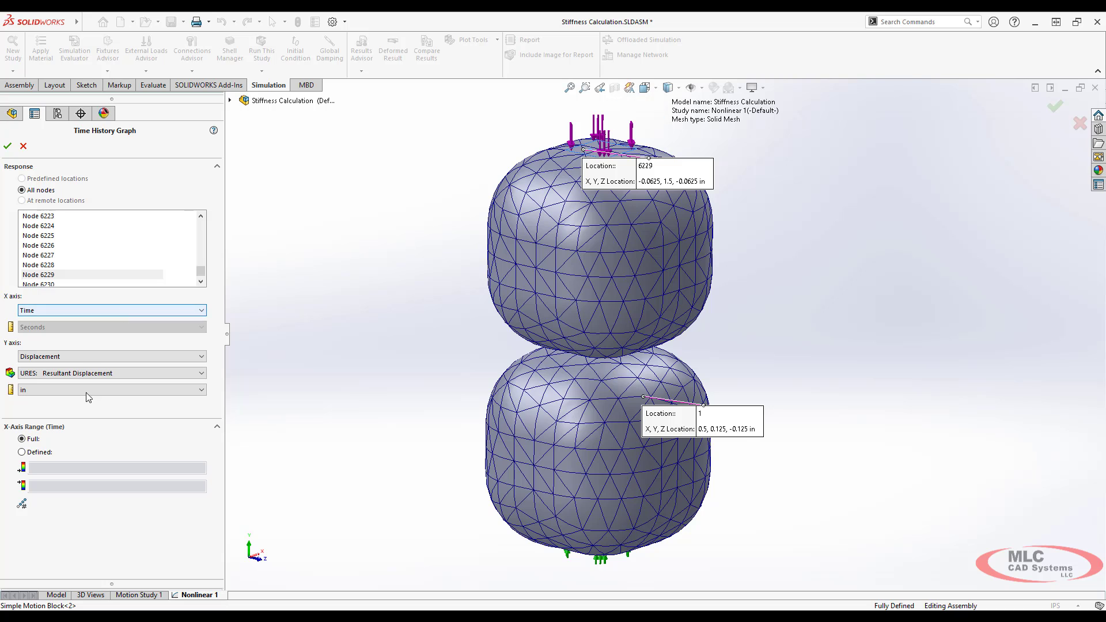
pyautogui.click(7, 144)
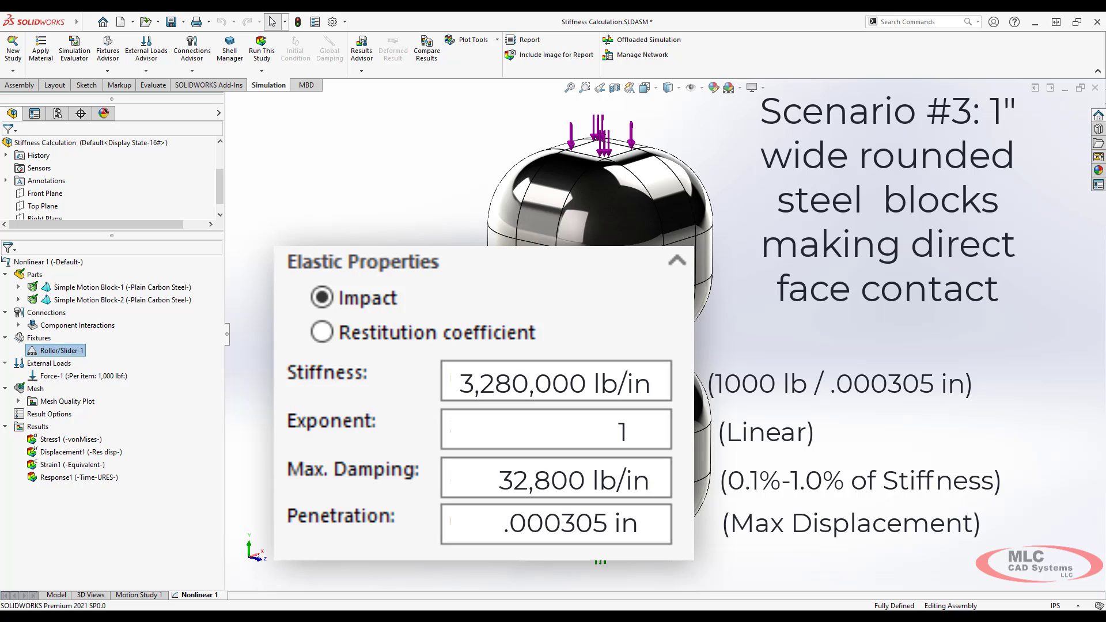
# - Reopen the block part's study and edit Response1 to track top node 5835
pyautogui.click(55, 594)
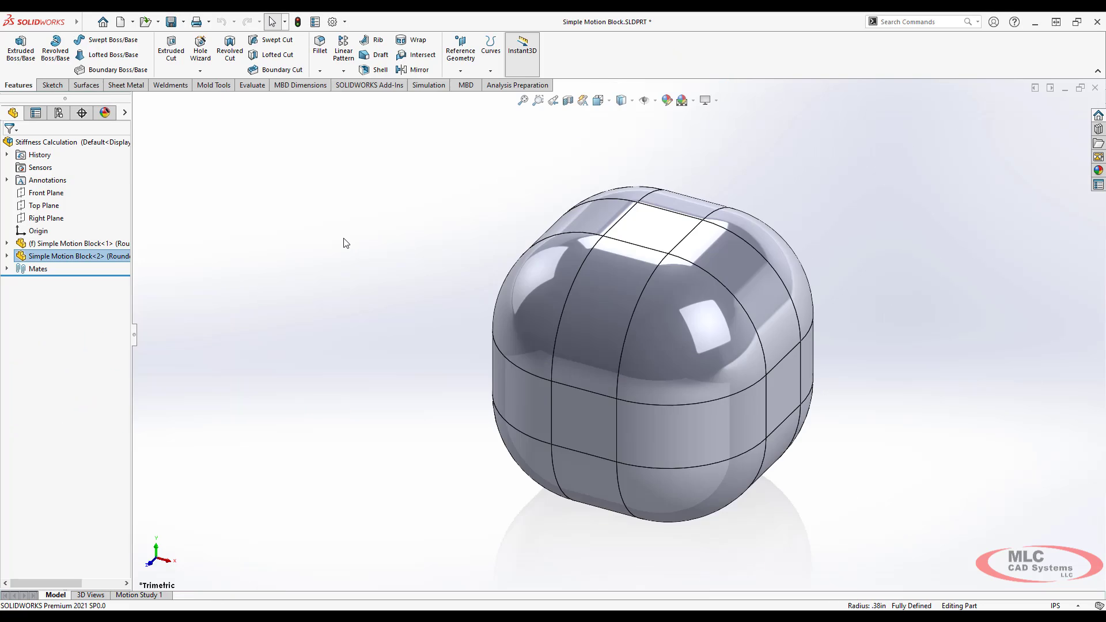
pyautogui.click(373, 69)
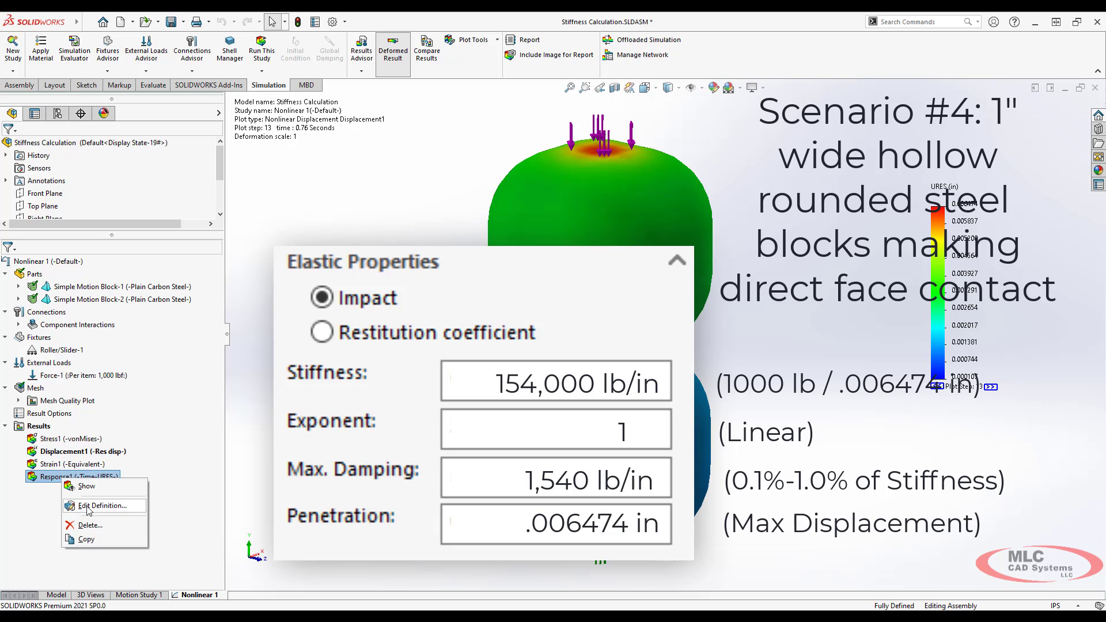
pyautogui.click(102, 505)
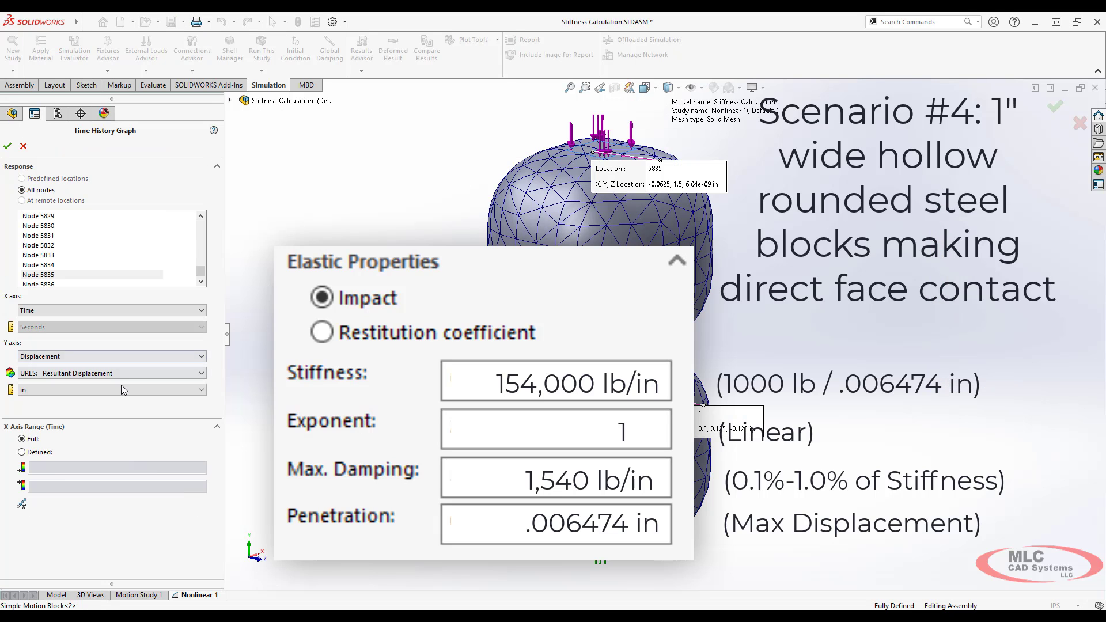
pyautogui.click(7, 143)
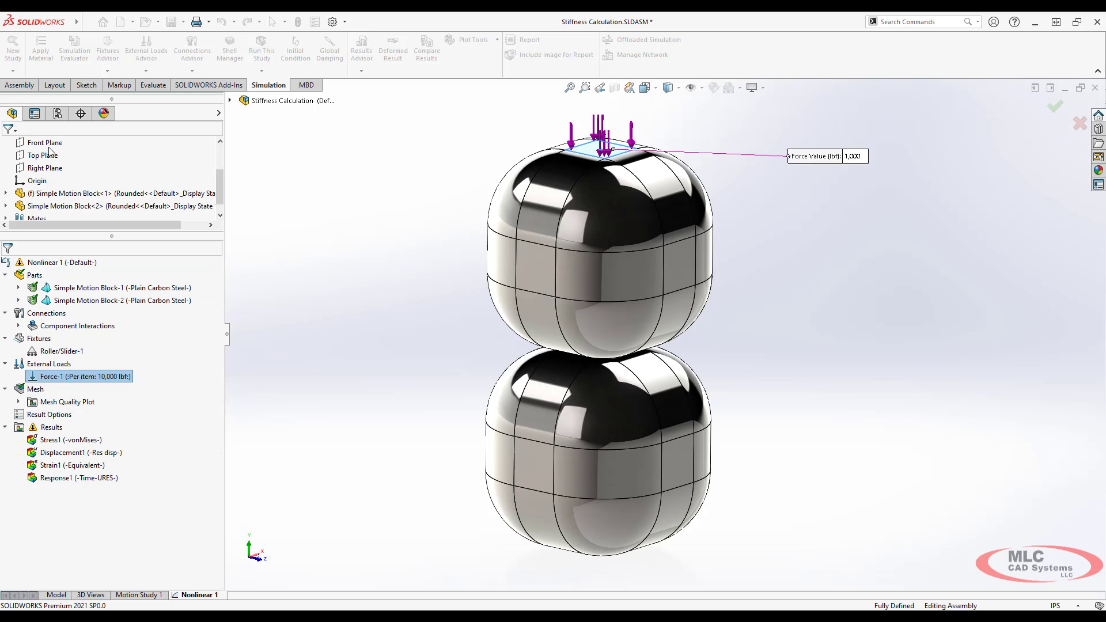
# - Show the 10,000 lbf displacement plot and graph Response1 for nodes 1 and 5835
pyautogui.doubleClick(69, 452)
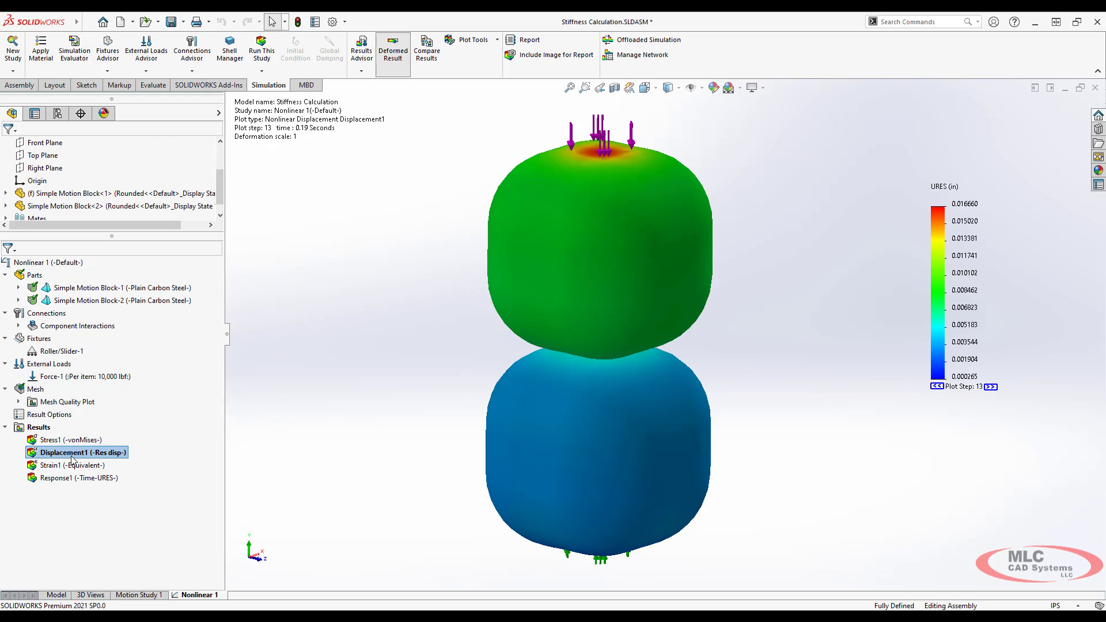
pyautogui.rightClick(69, 452)
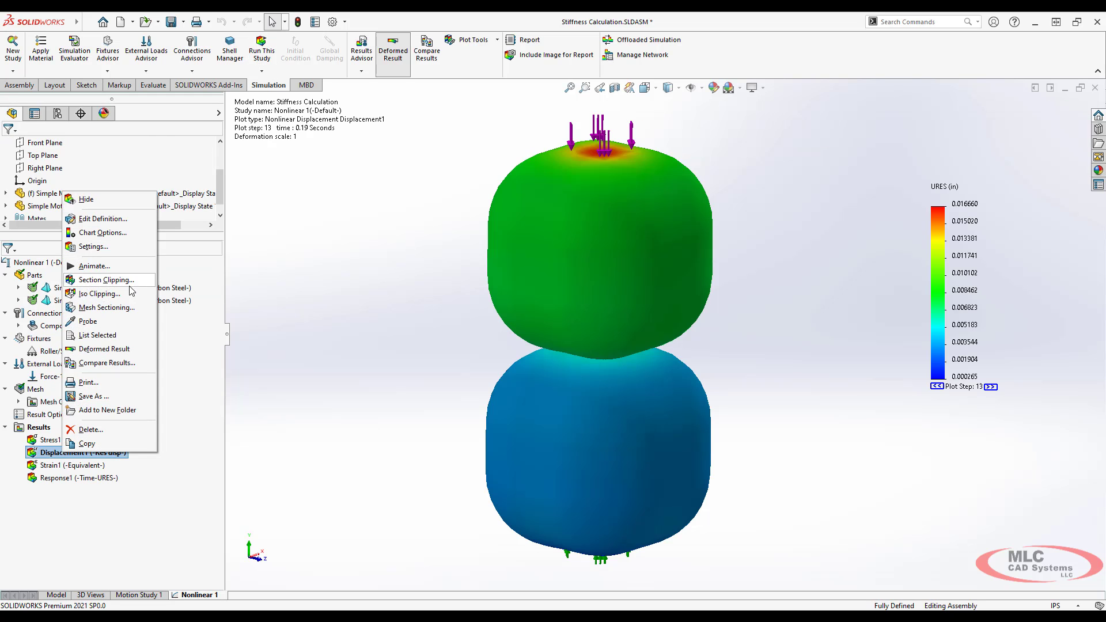
pyautogui.rightClick(58, 477)
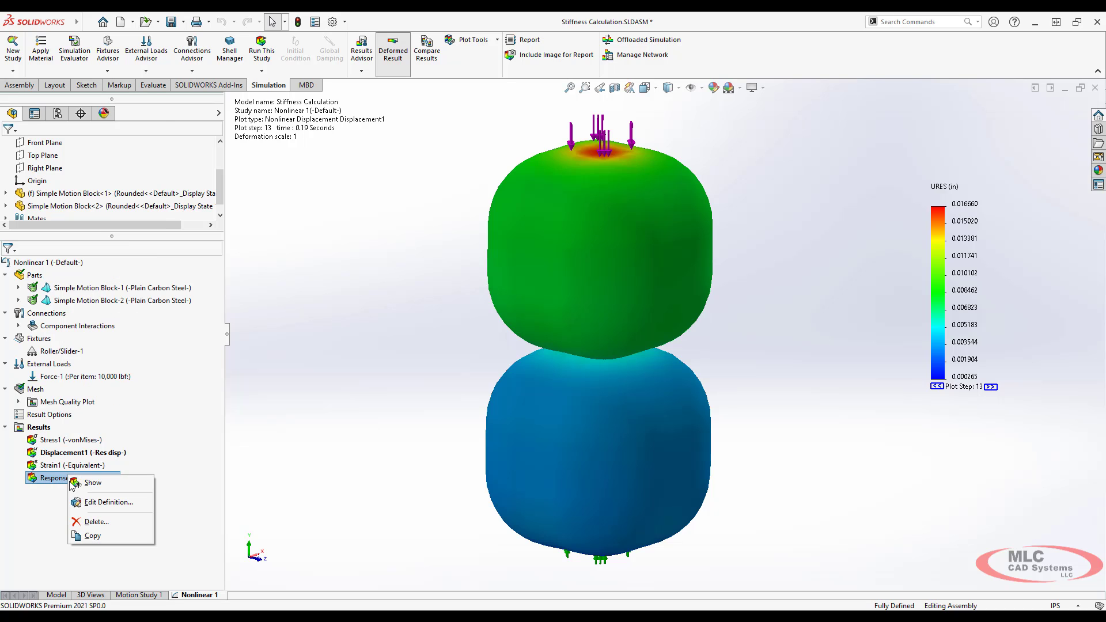
pyautogui.click(108, 502)
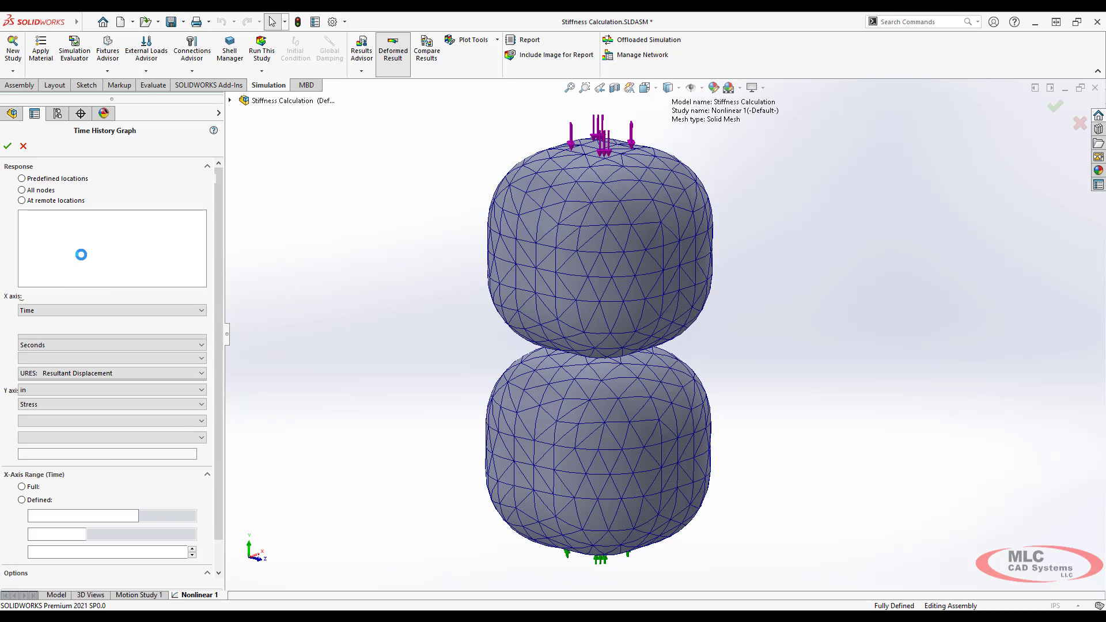
pyautogui.click(22, 189)
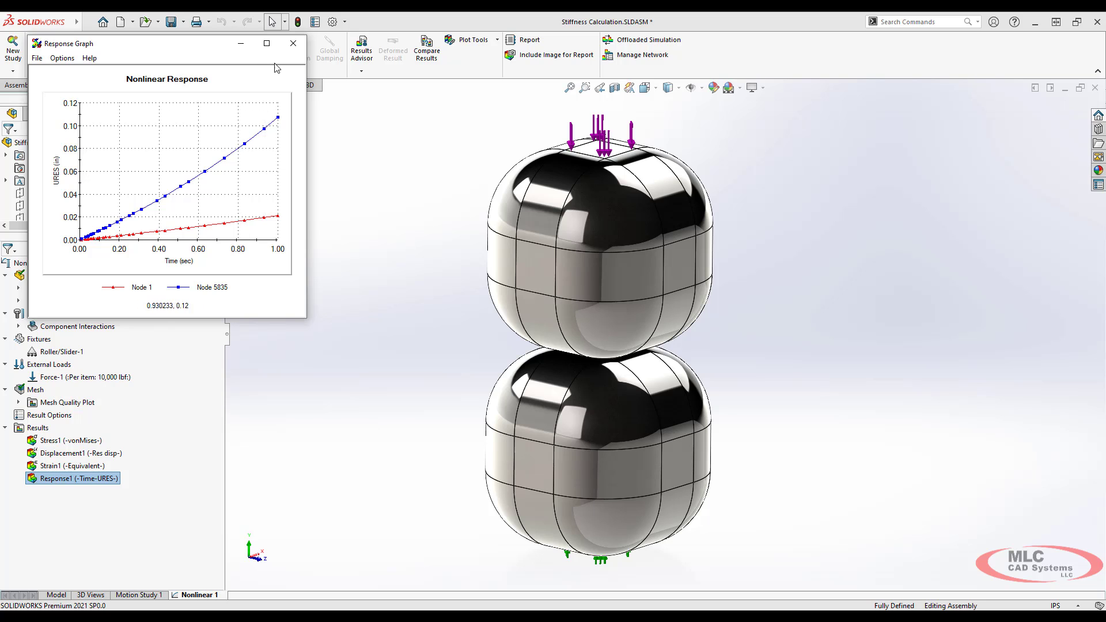
pyautogui.click(293, 44)
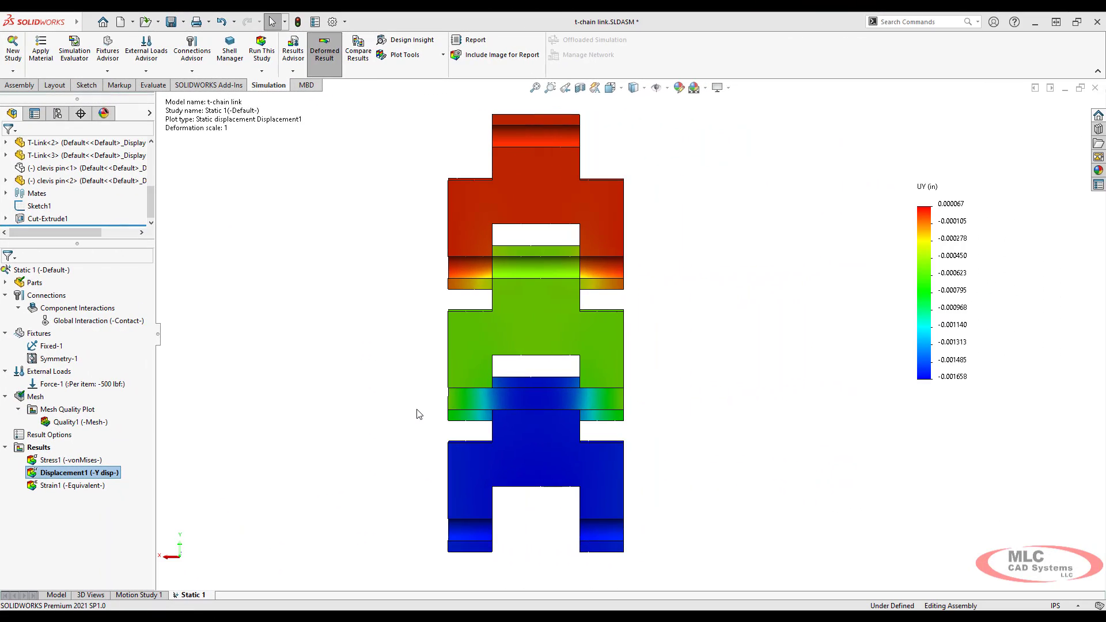
pyautogui.moveTo(374, 408)
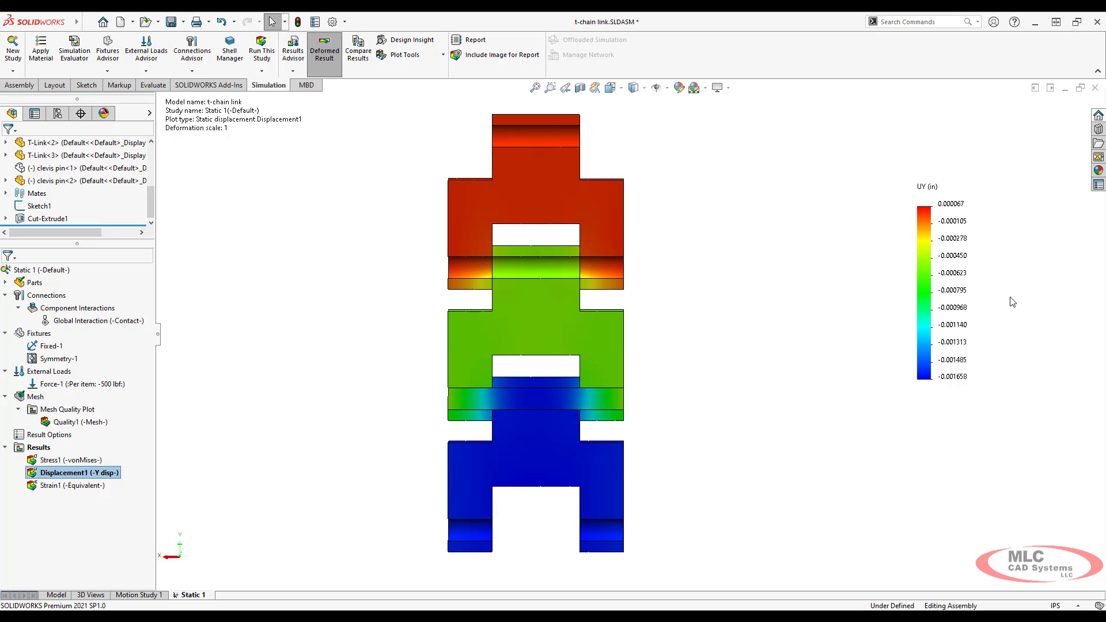
pyautogui.moveTo(1023, 380)
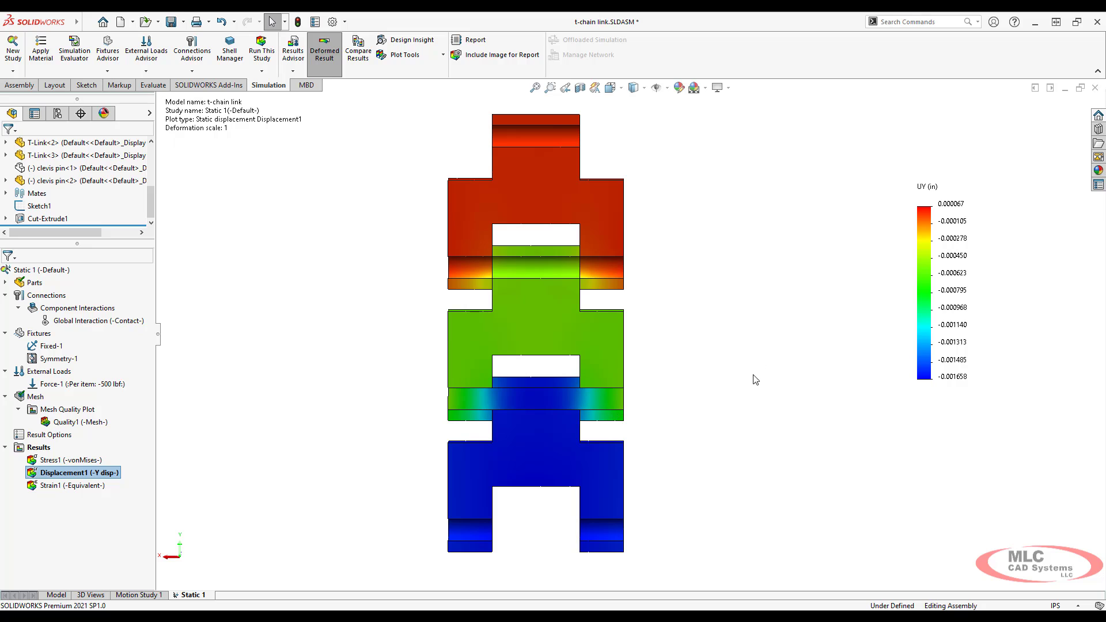
pyautogui.moveTo(456, 384)
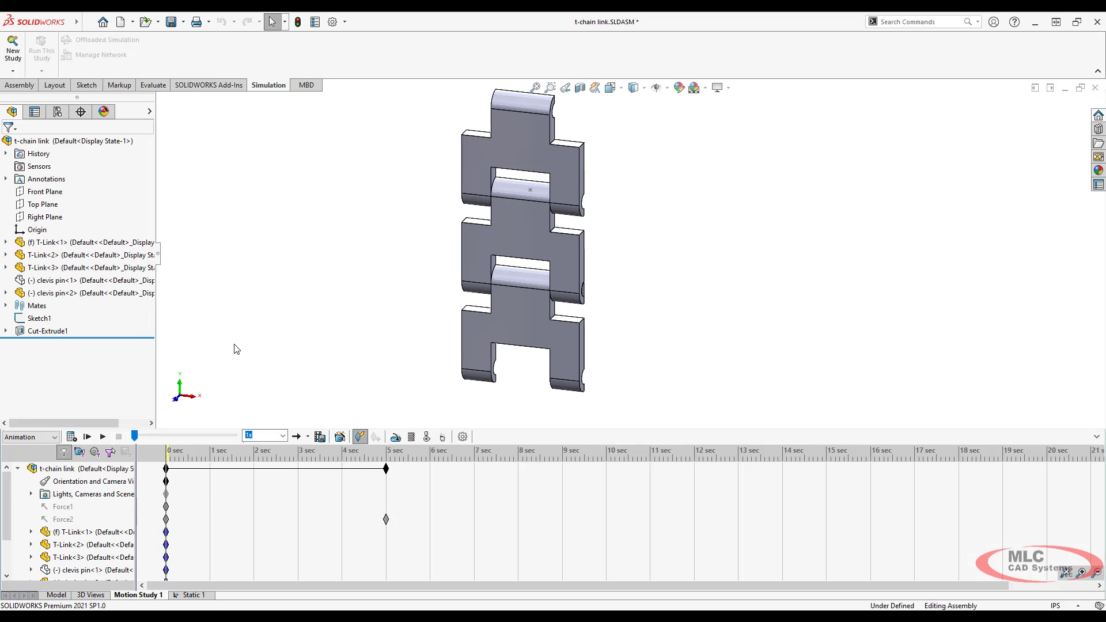
# - Bring up edit options for the Concentric1 mate between T-Link-1 and T-Link-2
pyautogui.rightClick(75, 267)
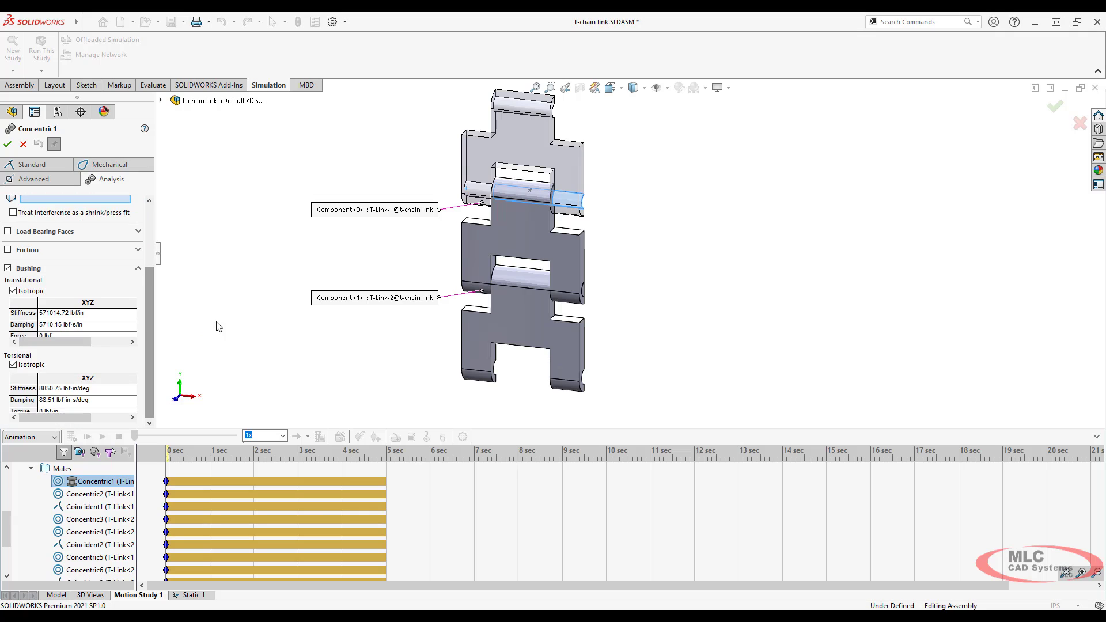
pyautogui.moveTo(117, 322)
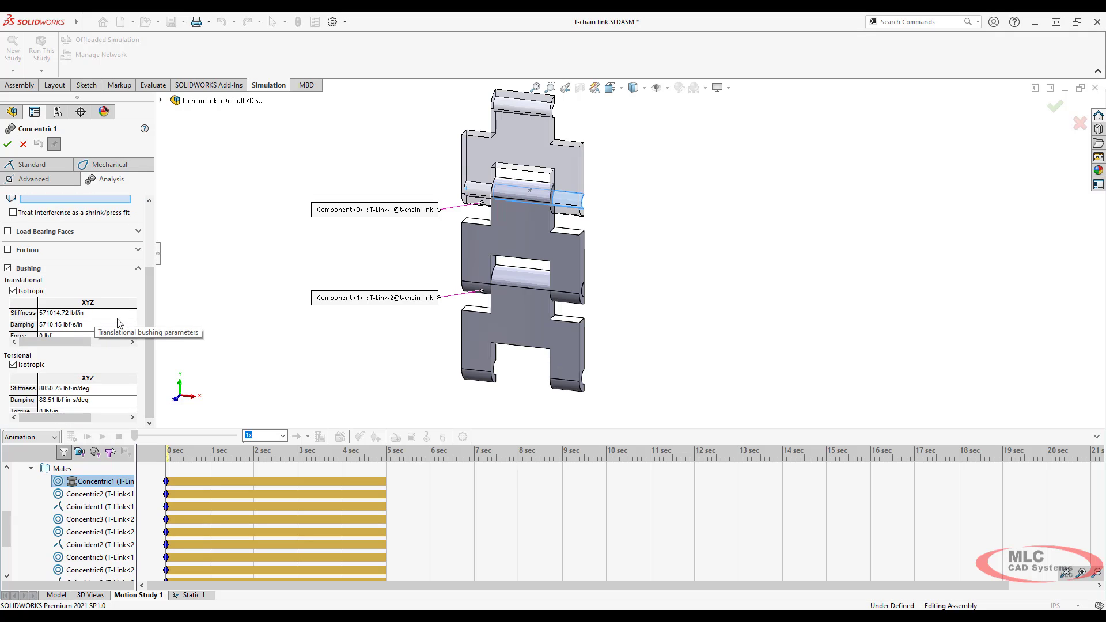
pyautogui.moveTo(55, 338)
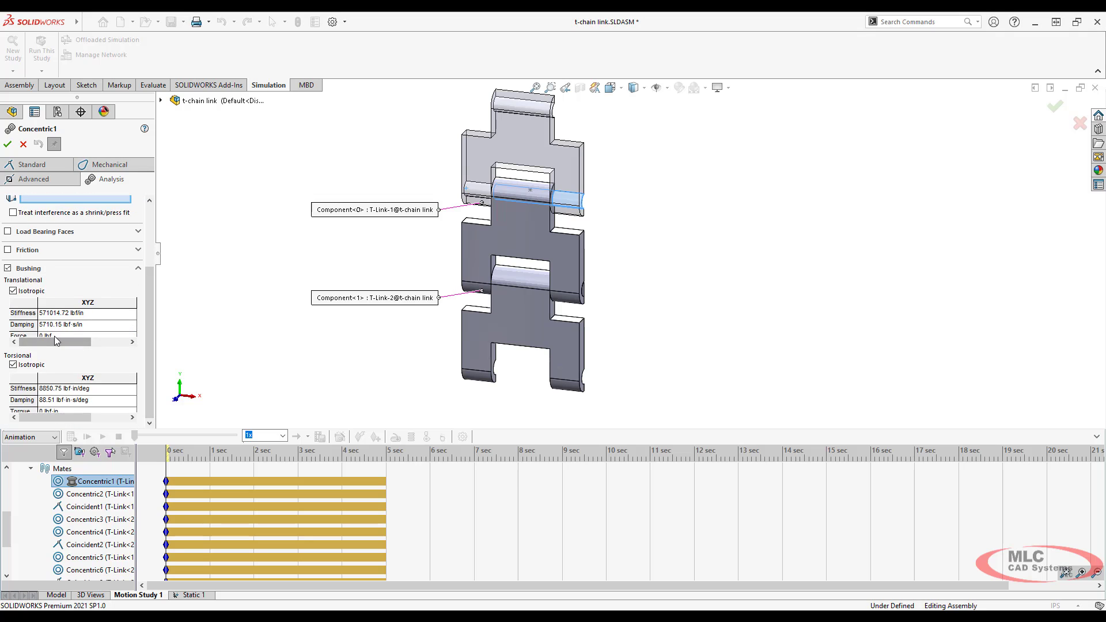
pyautogui.moveTo(75, 338)
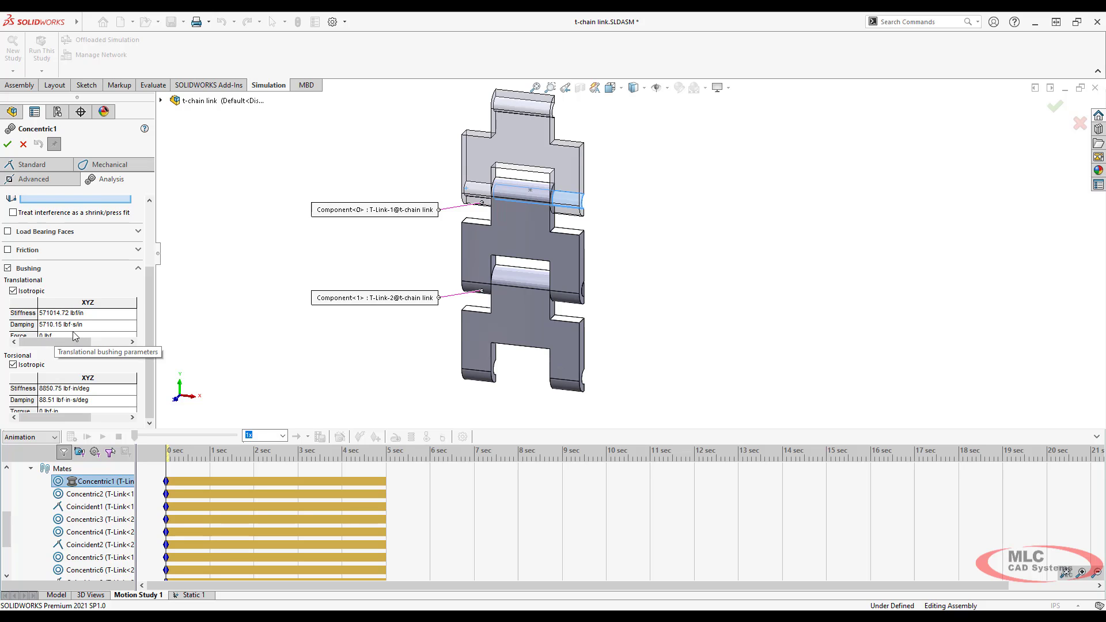
pyautogui.moveTo(121, 318)
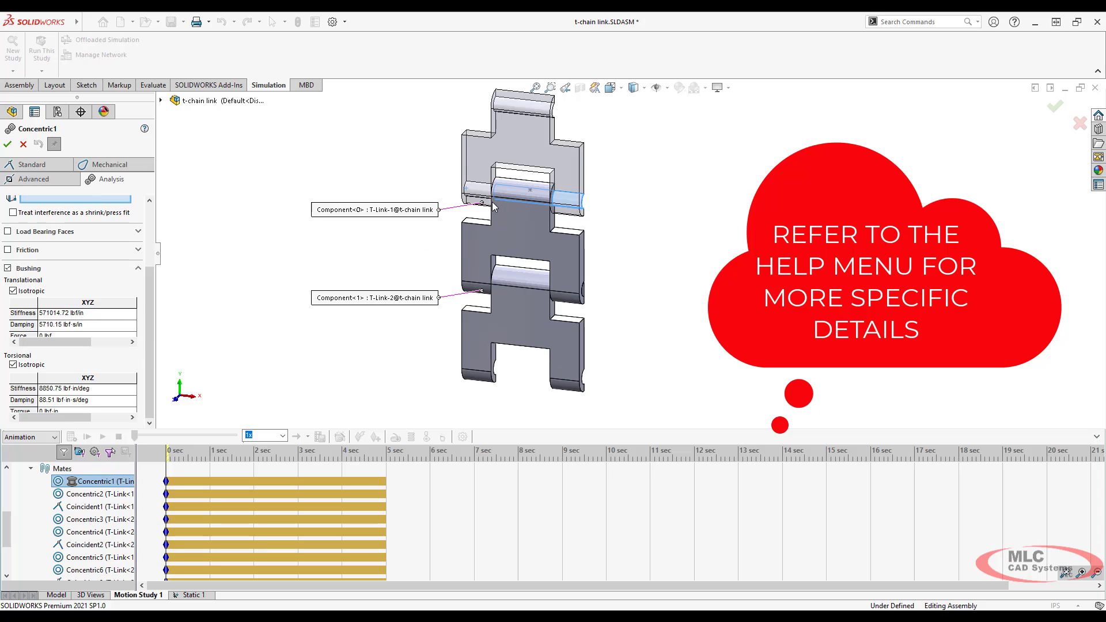
pyautogui.moveTo(485, 221)
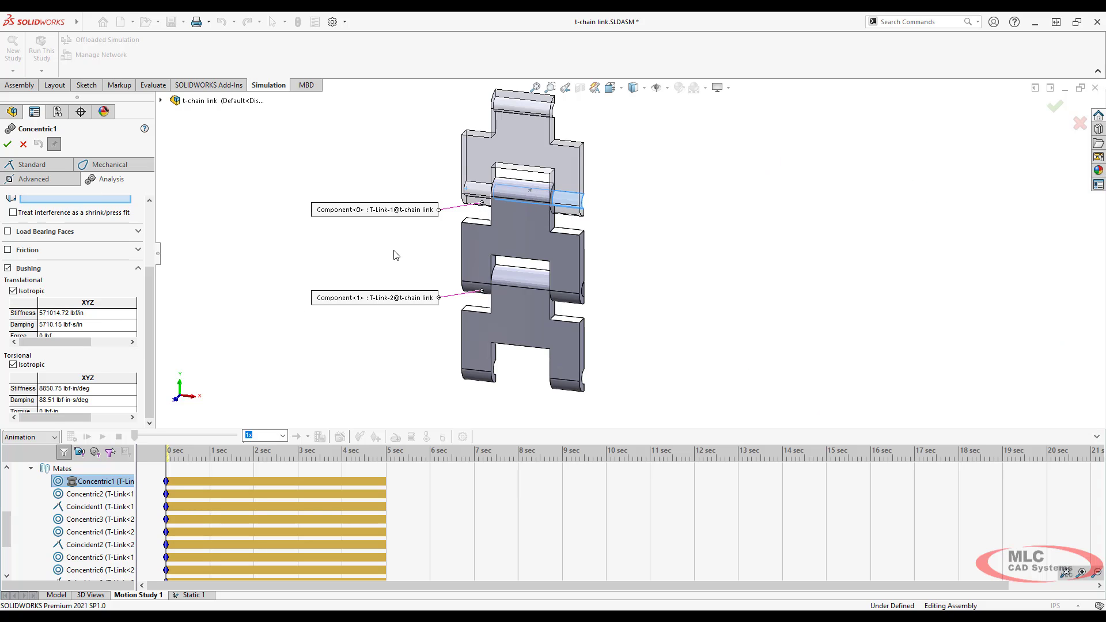
pyautogui.moveTo(531, 166)
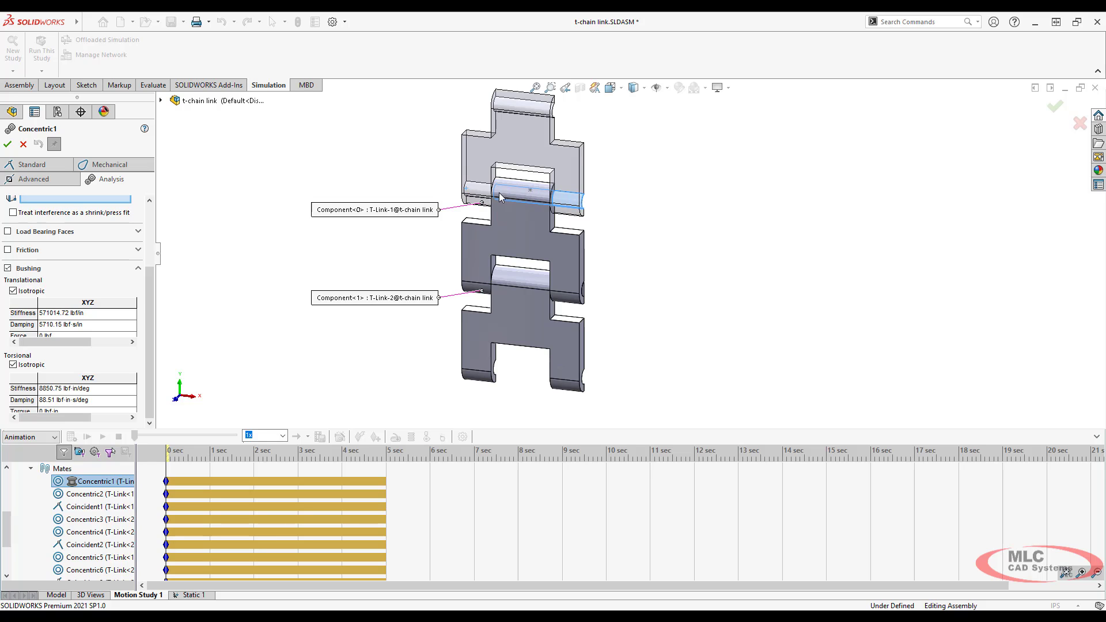
pyautogui.moveTo(450, 182)
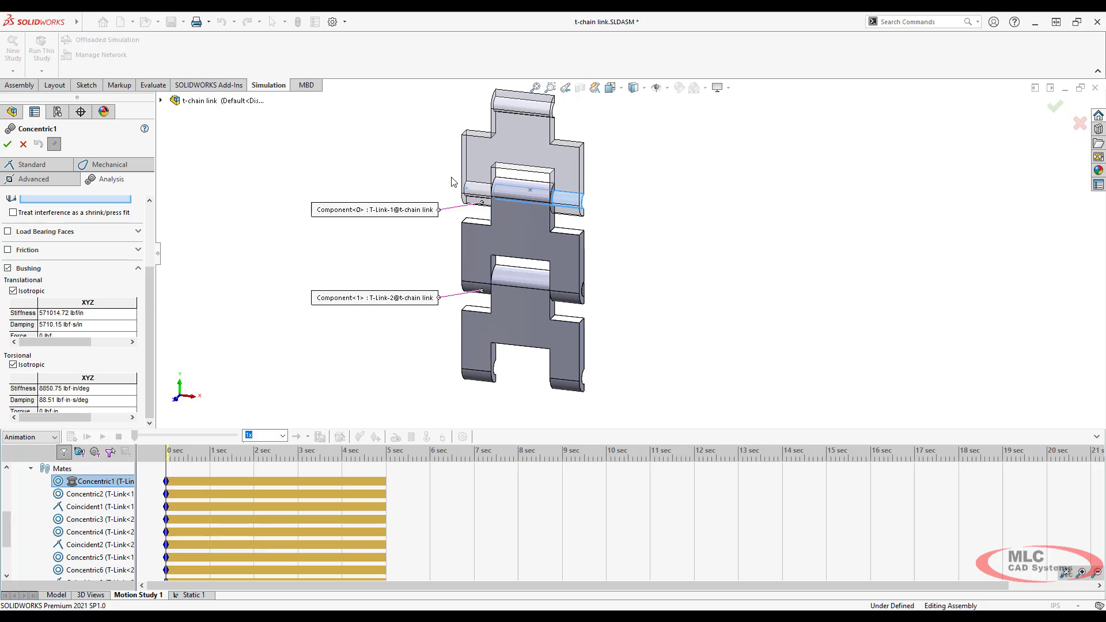
pyautogui.moveTo(509, 201)
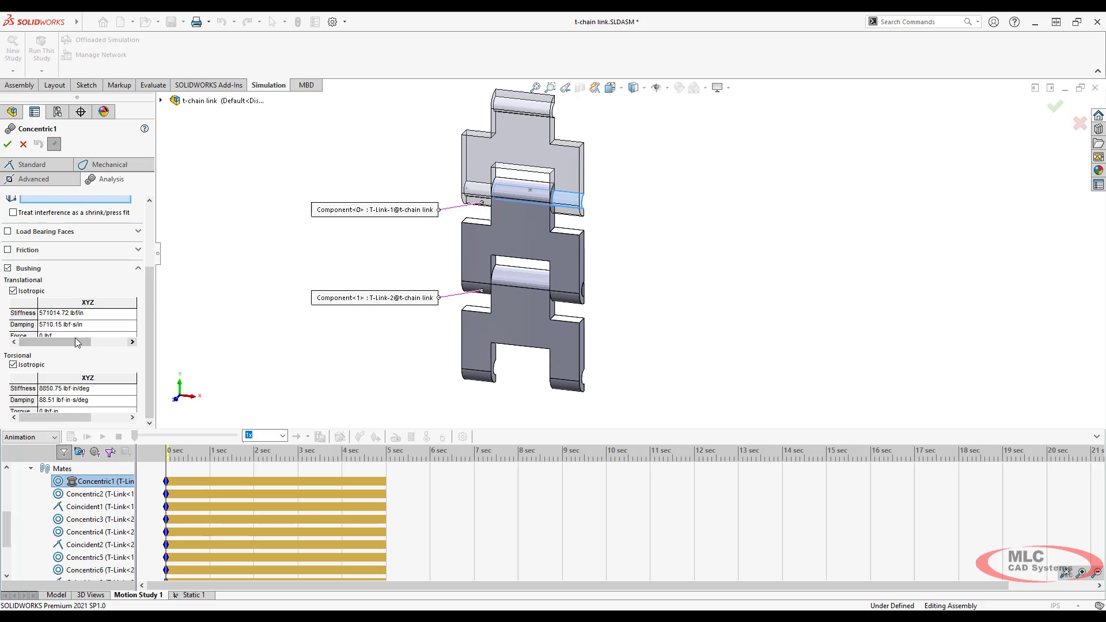
pyautogui.moveTo(70, 327)
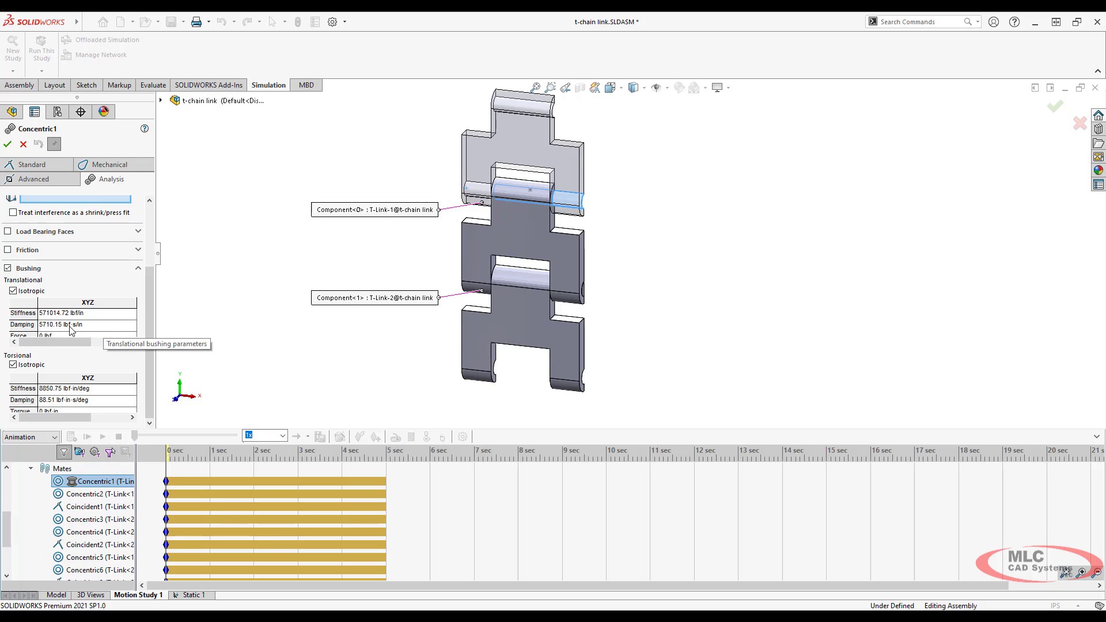
pyautogui.moveTo(79, 332)
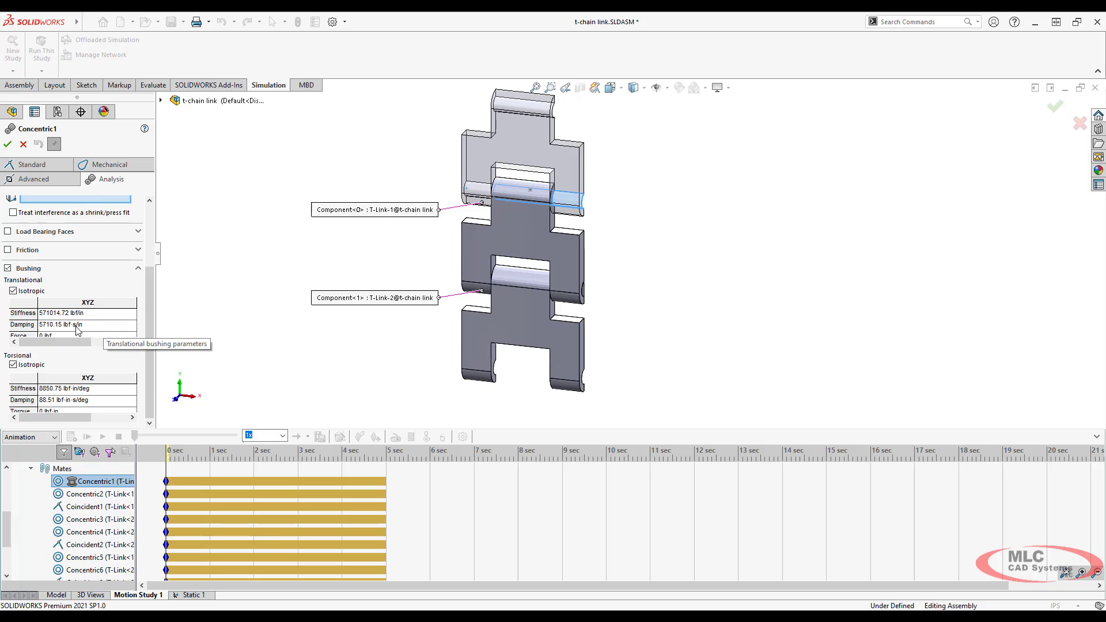
pyautogui.moveTo(187, 313)
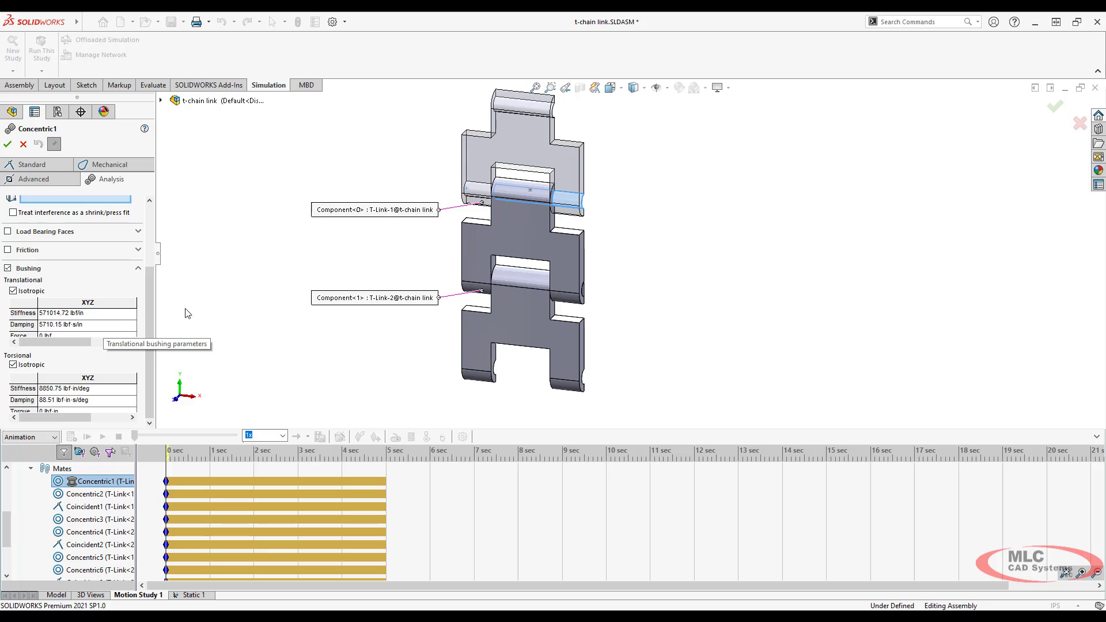
pyautogui.moveTo(217, 303)
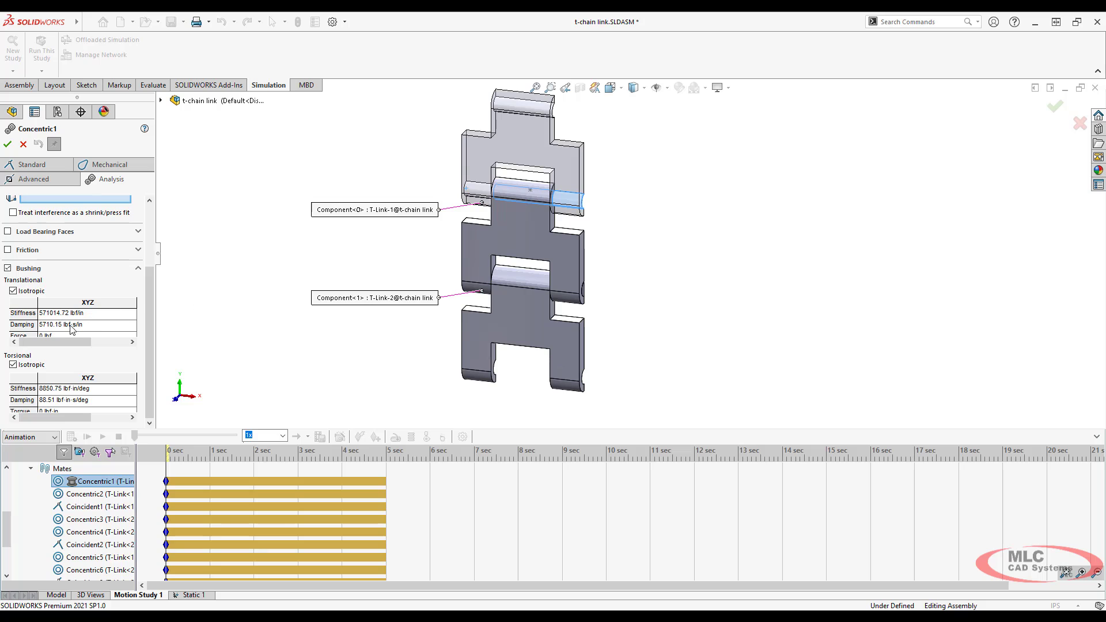
pyautogui.moveTo(100, 330)
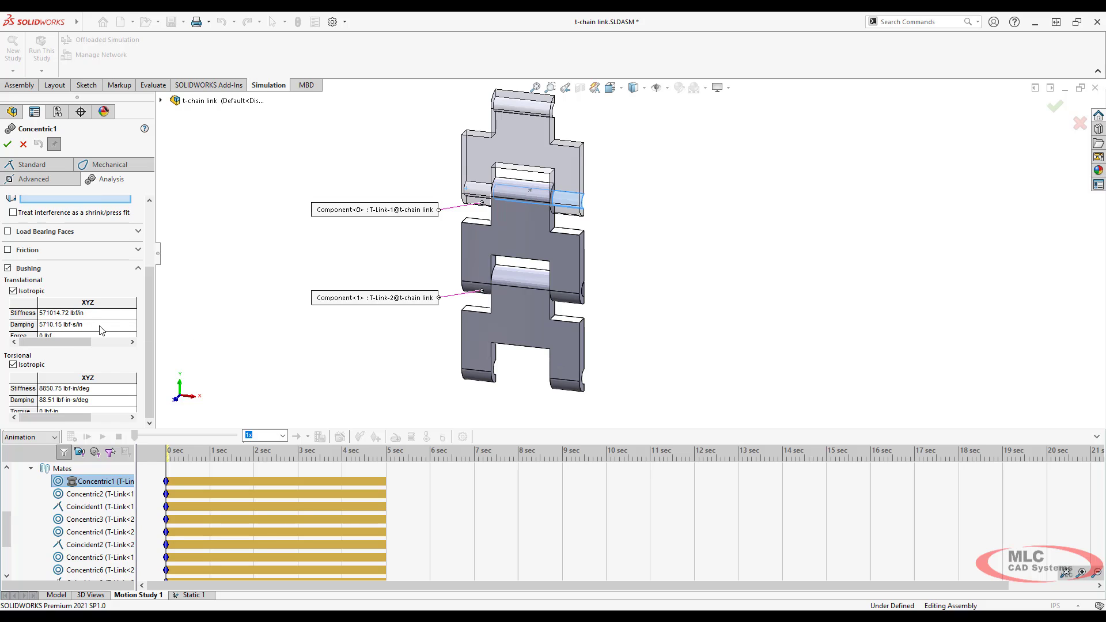
pyautogui.moveTo(95, 323)
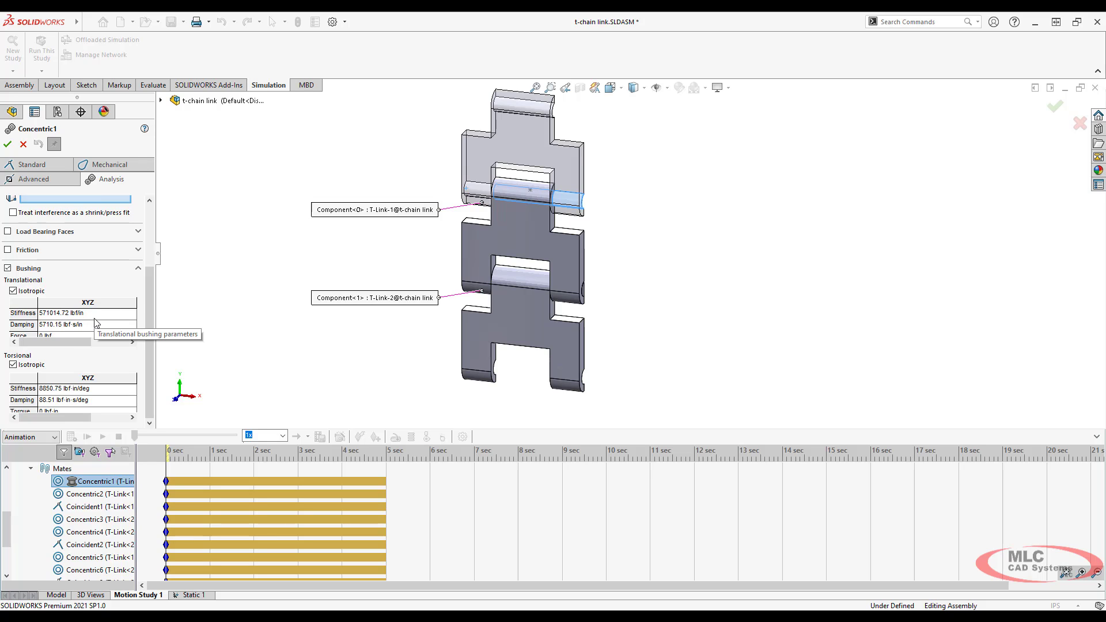
pyautogui.moveTo(219, 293)
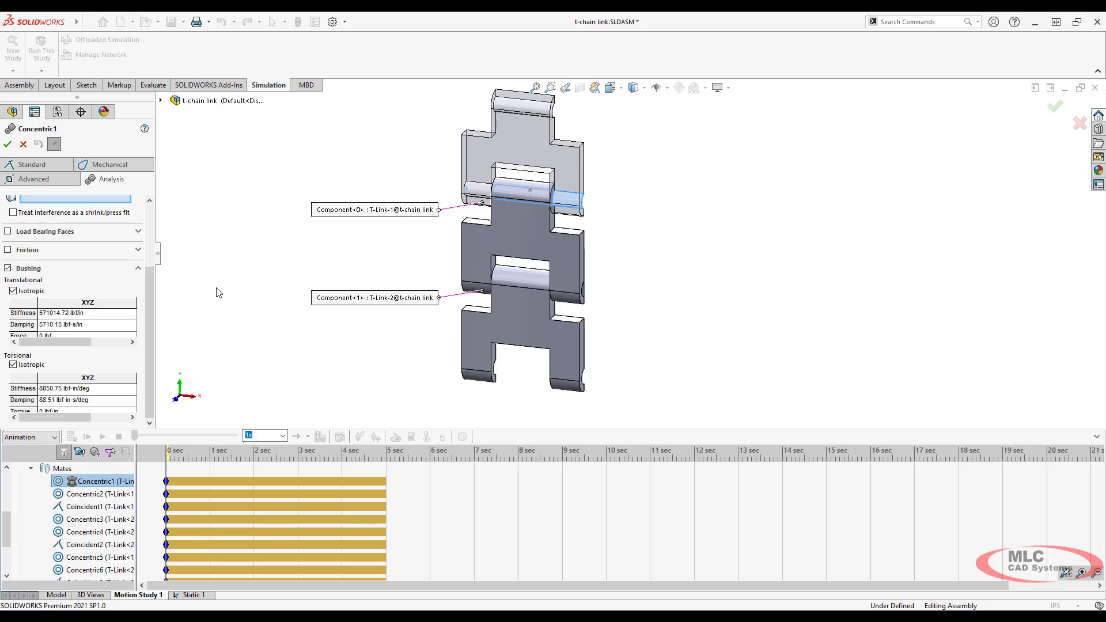
pyautogui.moveTo(471, 191)
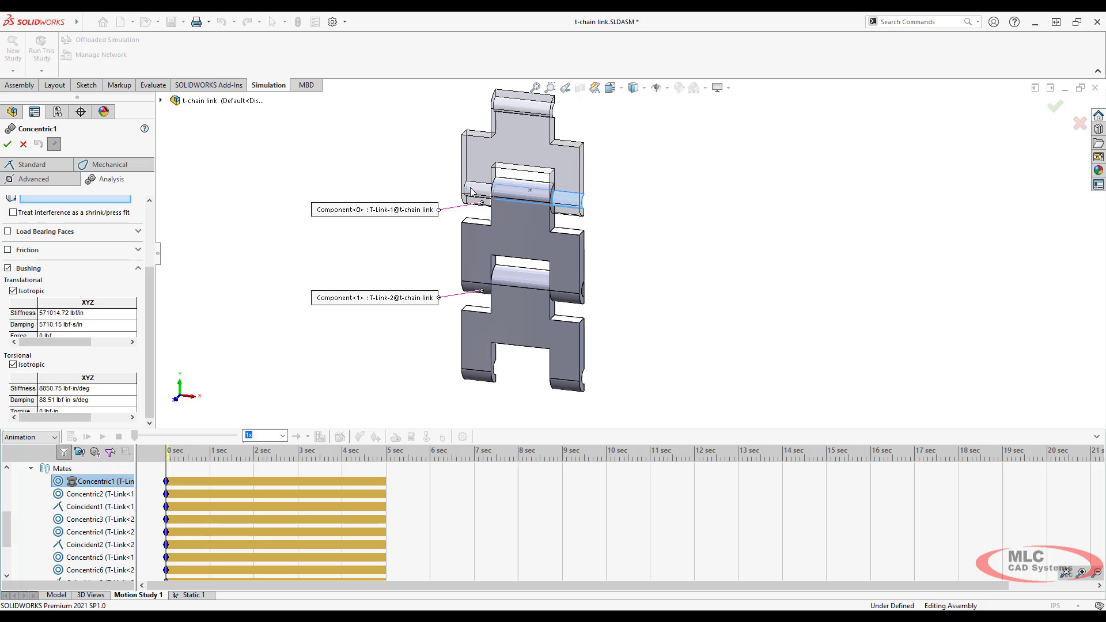
pyautogui.moveTo(258, 278)
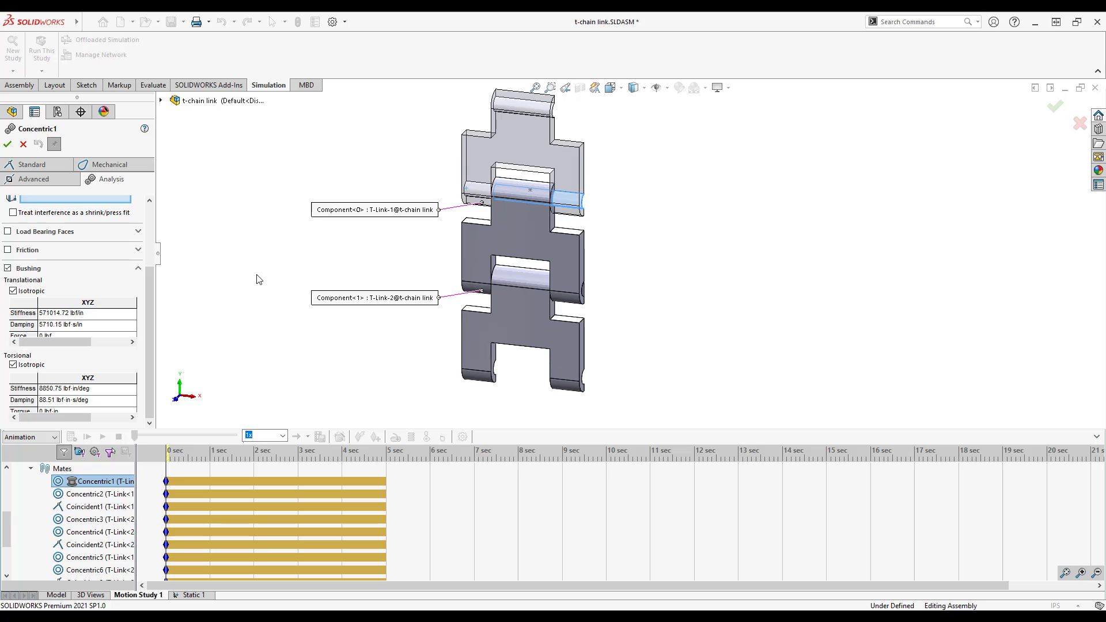
pyautogui.moveTo(253, 226)
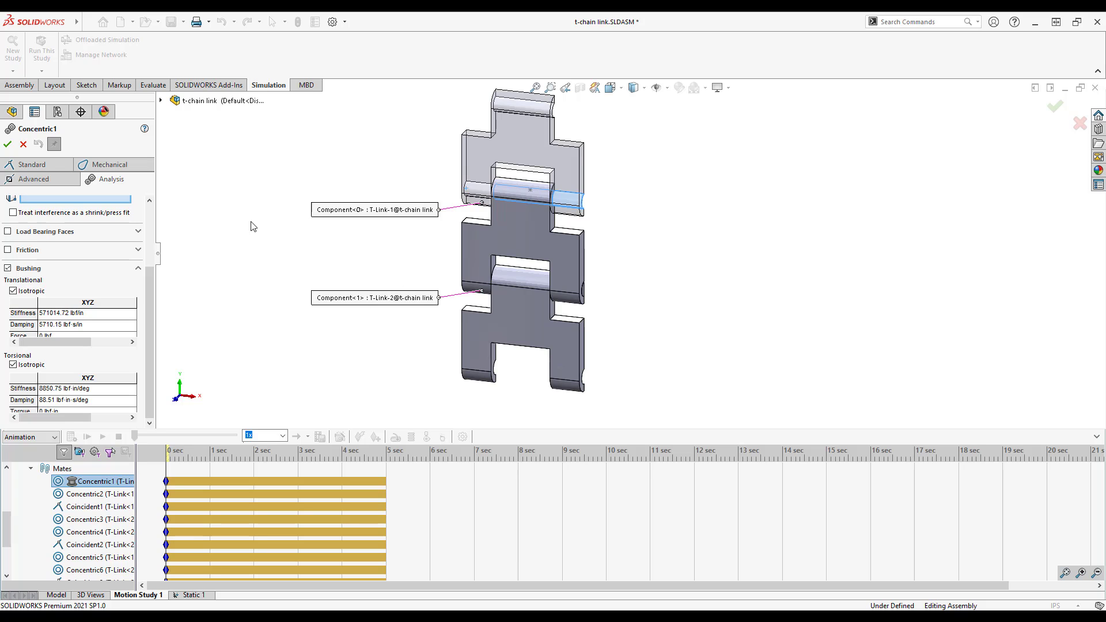
pyautogui.moveTo(286, 288)
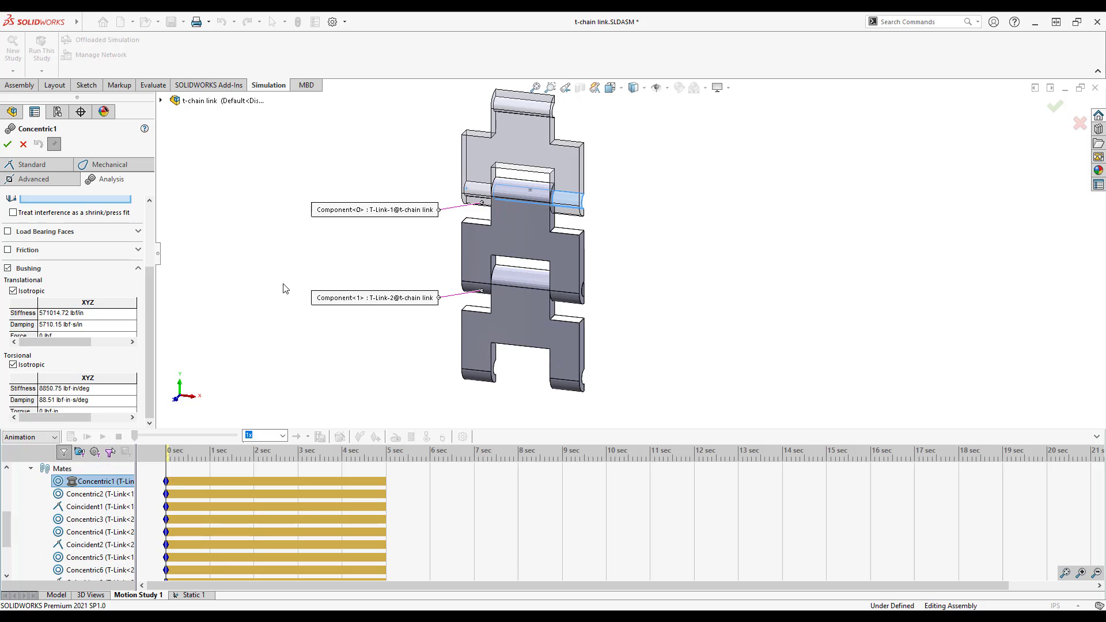
pyautogui.moveTo(268, 279)
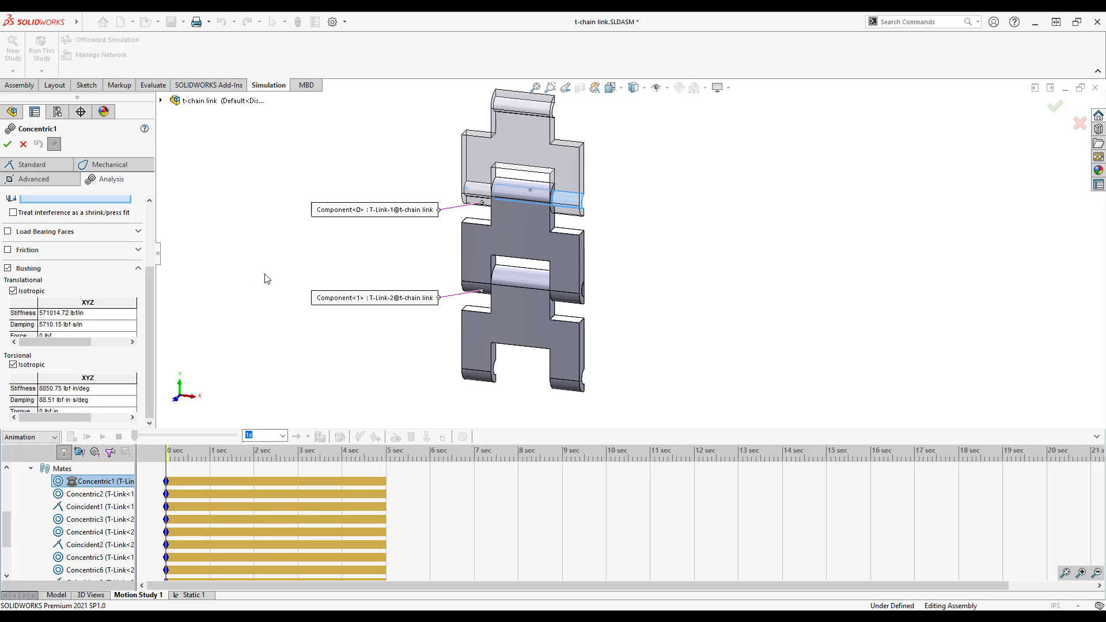
pyautogui.moveTo(220, 284)
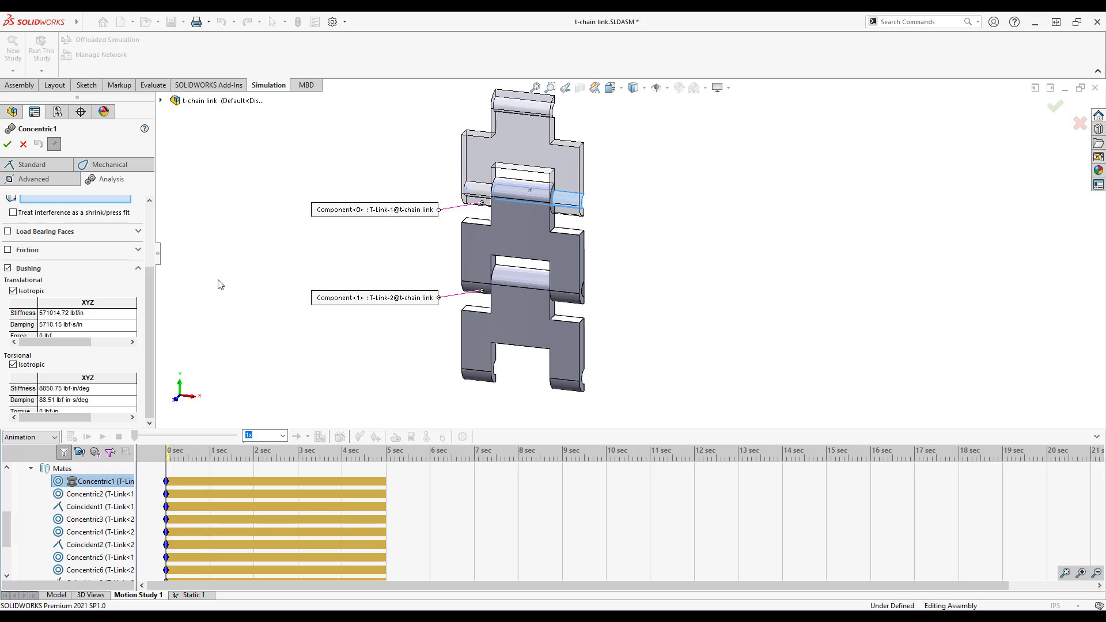